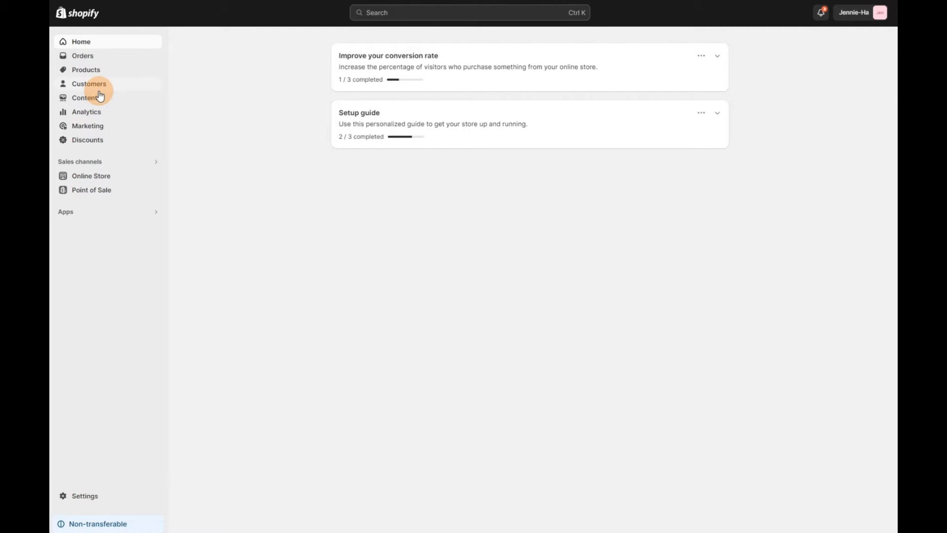
Step: Go to Content and open the empty Metaobjects page
click(84, 97)
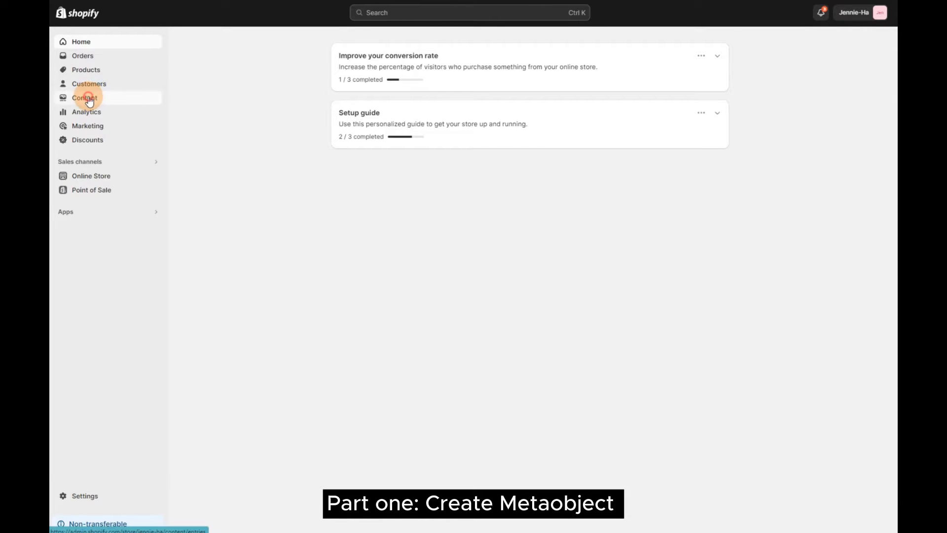
click(84, 97)
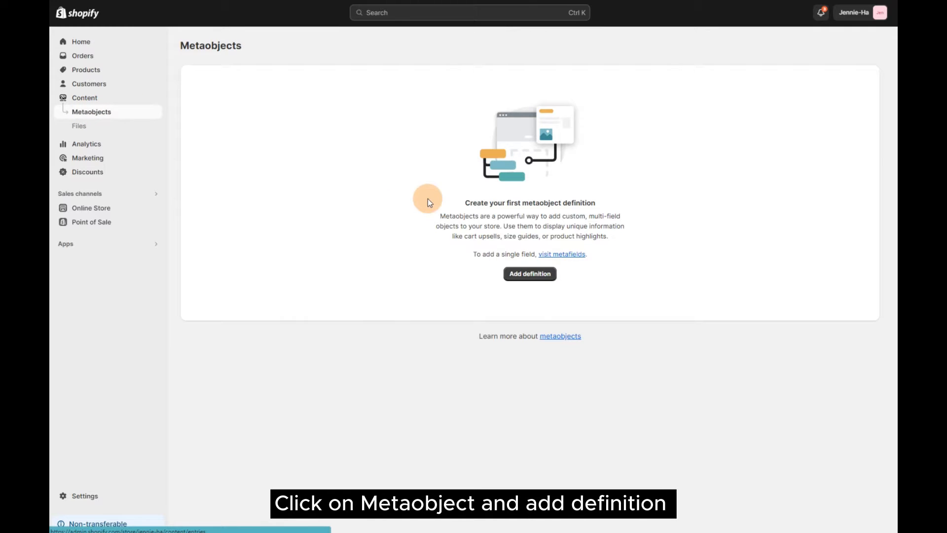
Step: Begin a new metaobject definition and name it 'Banner With Text'
click(529, 274)
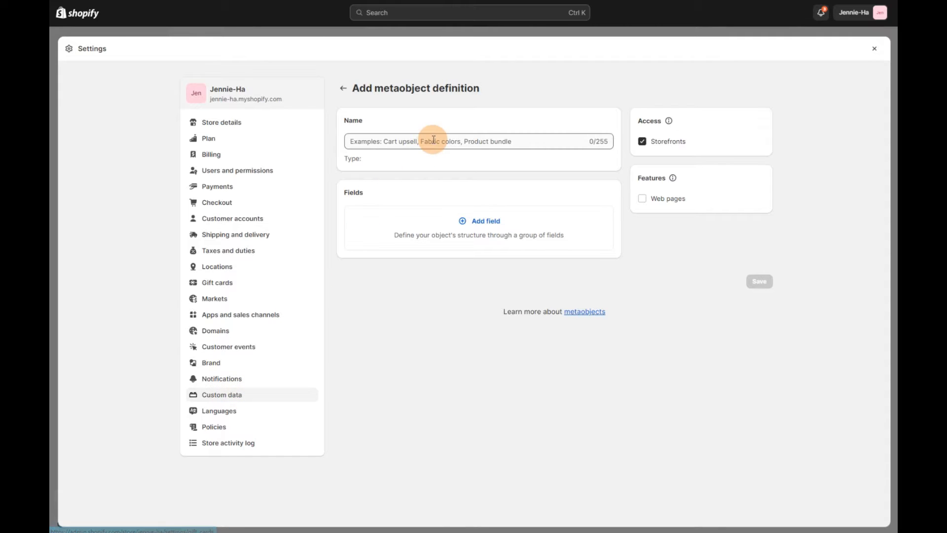
text(Ban)
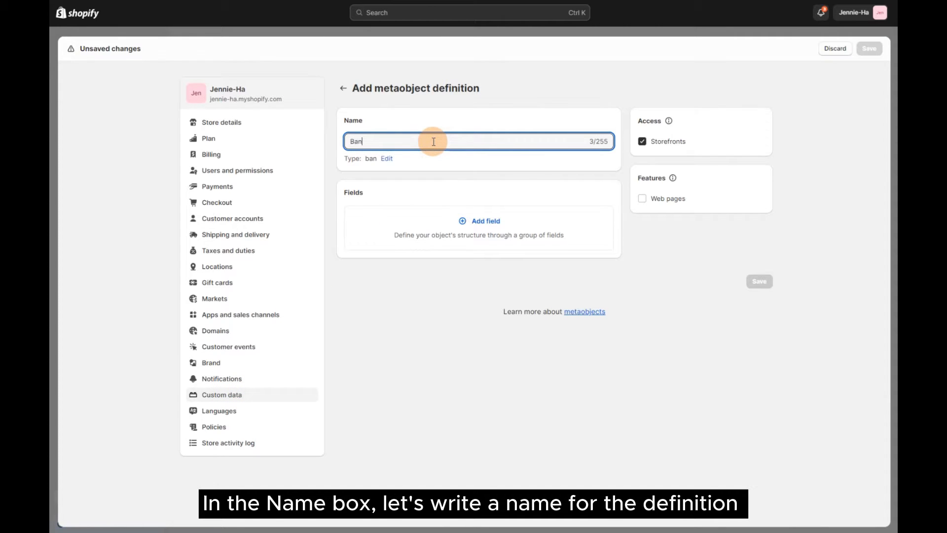
text(ner W)
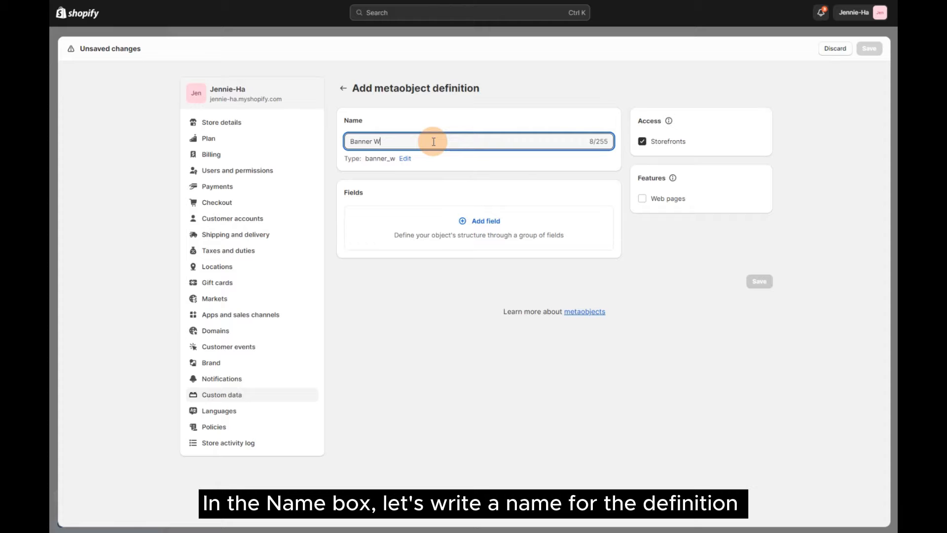
text(ith)
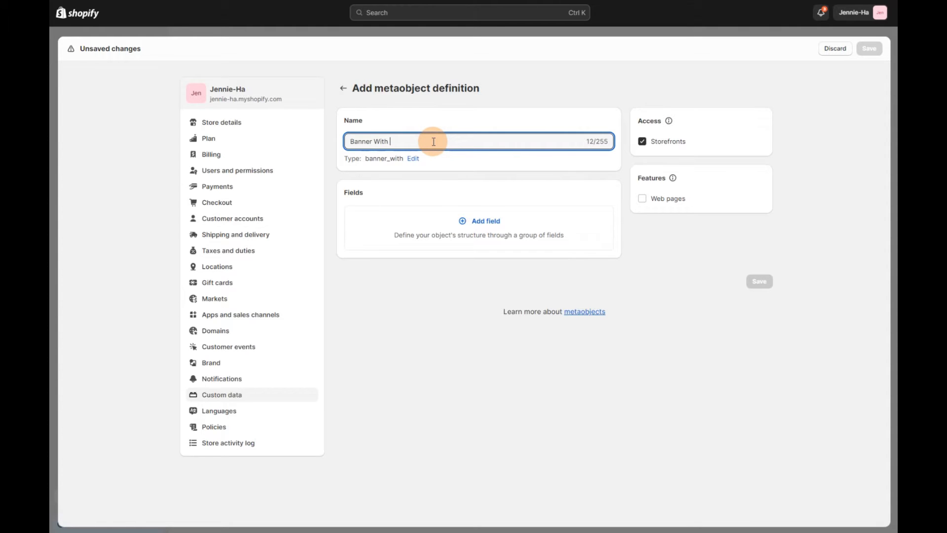
text(Text)
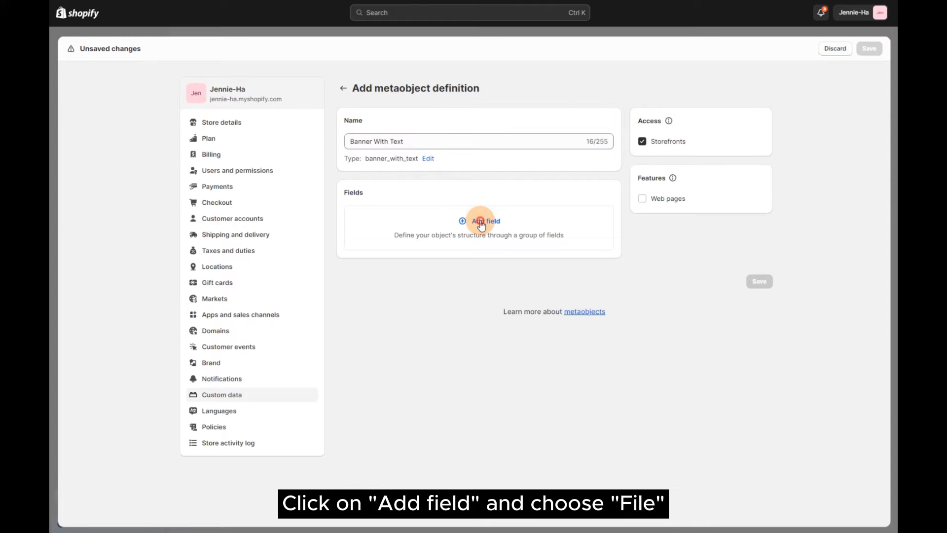
Step: Add a File field named 'Photo' to the definition
click(485, 220)
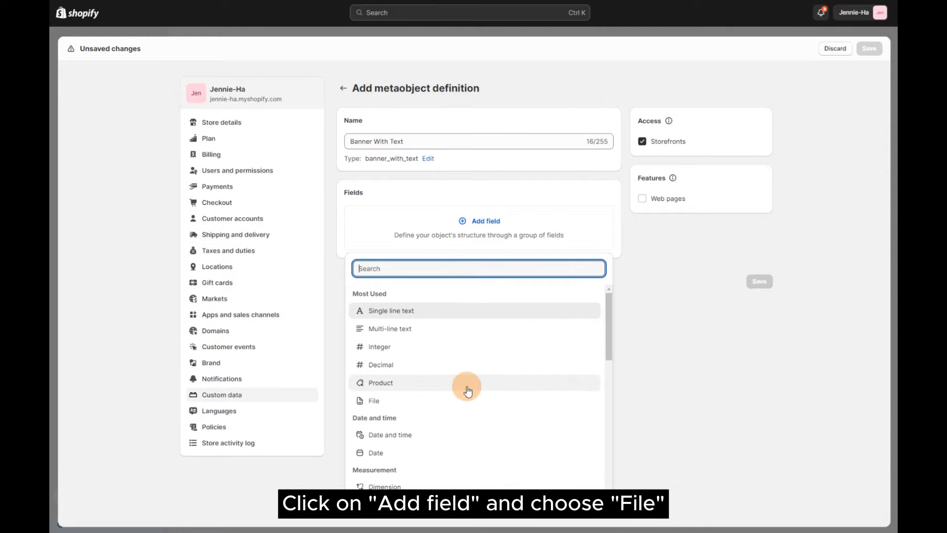
click(374, 401)
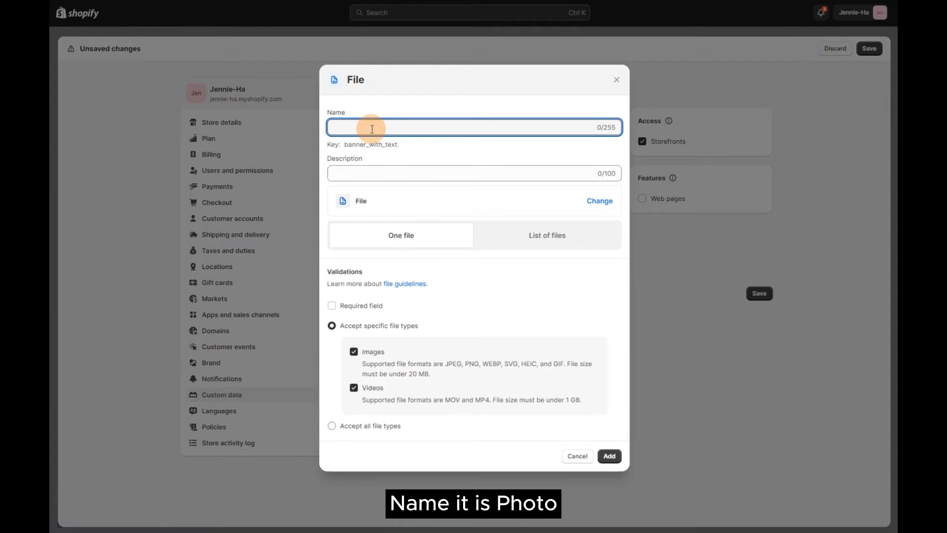
text(Photo)
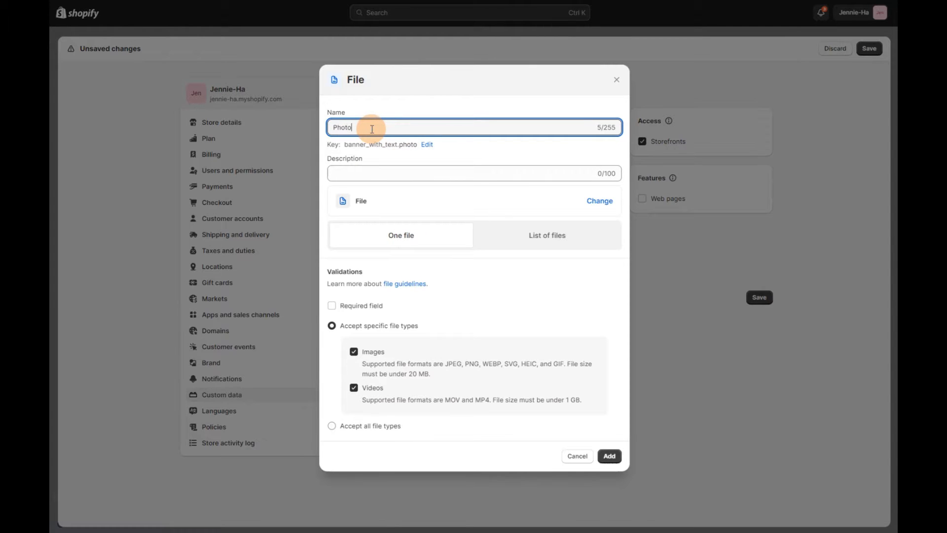
mouse_move(463, 358)
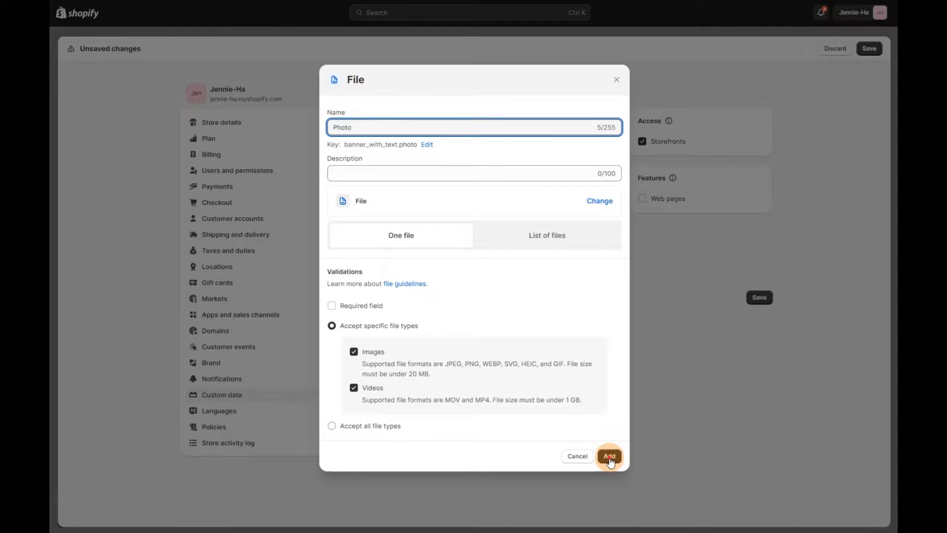
click(608, 456)
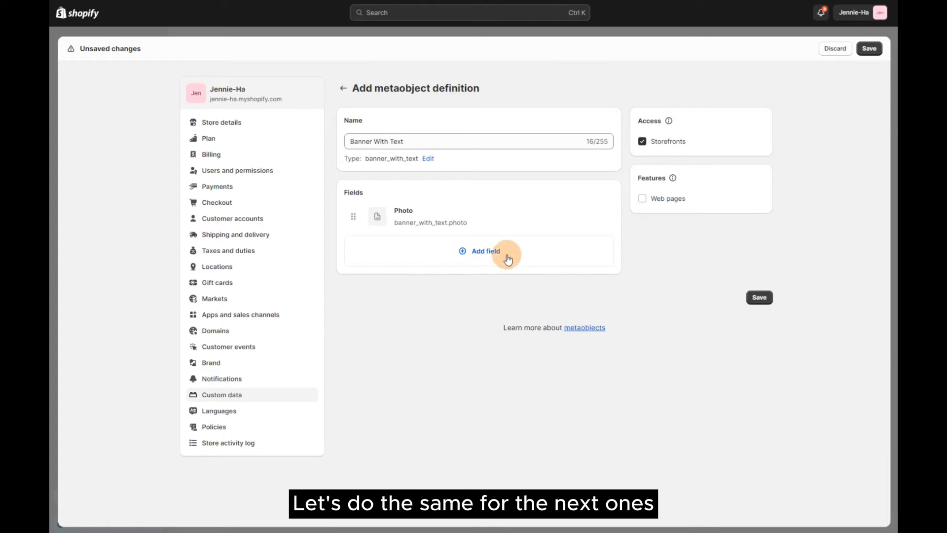
Step: Add a Single line text field named 'Sub title'
click(485, 250)
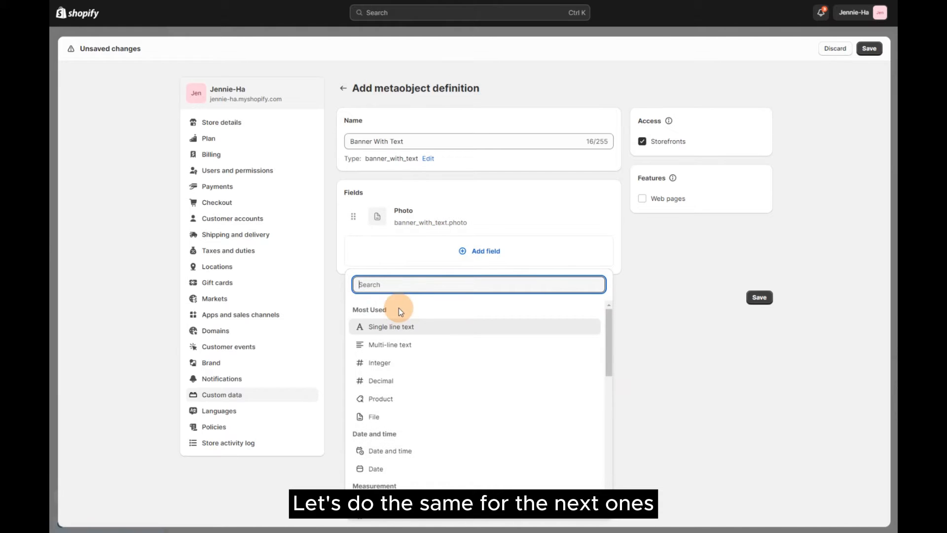
click(391, 326)
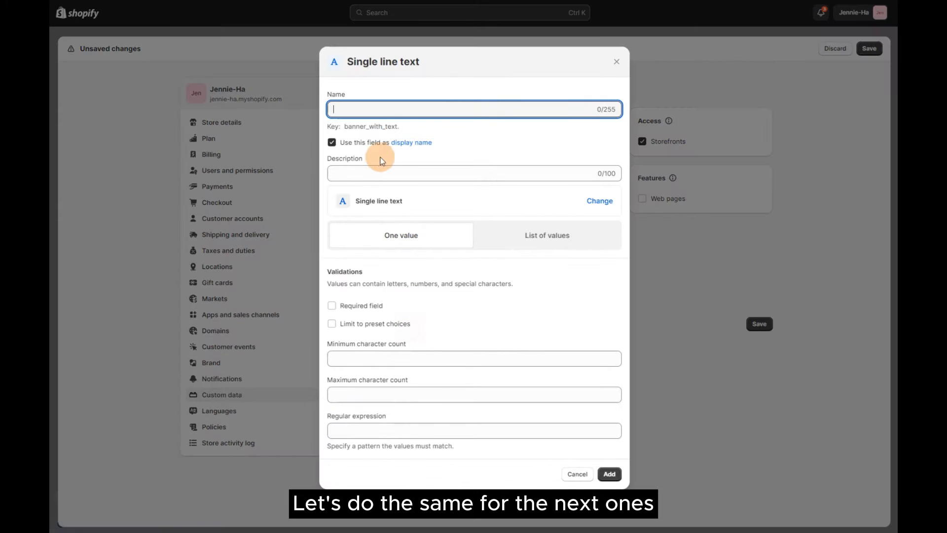
mouse_move(380, 110)
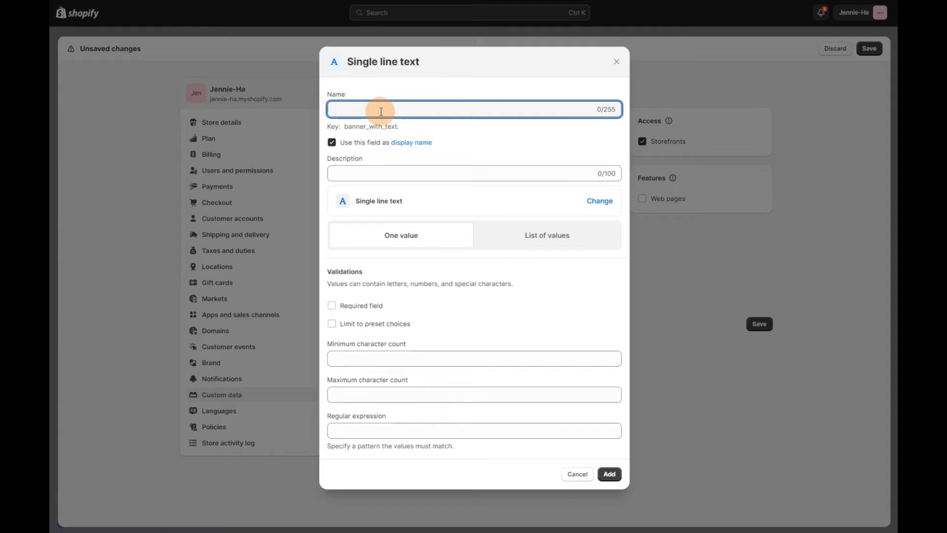
text(Sub titl)
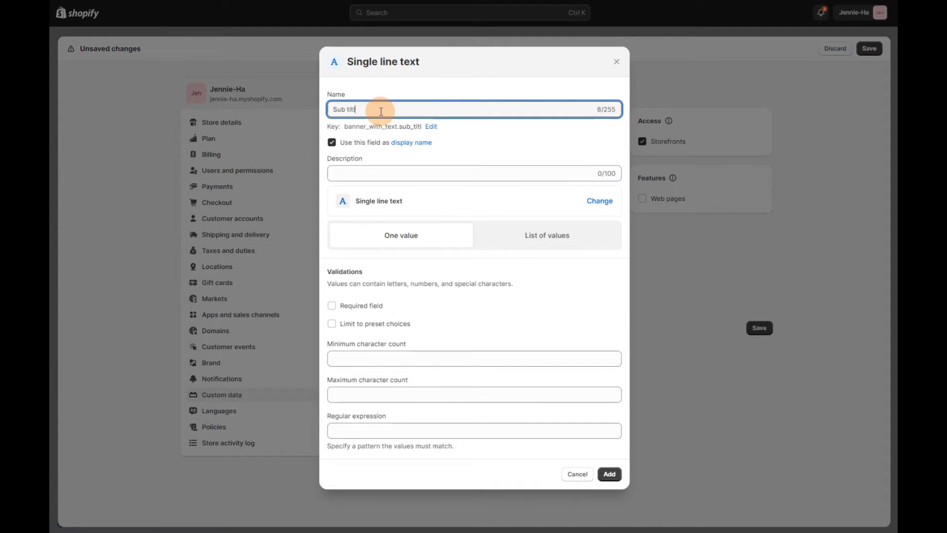
text(e)
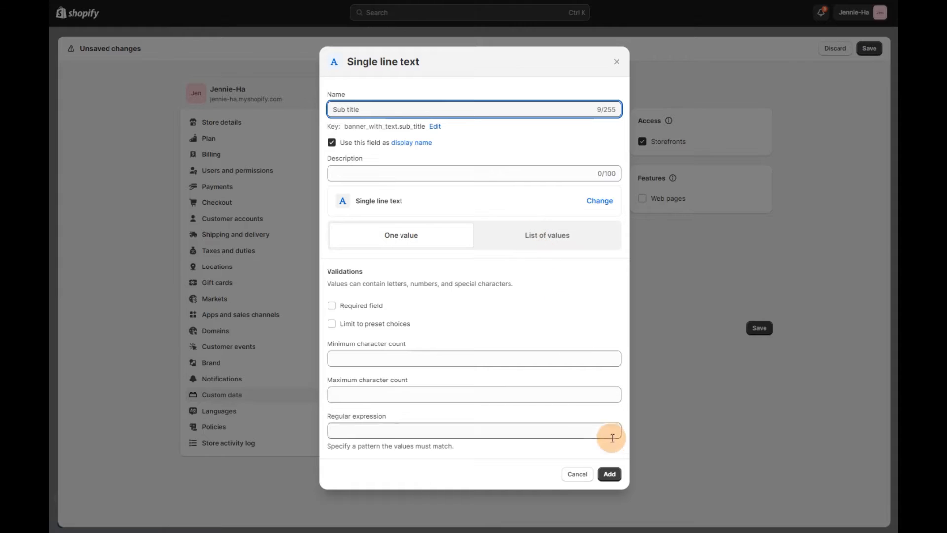
click(608, 473)
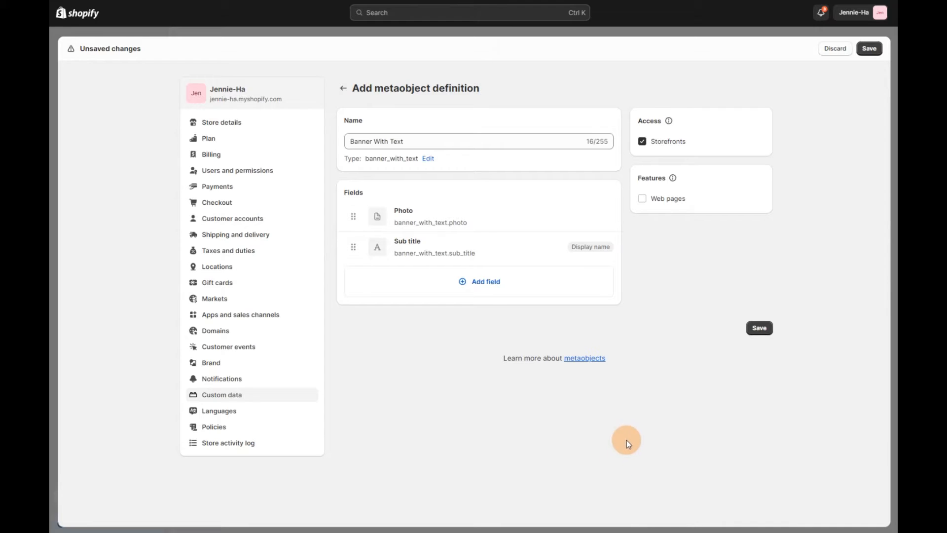
mouse_move(482, 282)
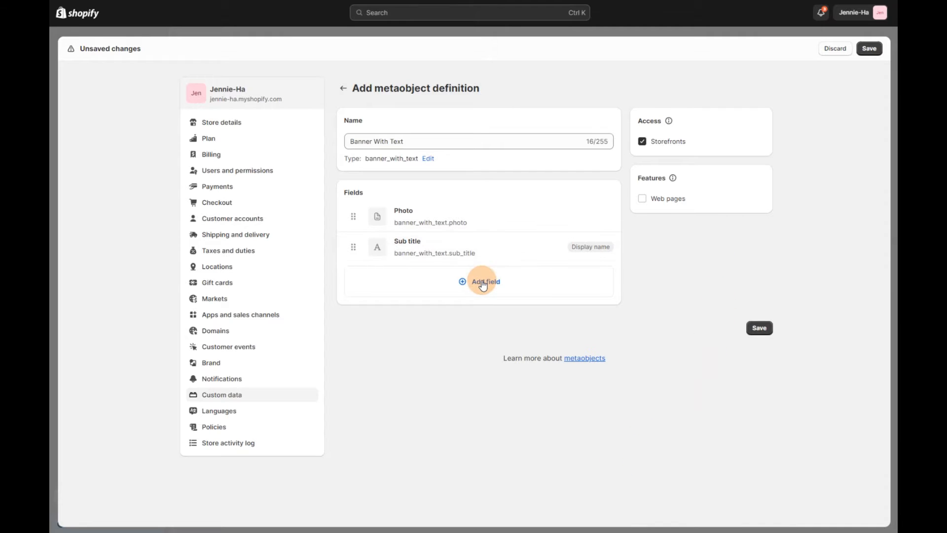
Step: Add a Single line text field named 'Title' as the third field
click(485, 282)
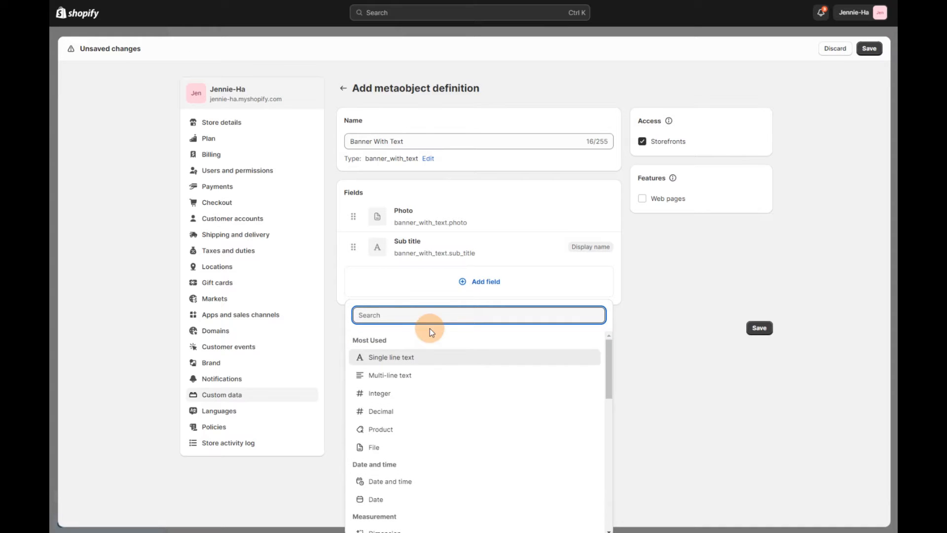
click(391, 357)
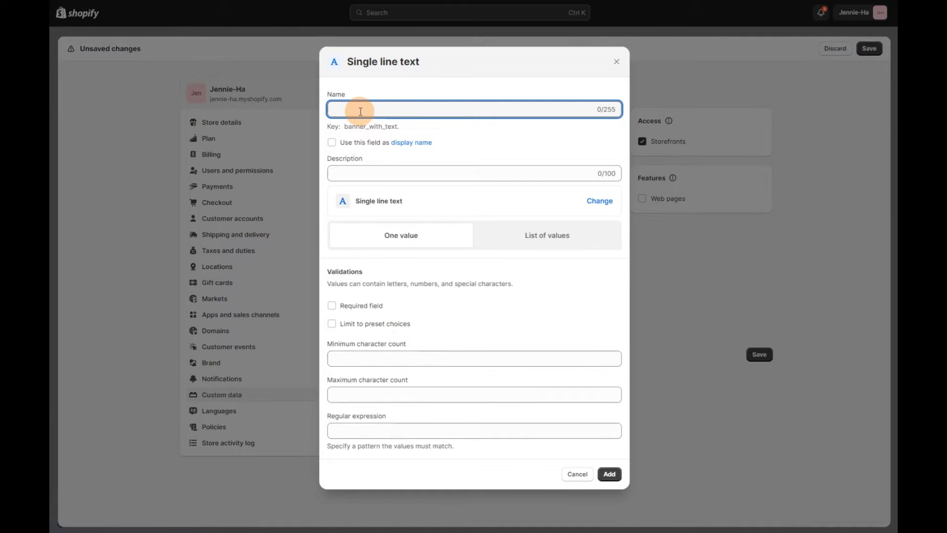
text(Title)
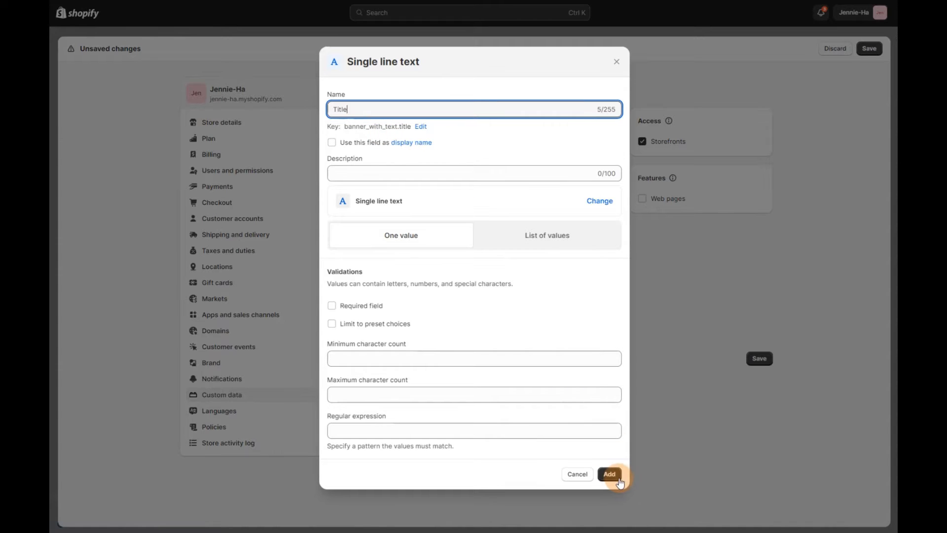
click(609, 473)
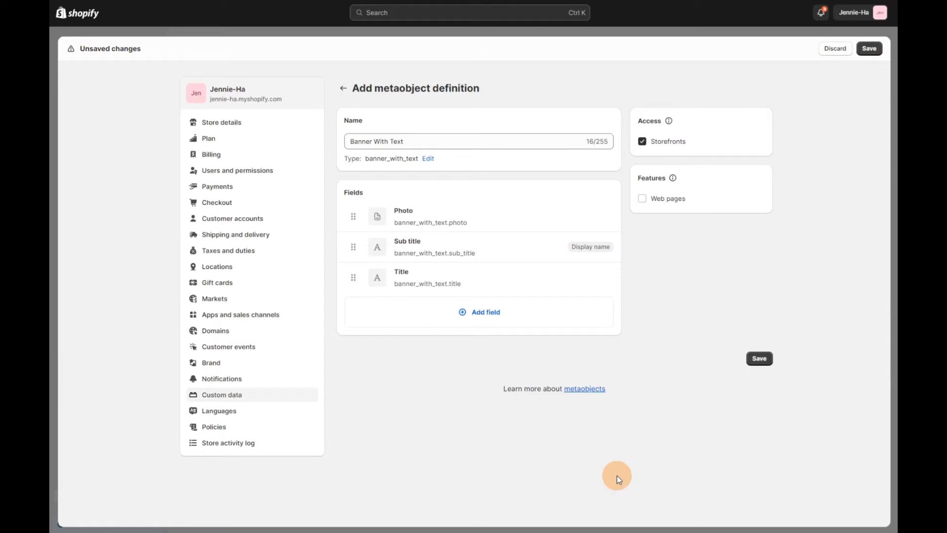
mouse_move(447, 310)
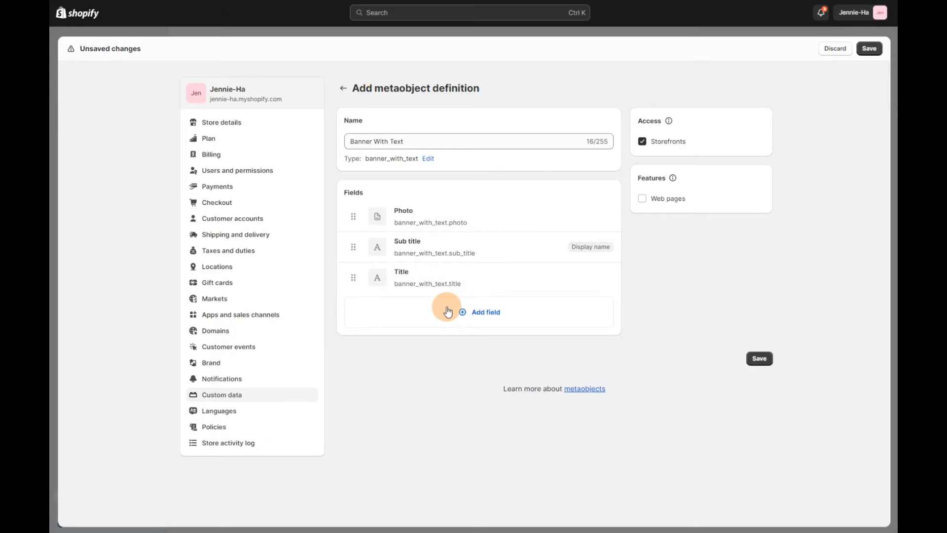
Step: Add a Multi-line text field named 'Description' as the fourth field
click(485, 312)
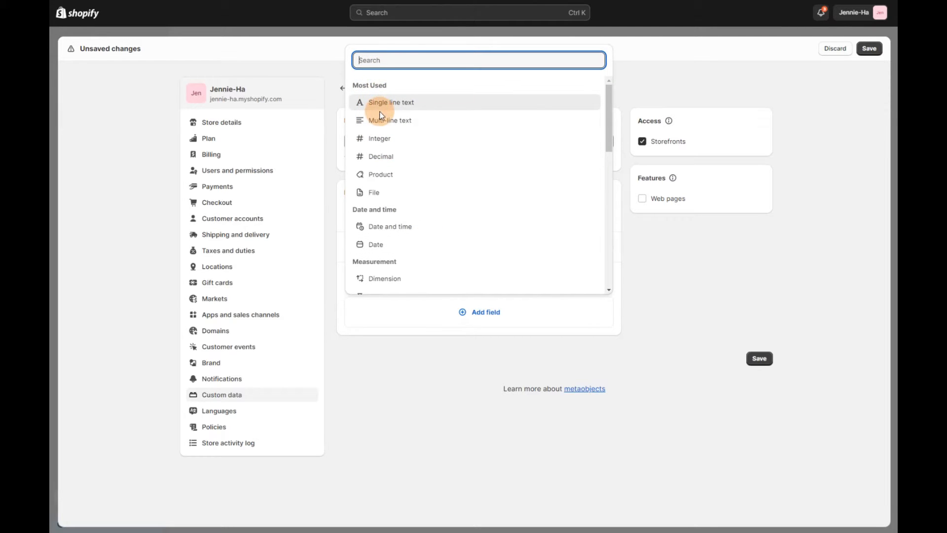
click(390, 120)
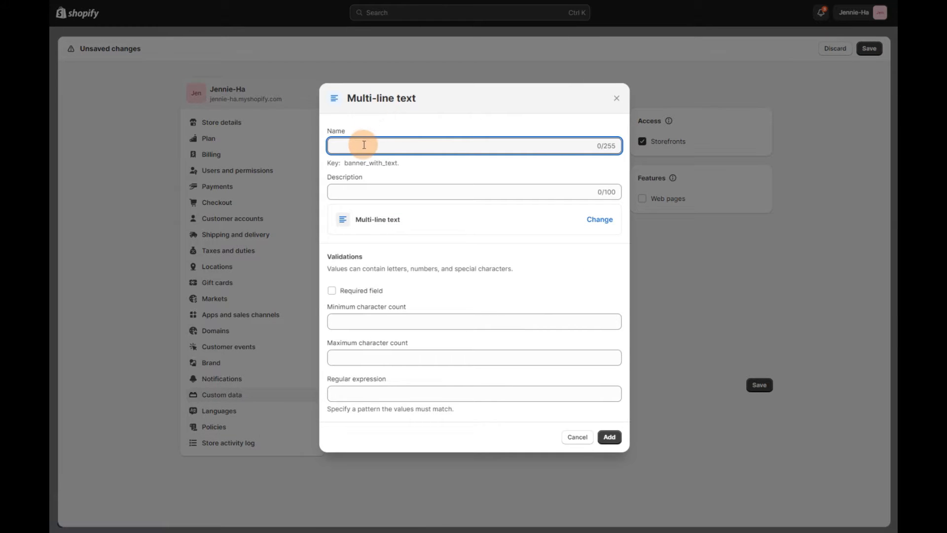
text(Des)
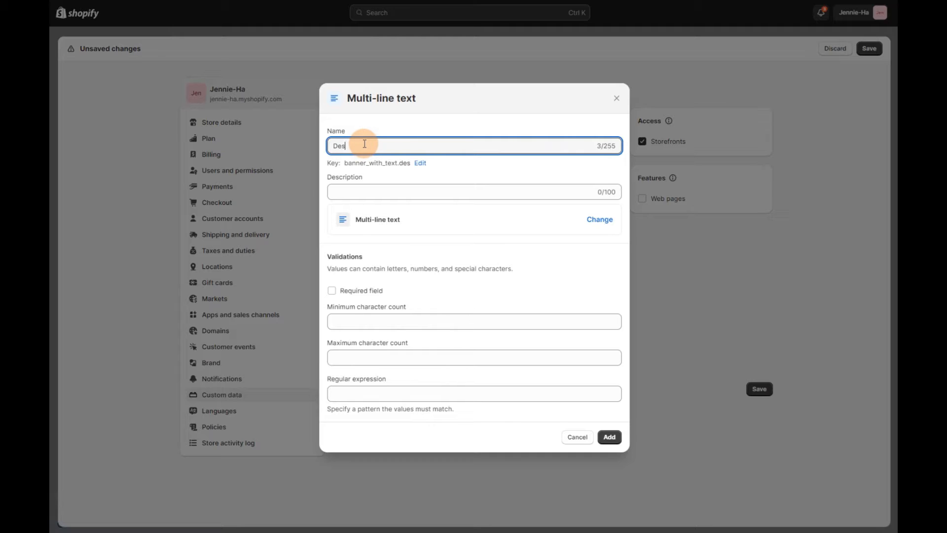
text(c)
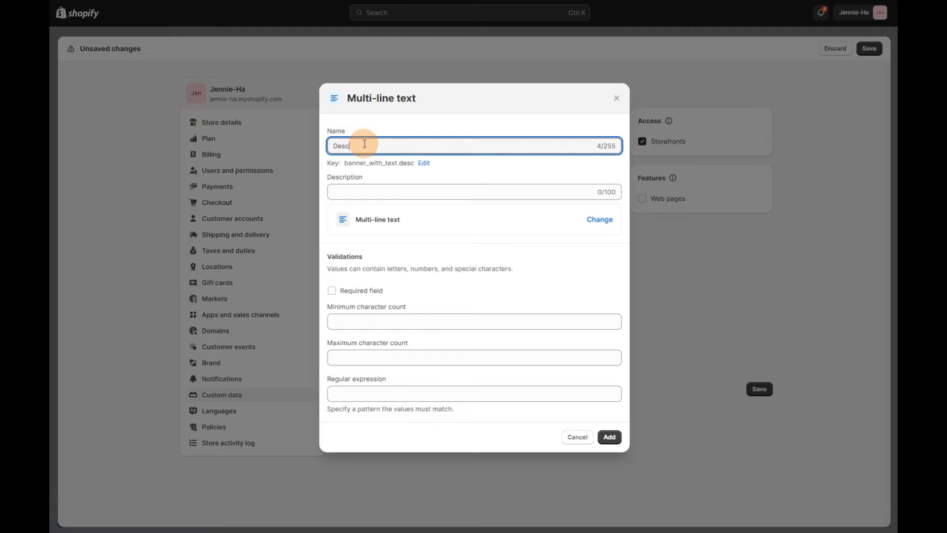
text(ription)
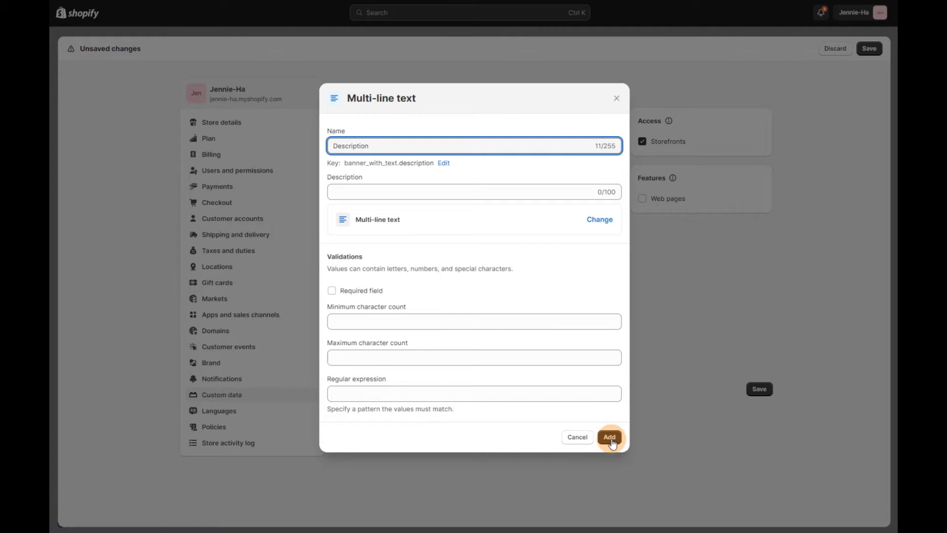
click(609, 437)
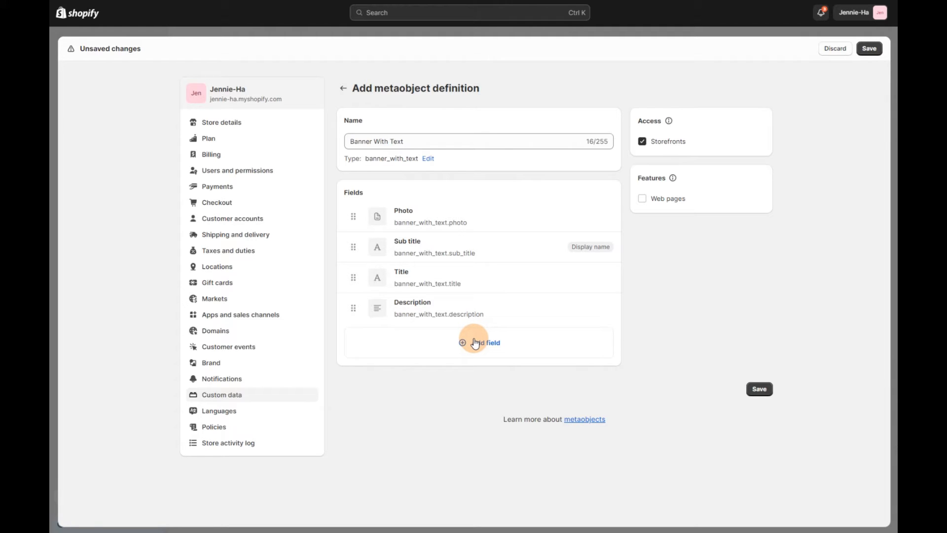
Step: Add a URL field named 'Website' and save the five-field definition
click(478, 342)
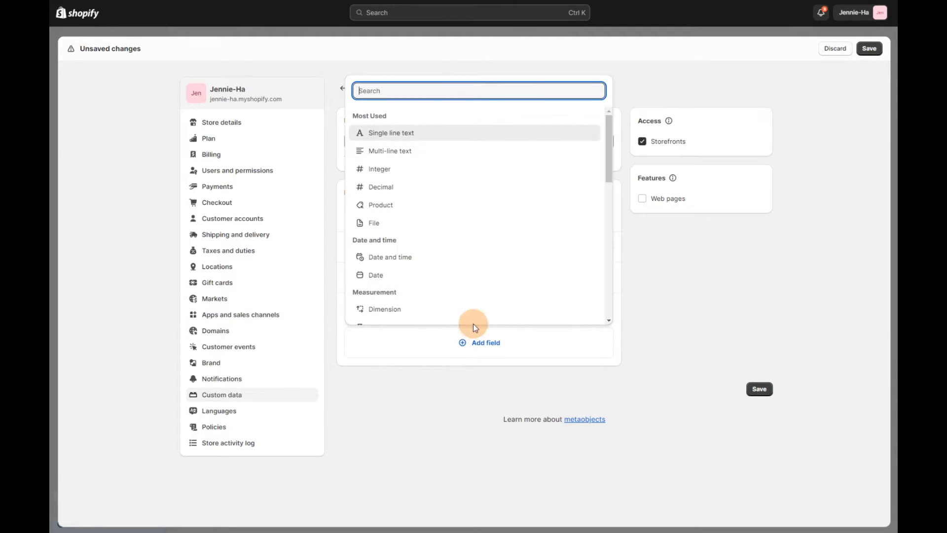
scroll(down, 3)
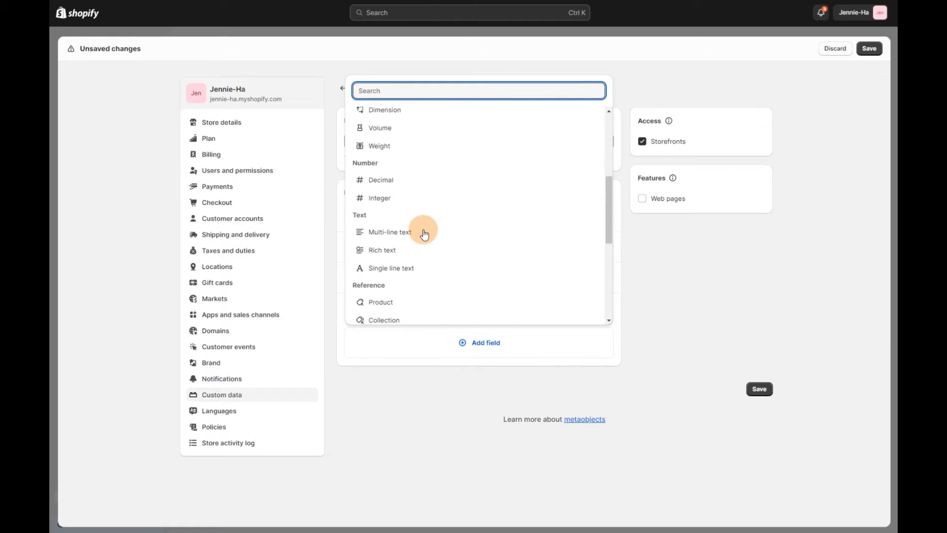
scroll(down, 3)
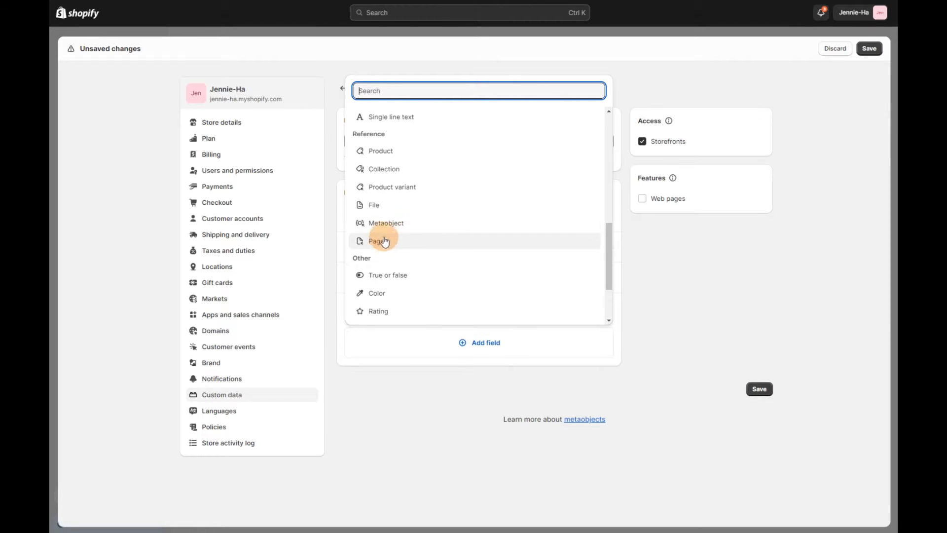
scroll(down, 3)
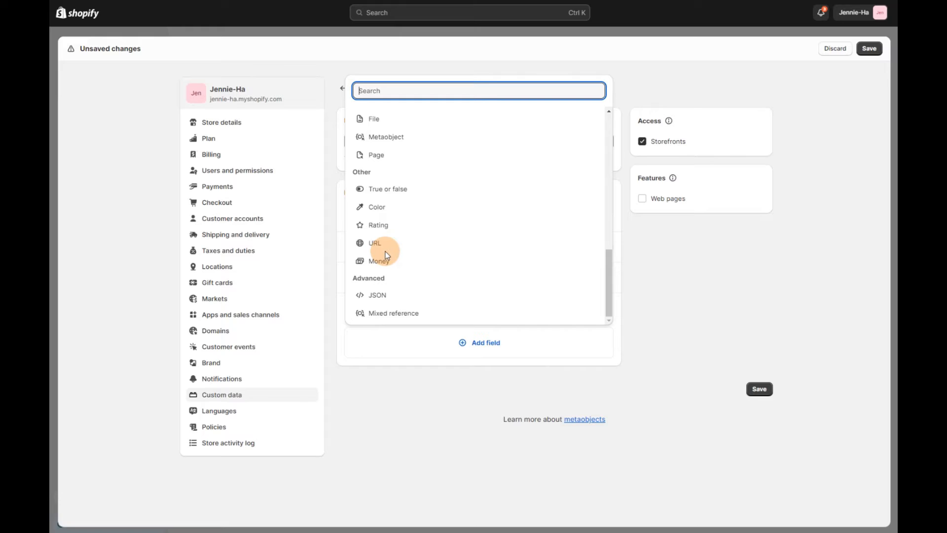
click(374, 242)
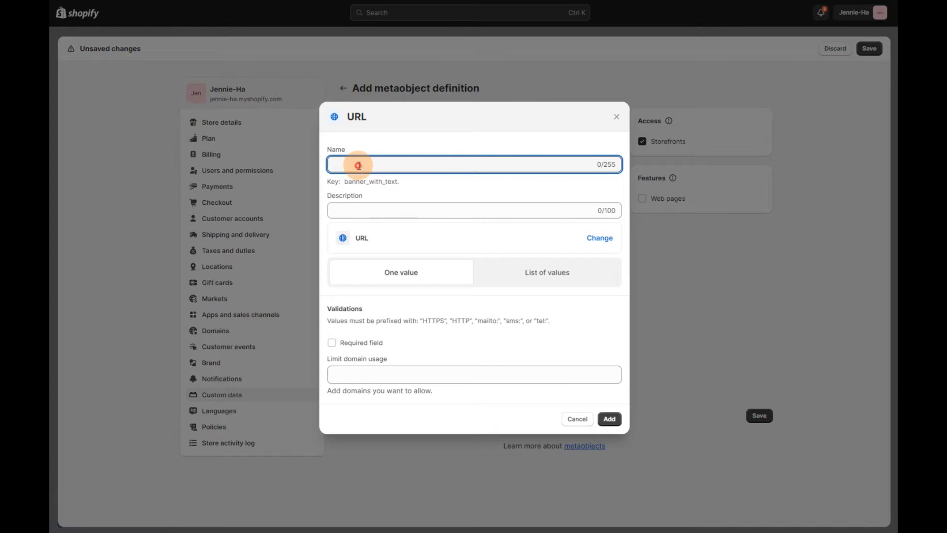
text(Web)
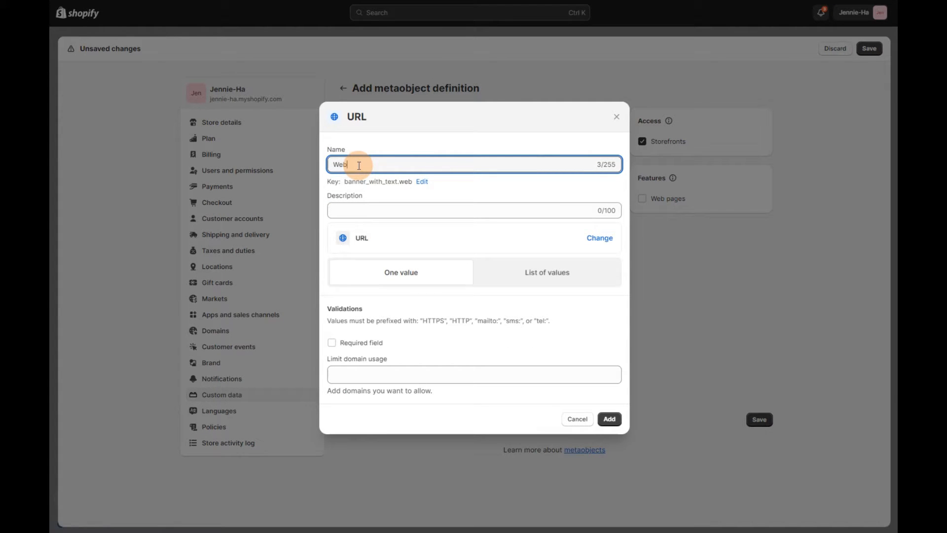
text(site)
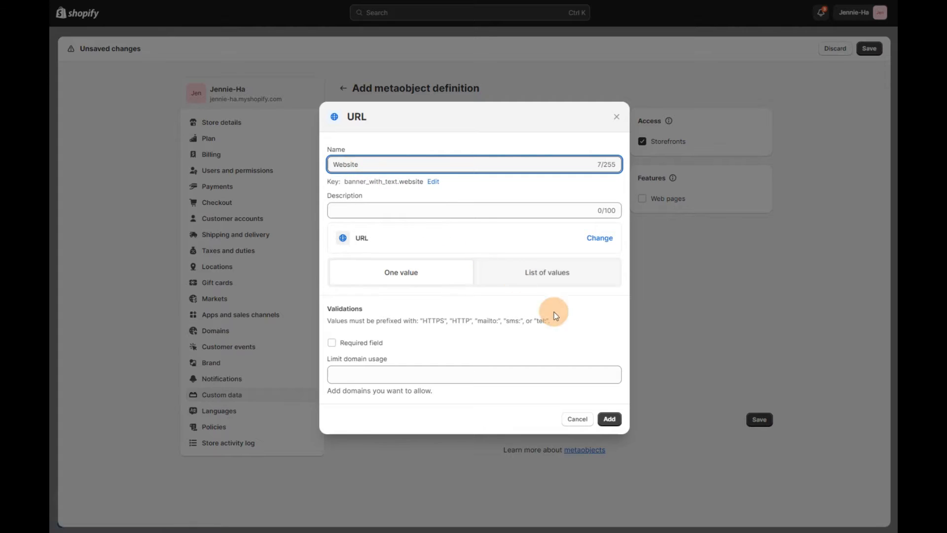
click(608, 419)
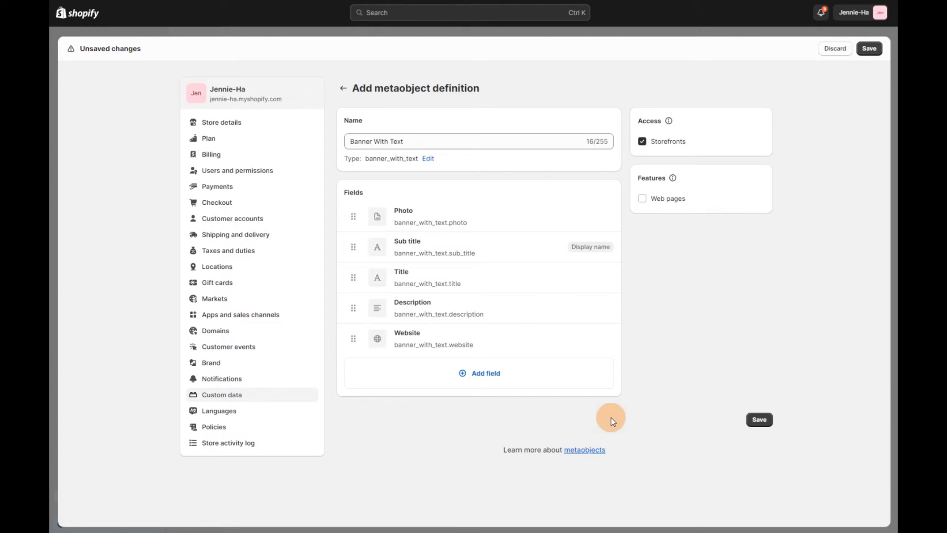
mouse_move(740, 414)
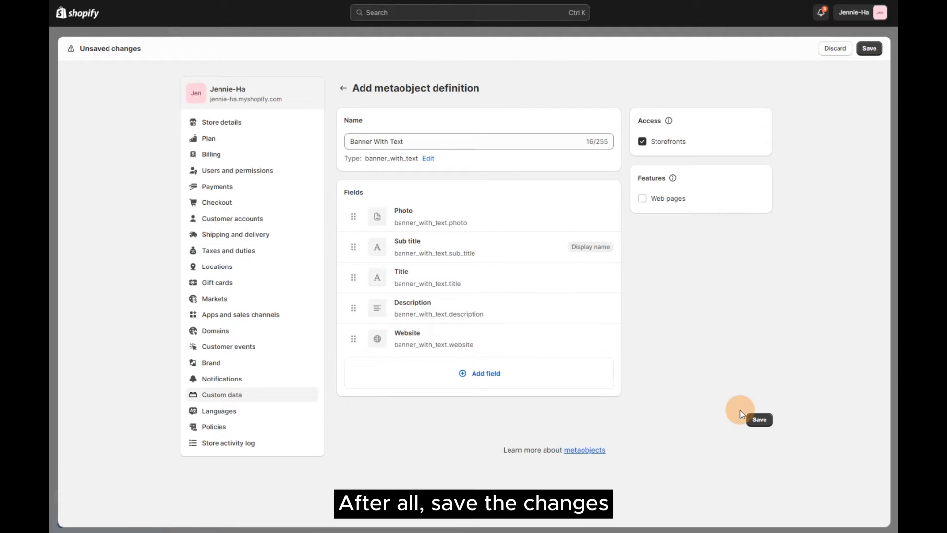
click(869, 48)
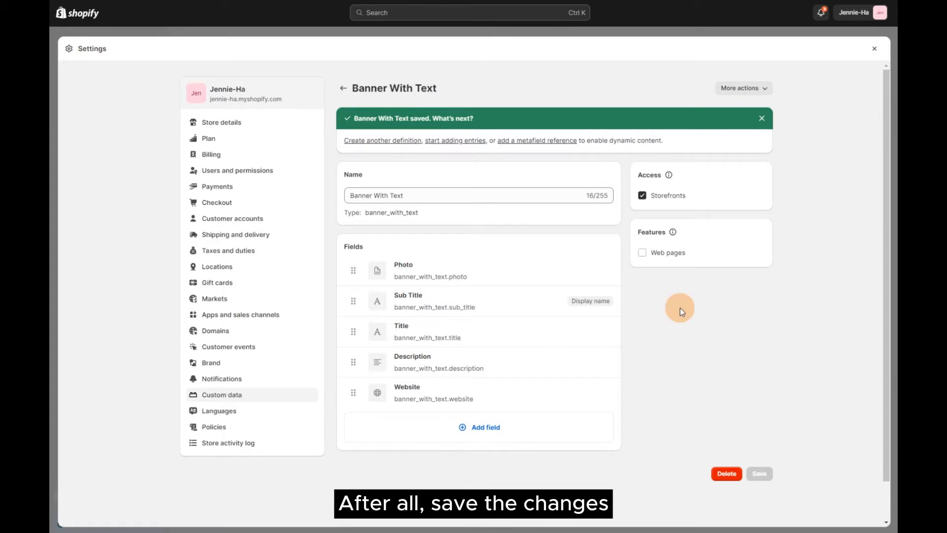
mouse_move(382, 140)
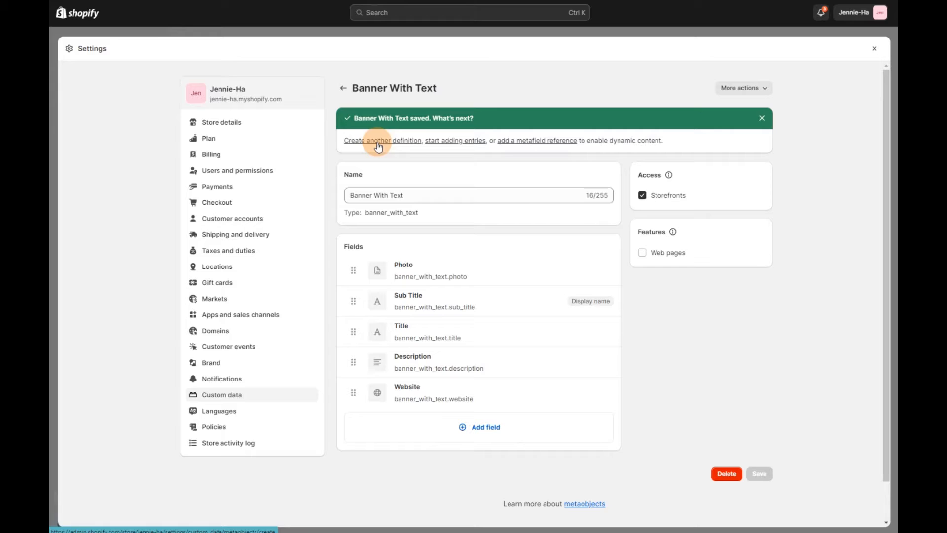
mouse_move(681, 146)
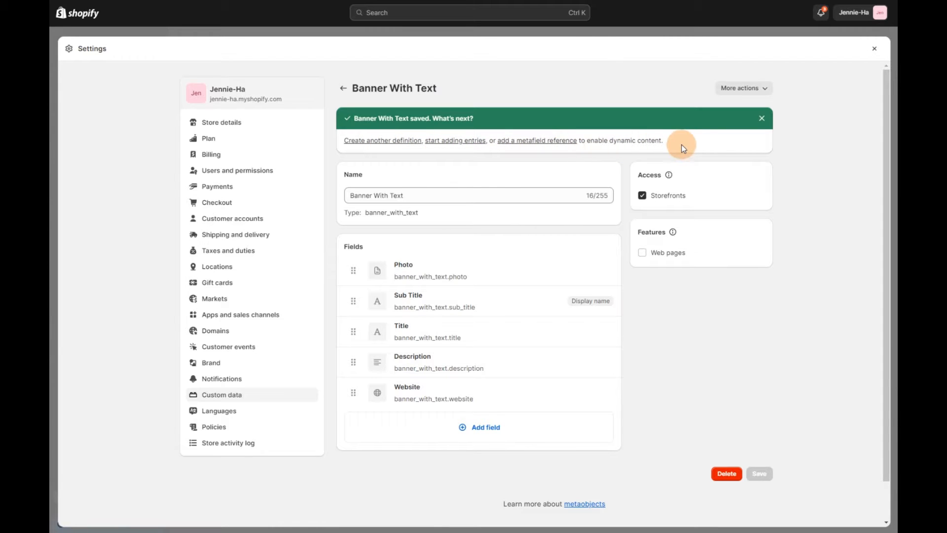
Step: Create a blank Banner With Text entry and bring up the file library for Photo
click(874, 48)
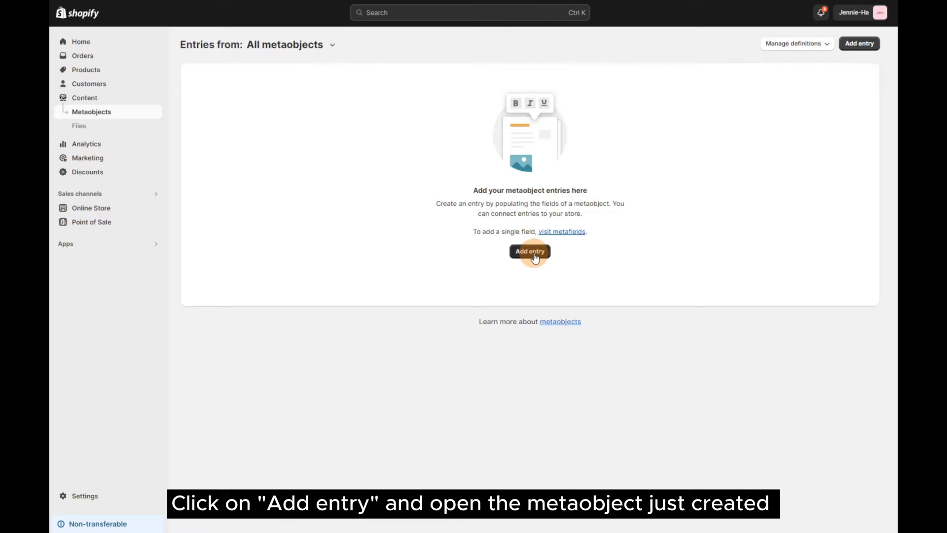
click(530, 251)
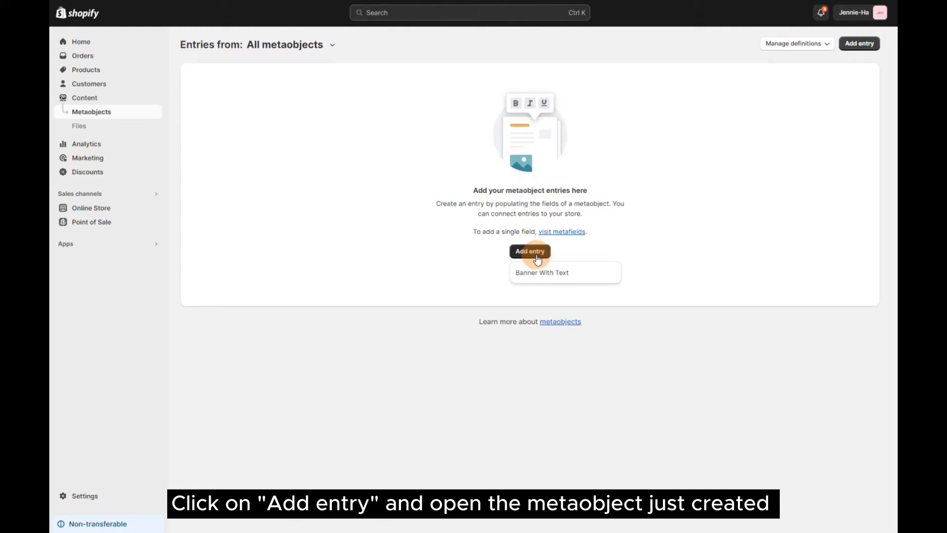
mouse_move(546, 276)
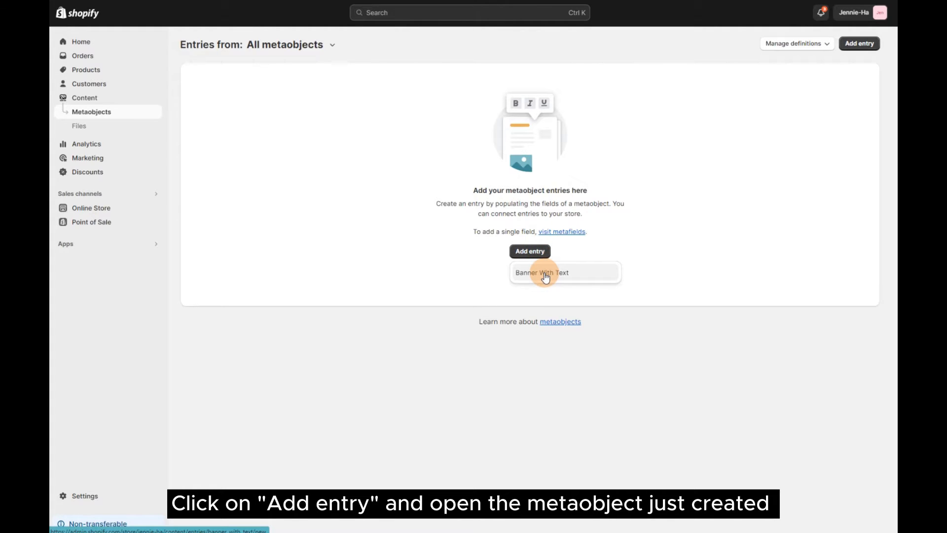
click(542, 273)
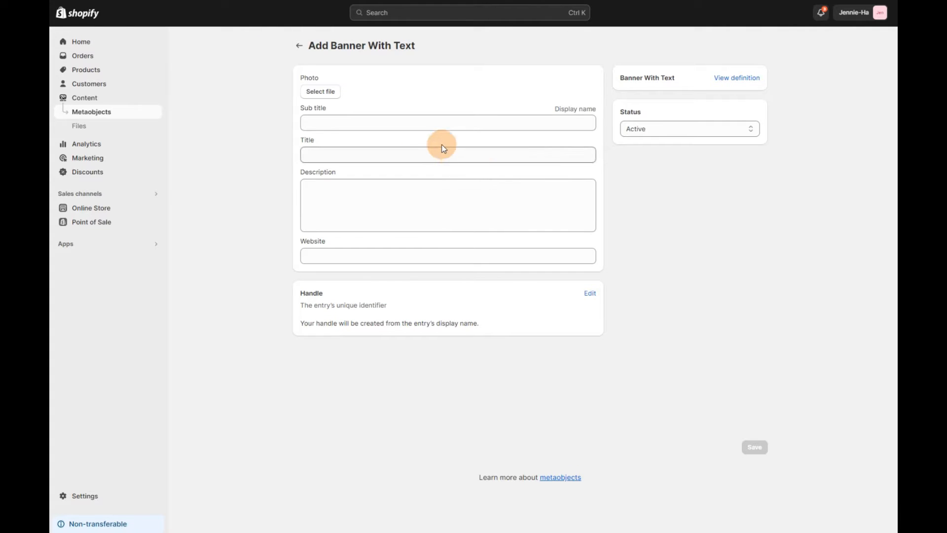
click(320, 91)
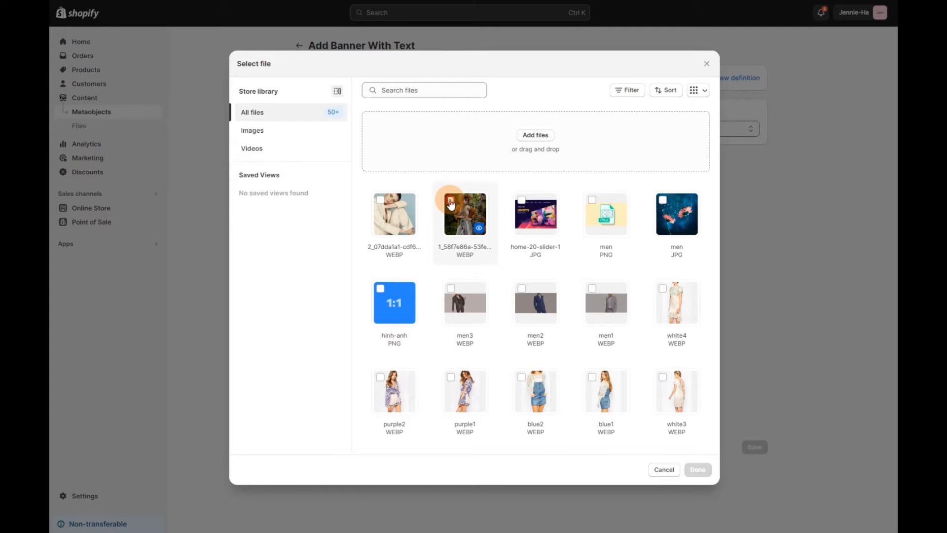
Step: Fill the entry with the brown-outfit photo, 'New Collection', 'Jungleries', description and store URL, then save
click(464, 213)
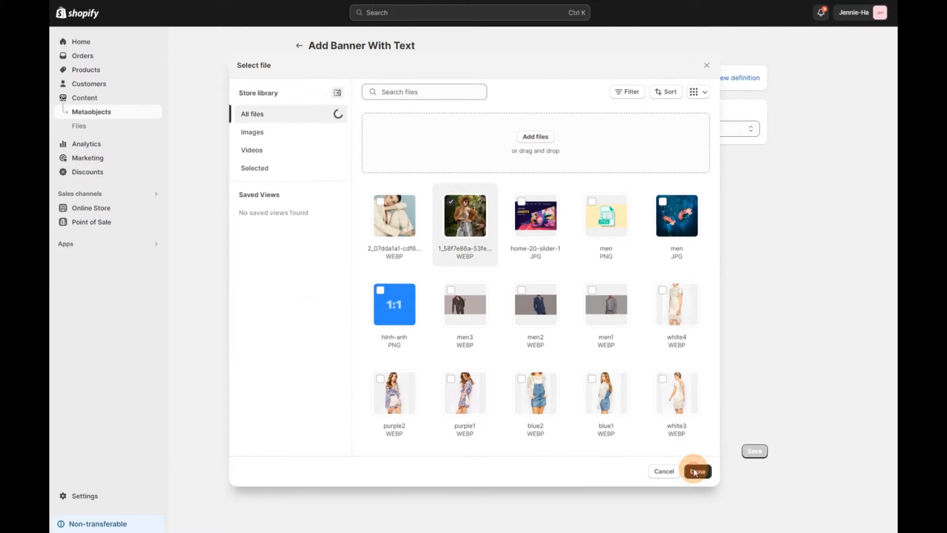
click(695, 470)
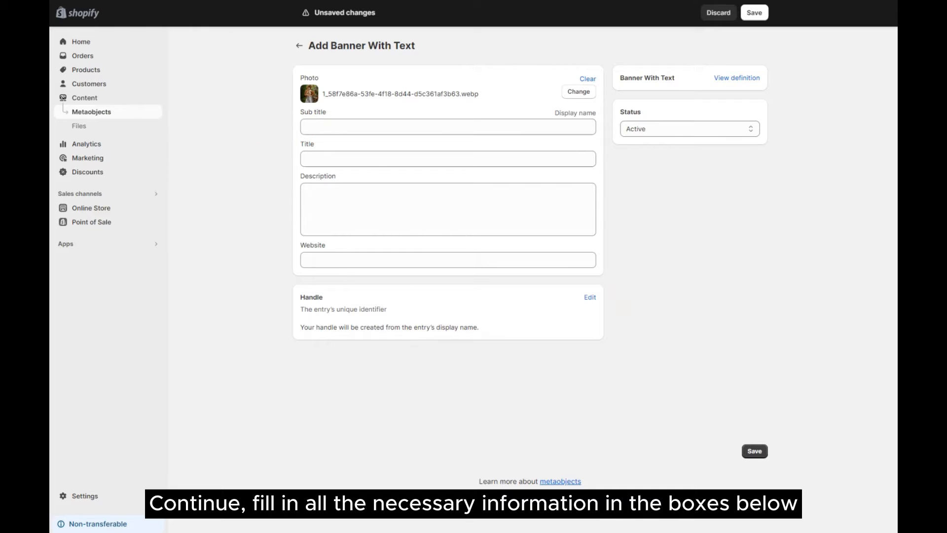
mouse_move(253, 102)
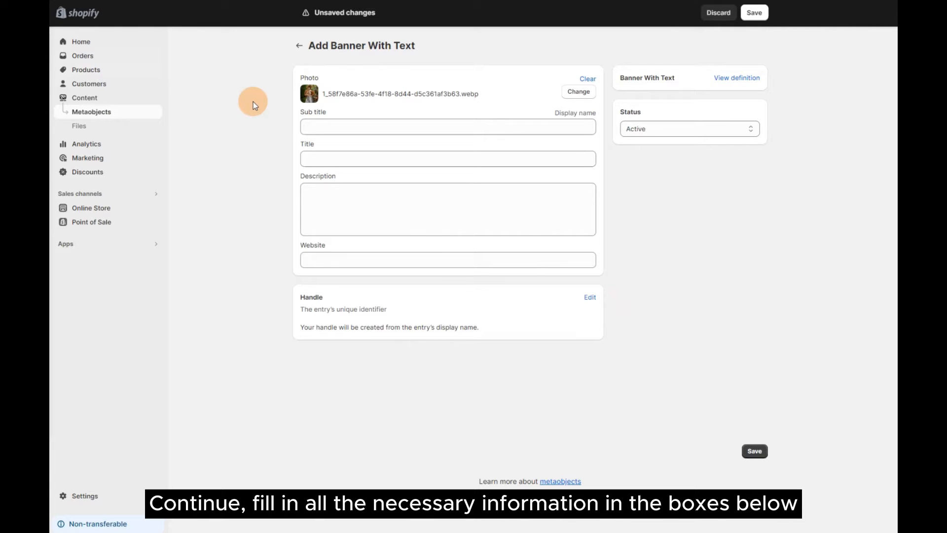
text(New Collection)
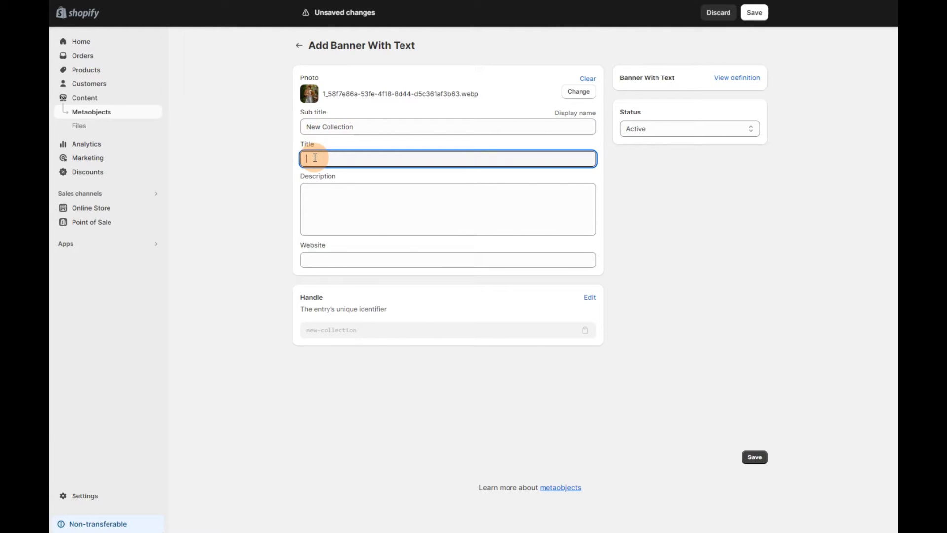
text(Jungleries)
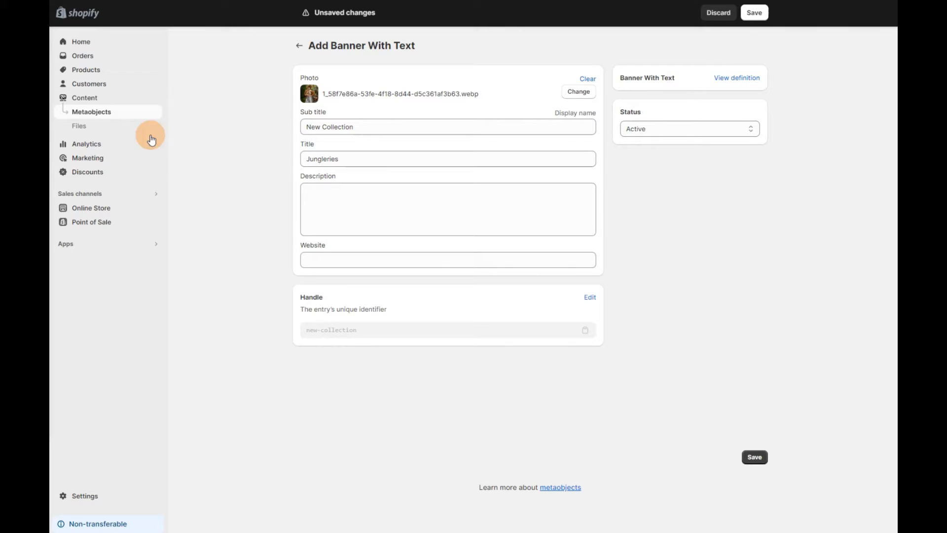
text(Temporibus autem quibusdam et aut officiis debitis aut rerum necessitatibus saepe eveniet ut et voluptates repudiandae sint et molestiae non recusandae.)
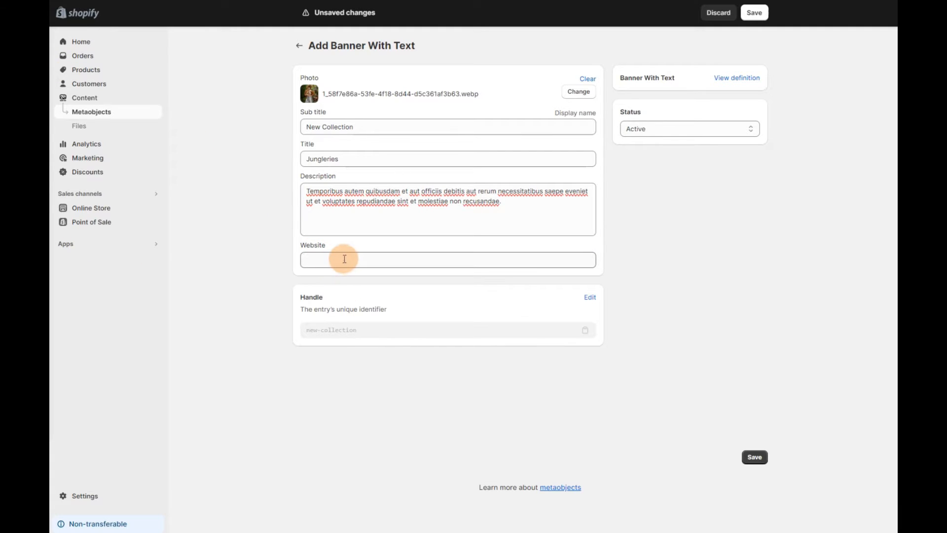
text(https://new-ella-demo.myshopify.com/?fts=0)
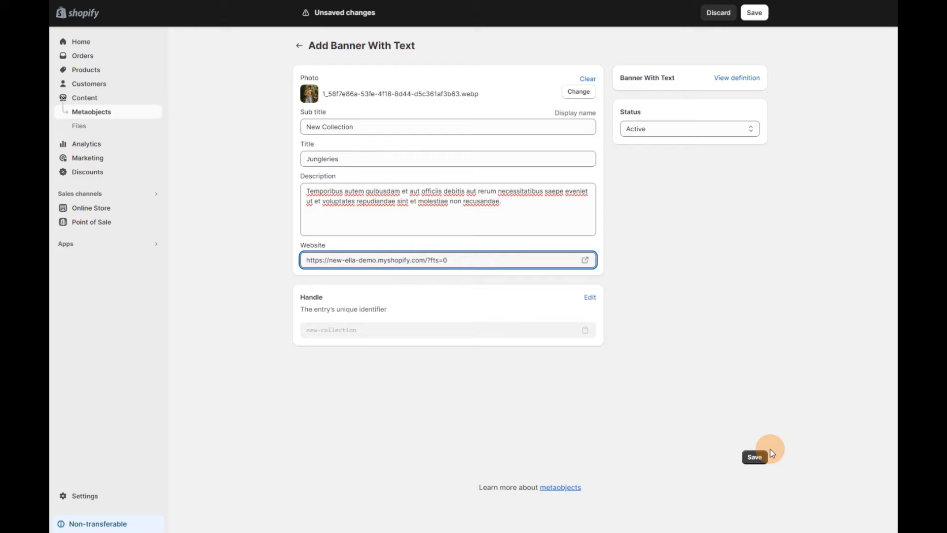
click(753, 456)
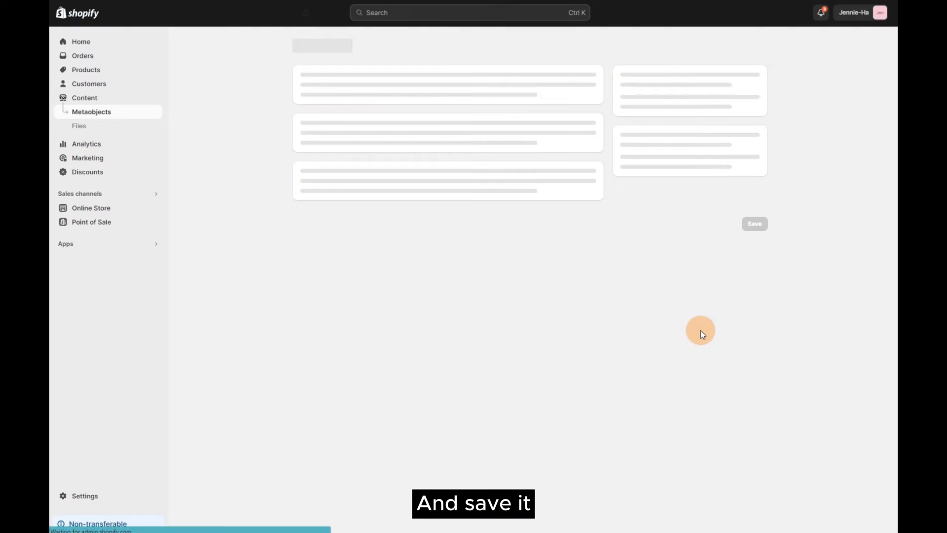
Step: Return to the Banner With Text entries list showing the active 'New Collection' entry
click(754, 223)
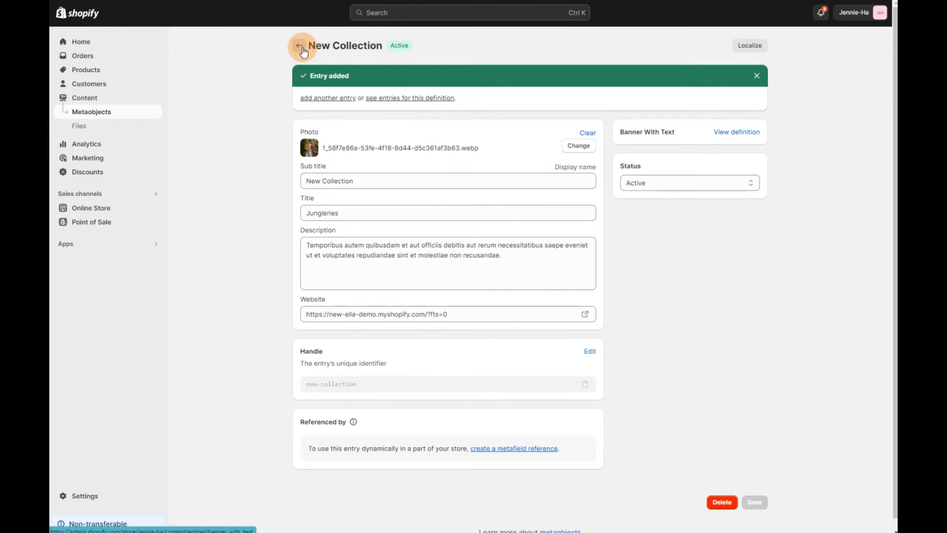
click(301, 46)
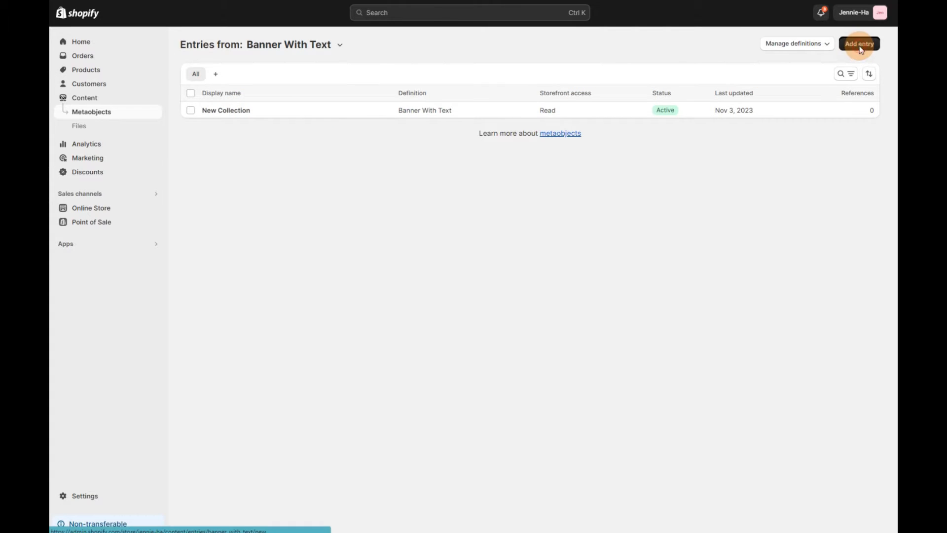
click(858, 44)
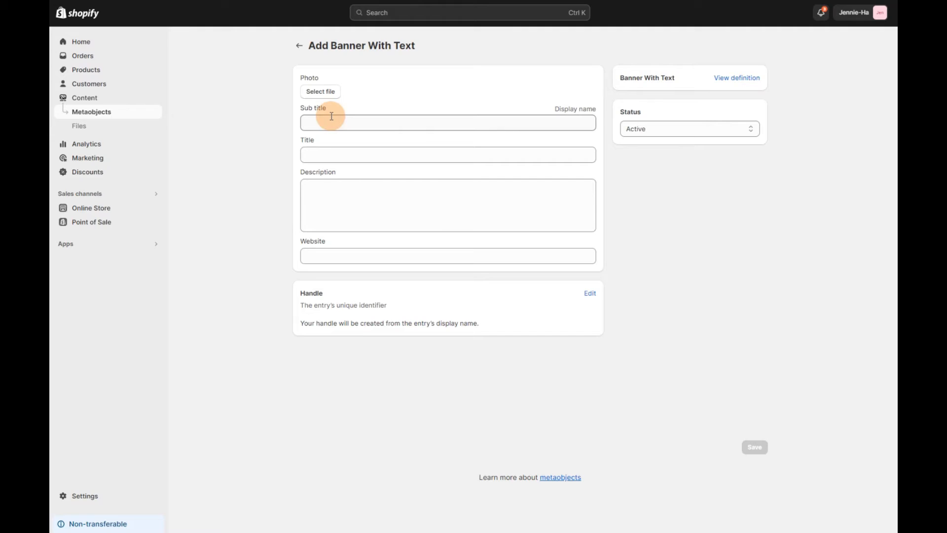
click(320, 91)
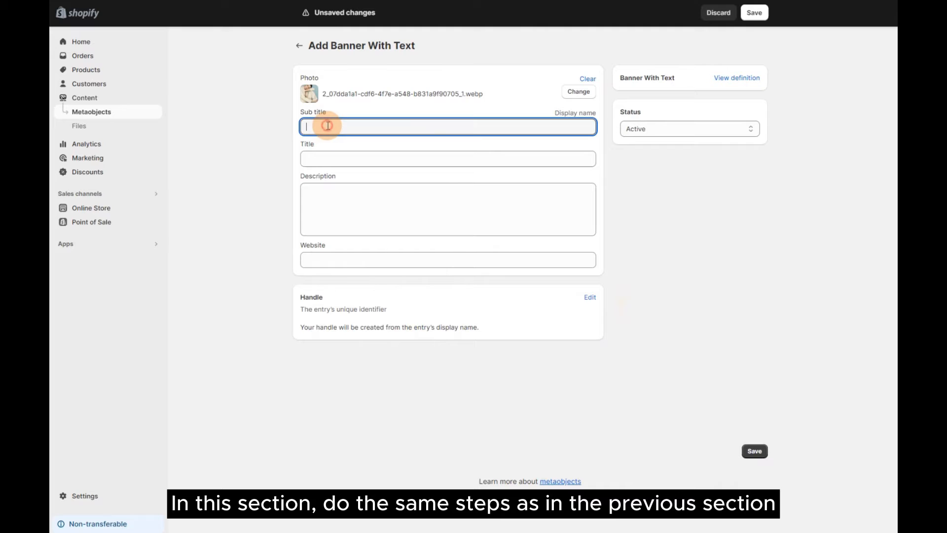
text(New)
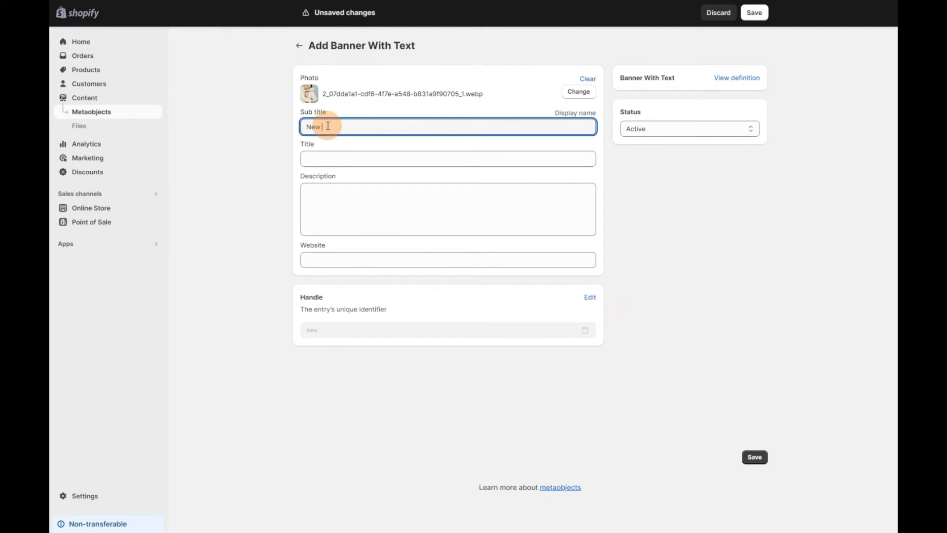
text(Cate)
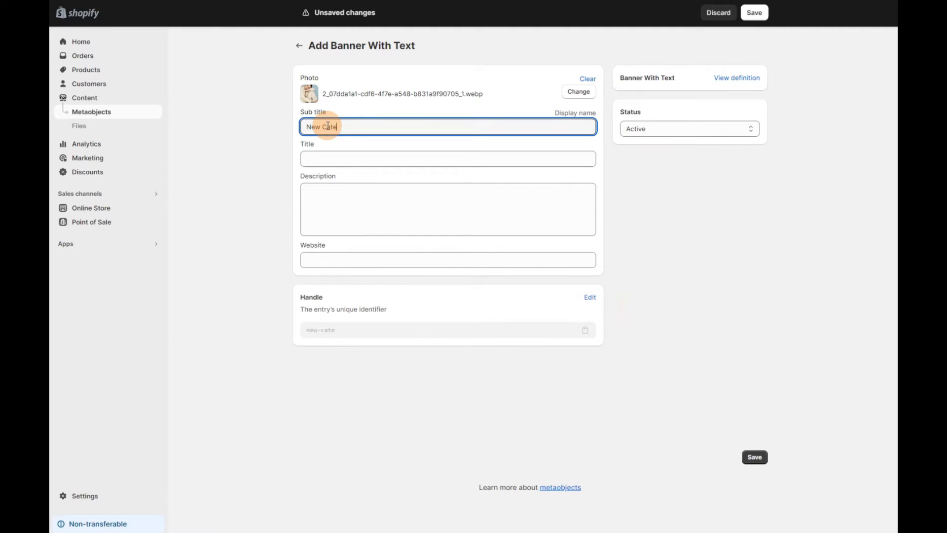
text(gor)
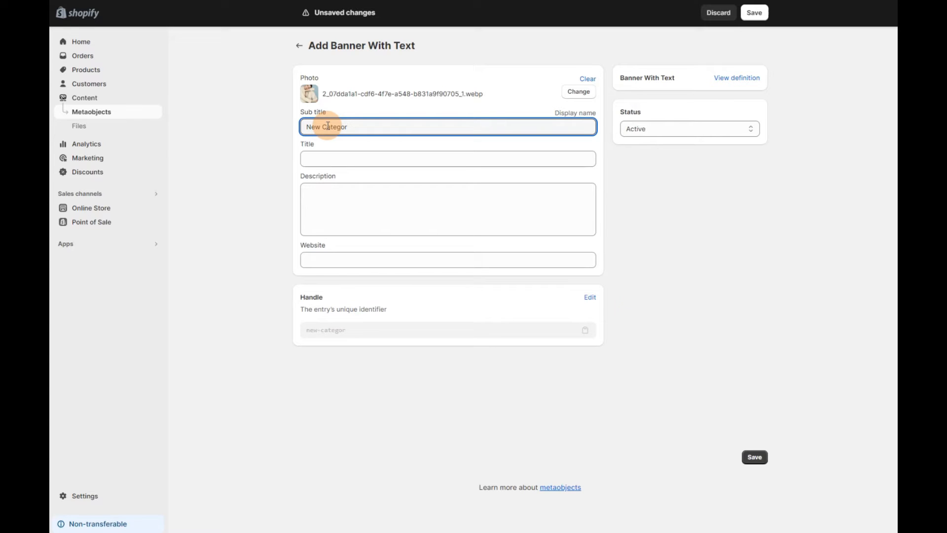
text(y)
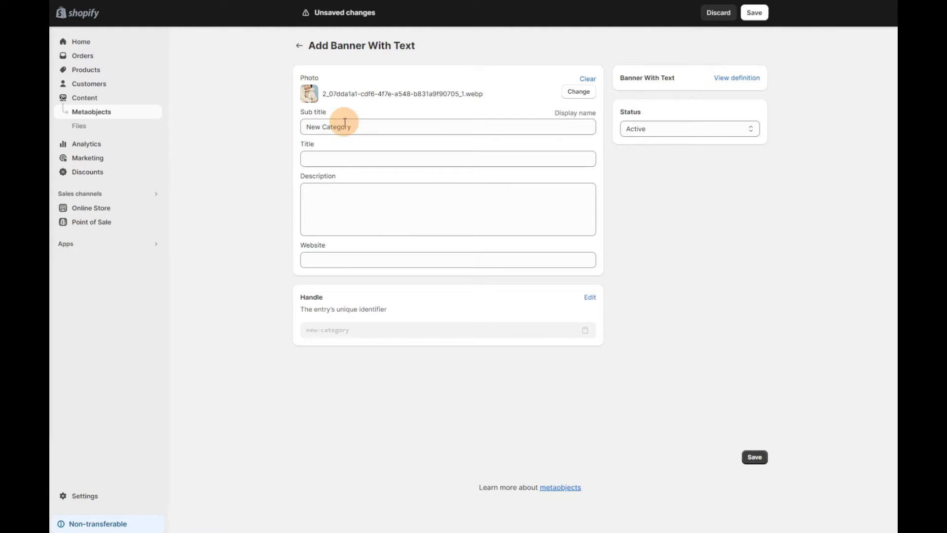
text(Elegant & Sexy)
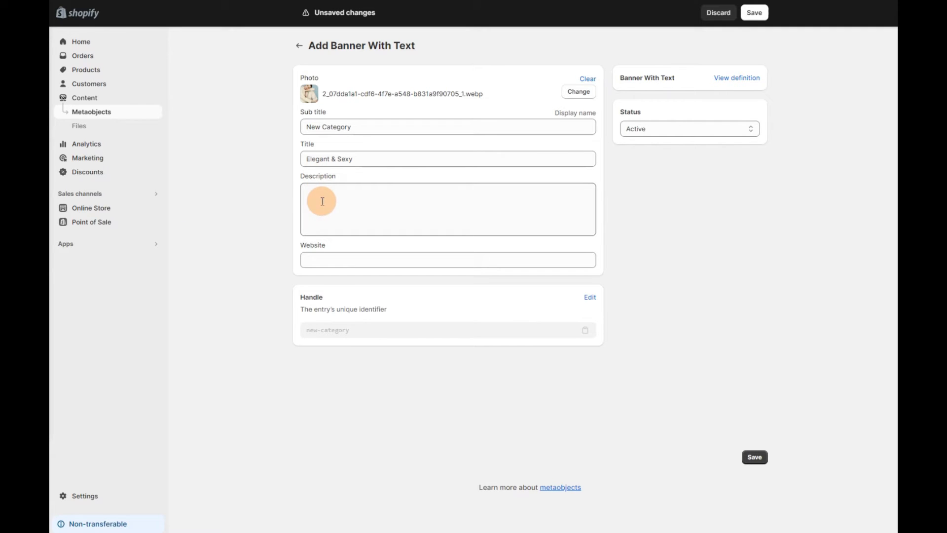
text(Maxime placeat facere possimus voluptas assumenda sed quia non numquam eius modi tempora incidunt.)
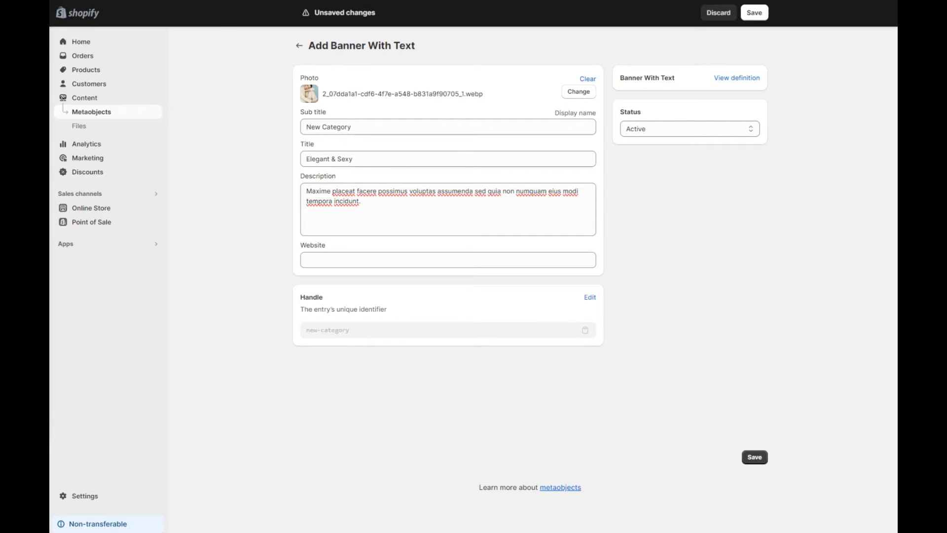
text(https://new-era-demo.myshopify.com/?fts=0)
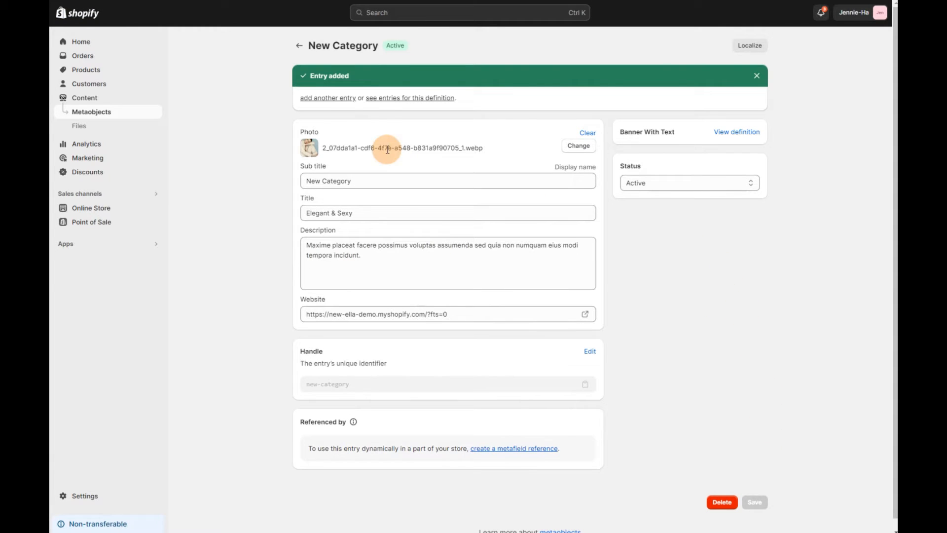
mouse_move(189, 60)
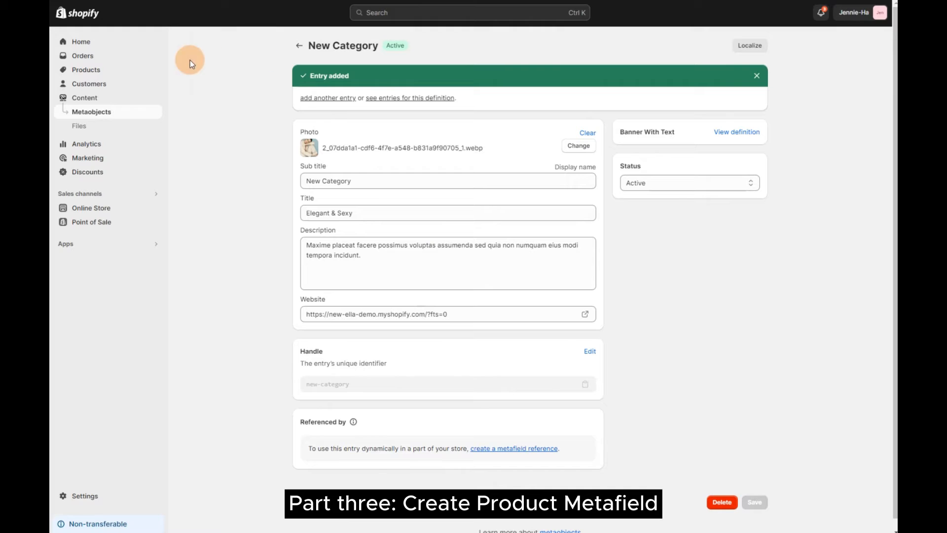
mouse_move(137, 56)
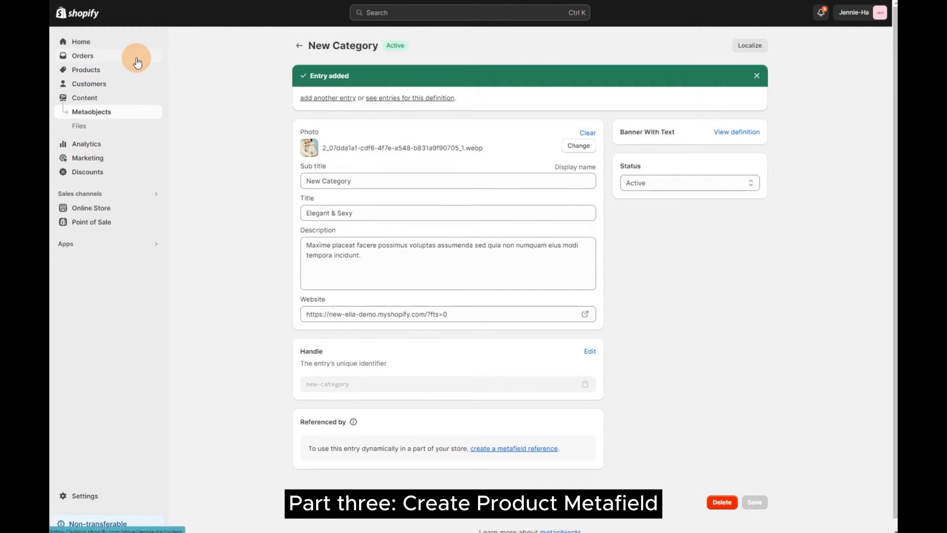
mouse_move(90, 450)
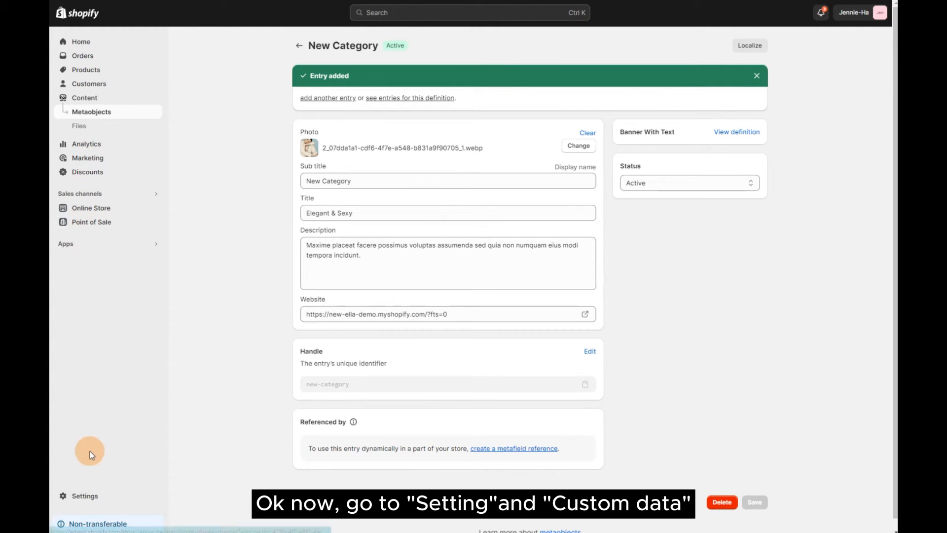
Step: Go to Settings > Custom data > Products to see the eight product metafield definitions
click(84, 496)
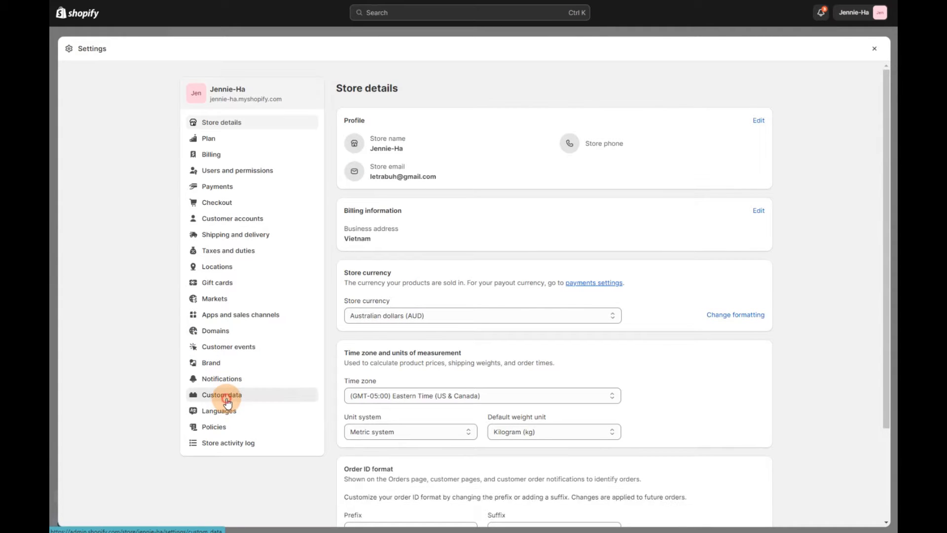
click(221, 395)
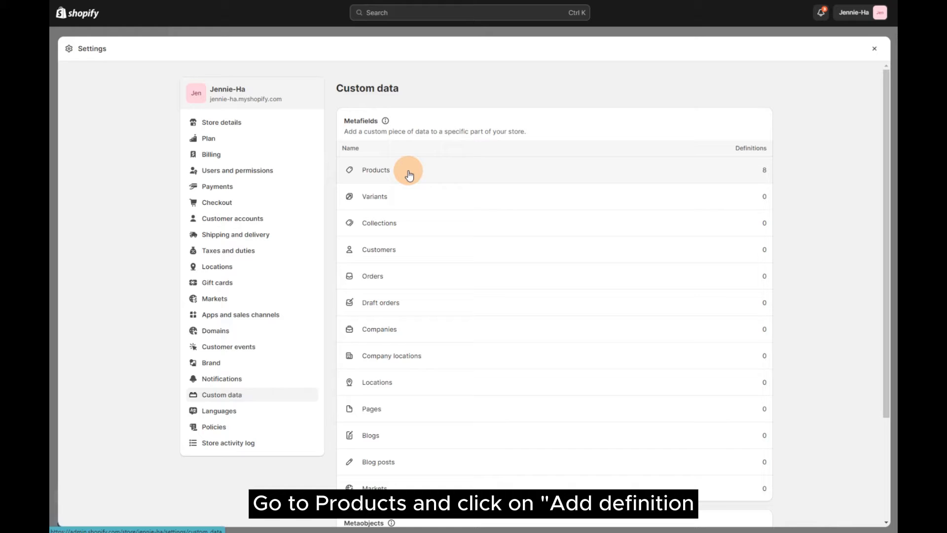
click(376, 170)
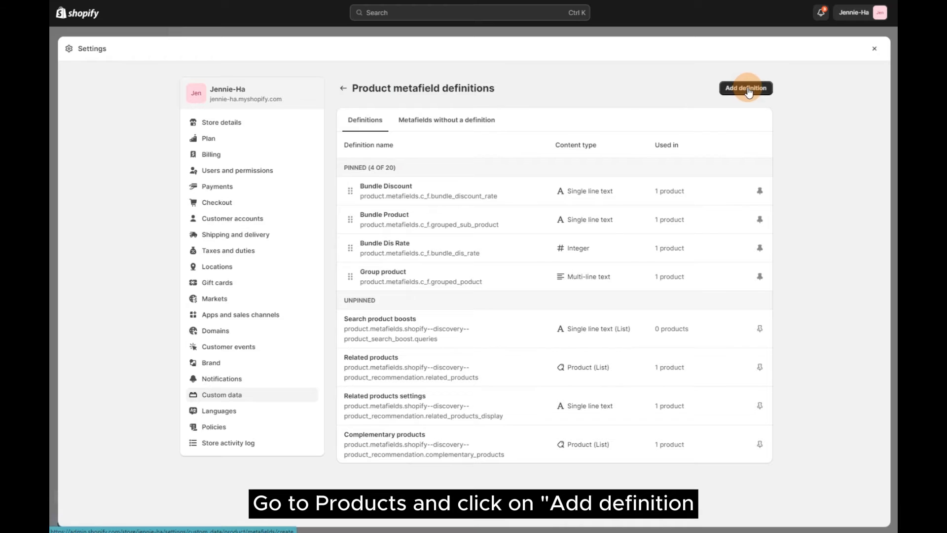
Step: Start a new product metafield definition named 'Banner With Text'
click(745, 88)
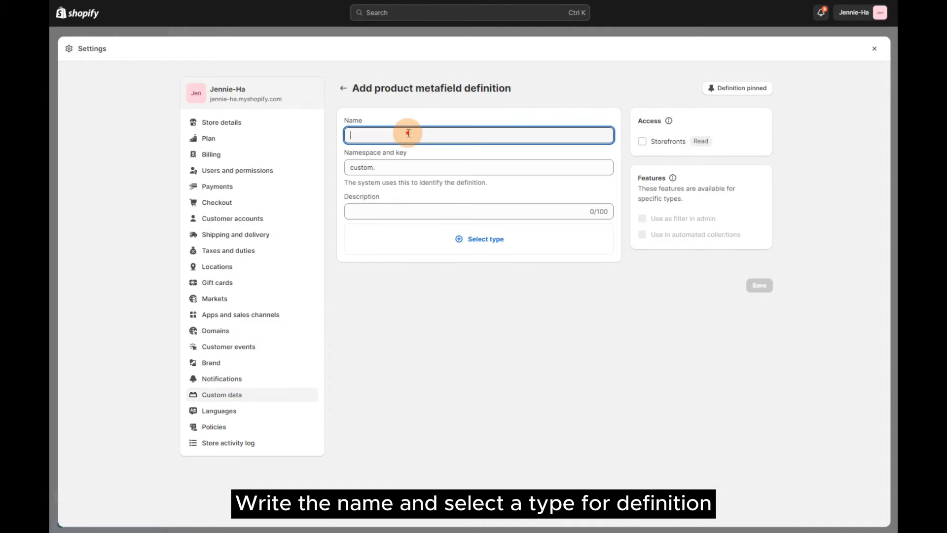
text(Bann)
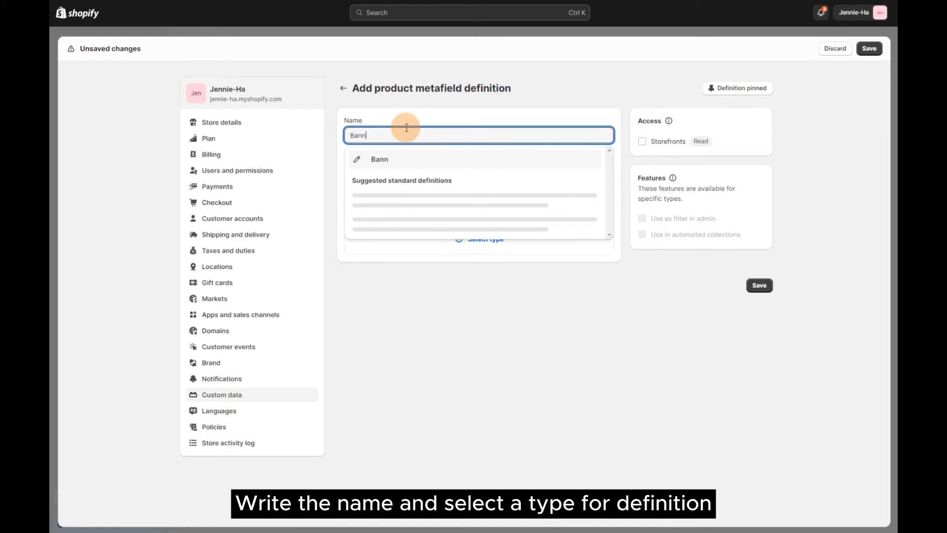
text(er W)
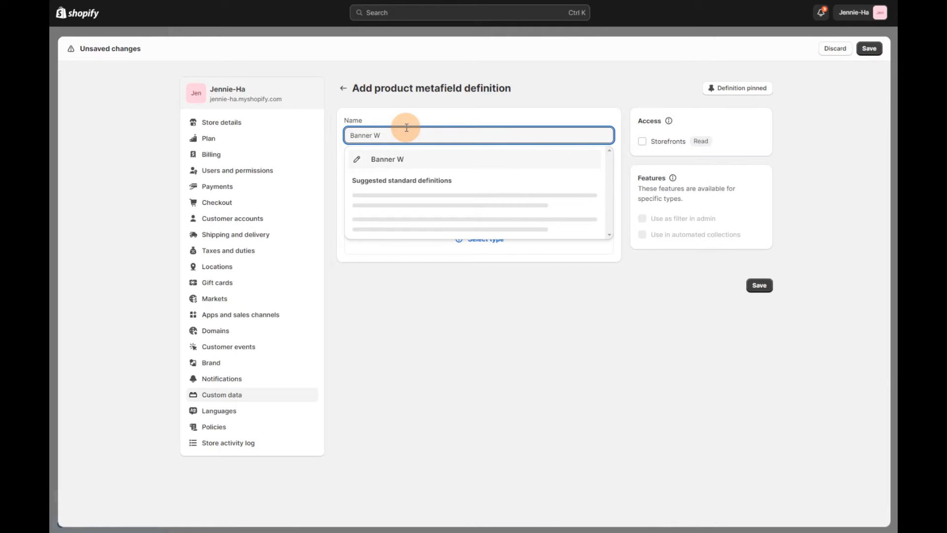
text(ith T)
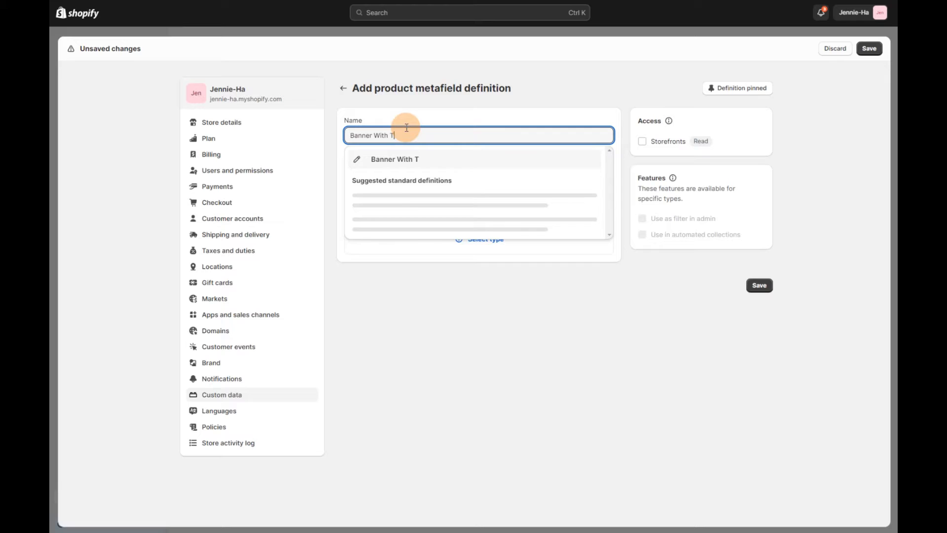
text(ext)
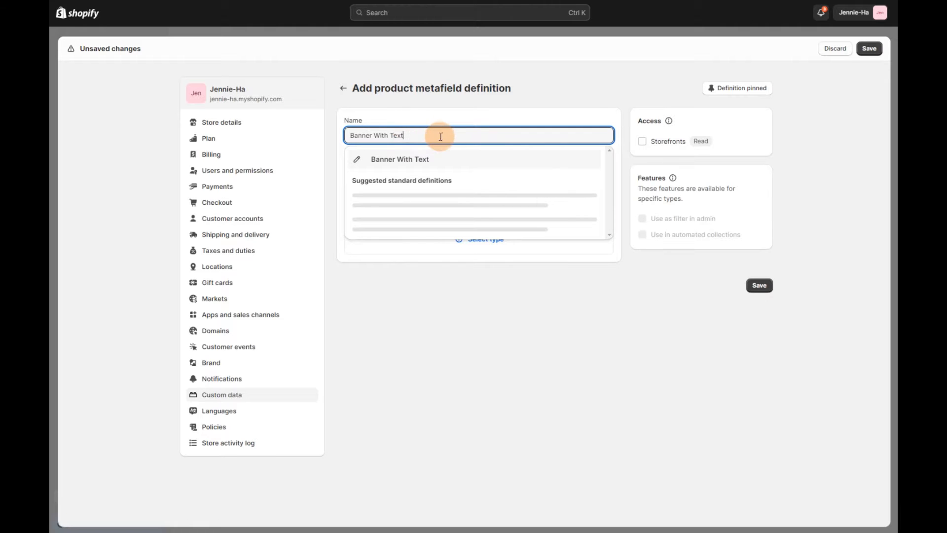
click(399, 159)
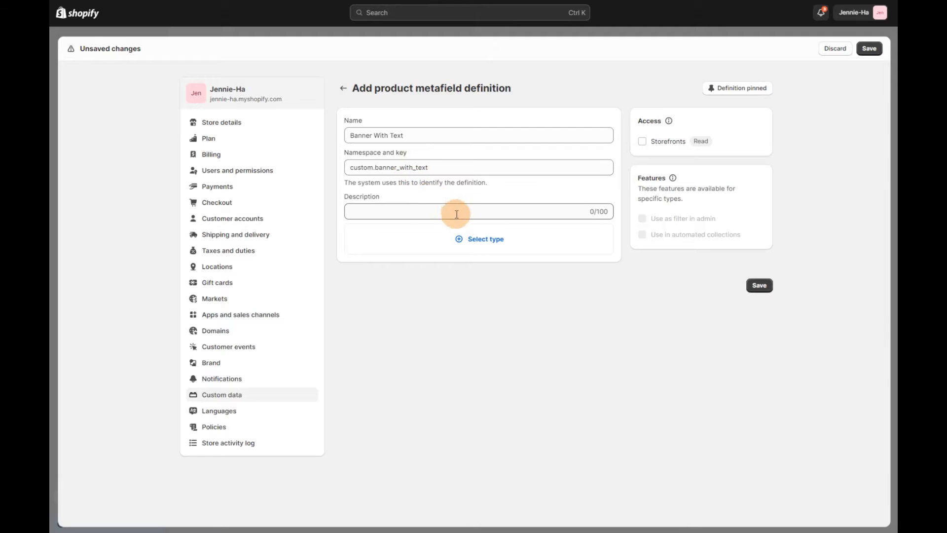
Step: Set its type to Metaobject referencing Banner With Text and save the definition
click(479, 238)
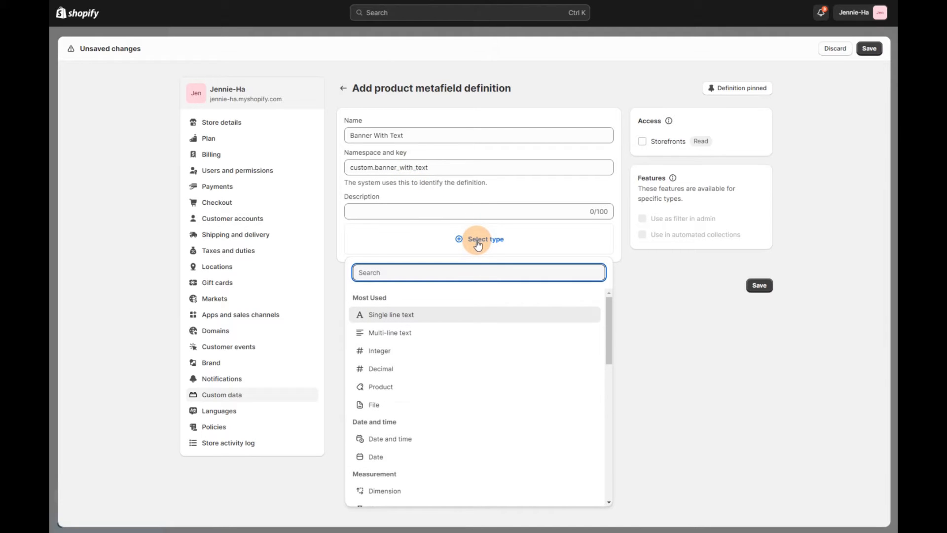
scroll(down, 3)
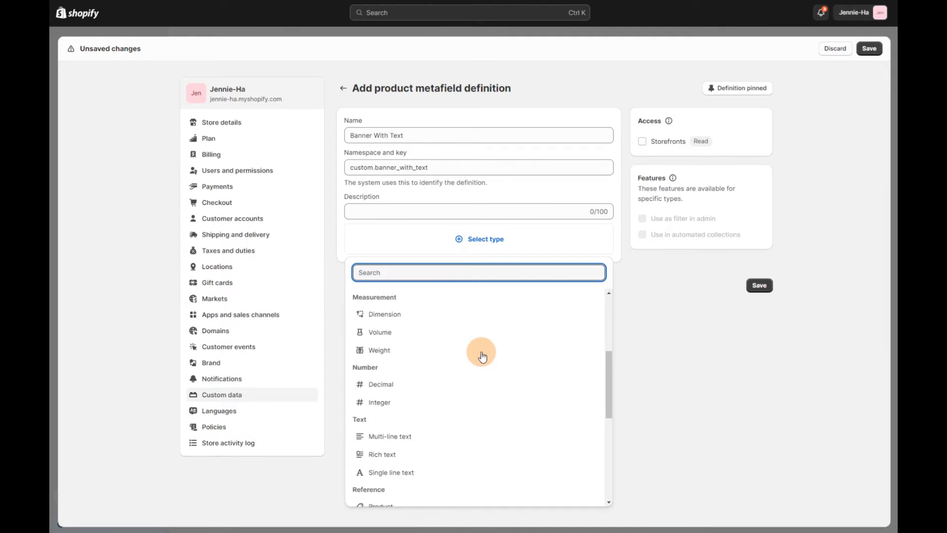
scroll(down, 3)
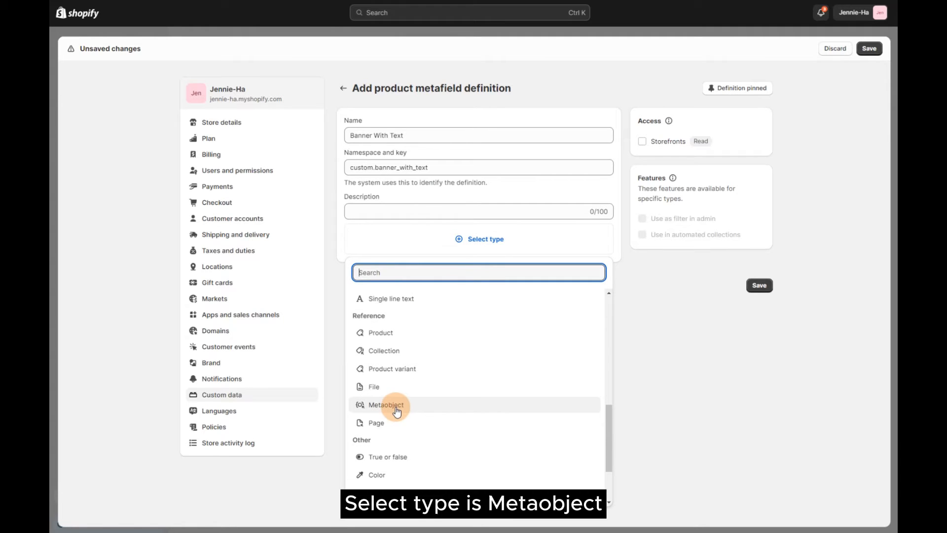
click(390, 404)
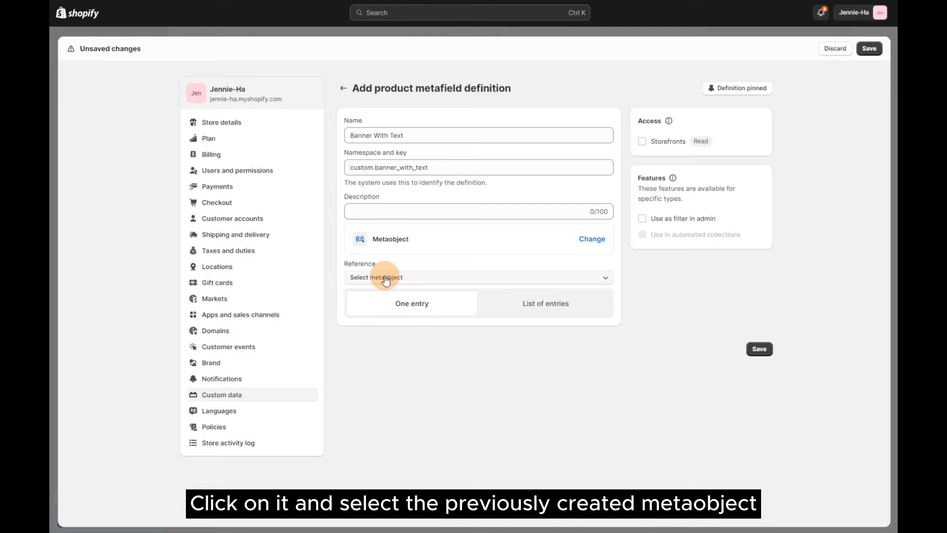
click(476, 277)
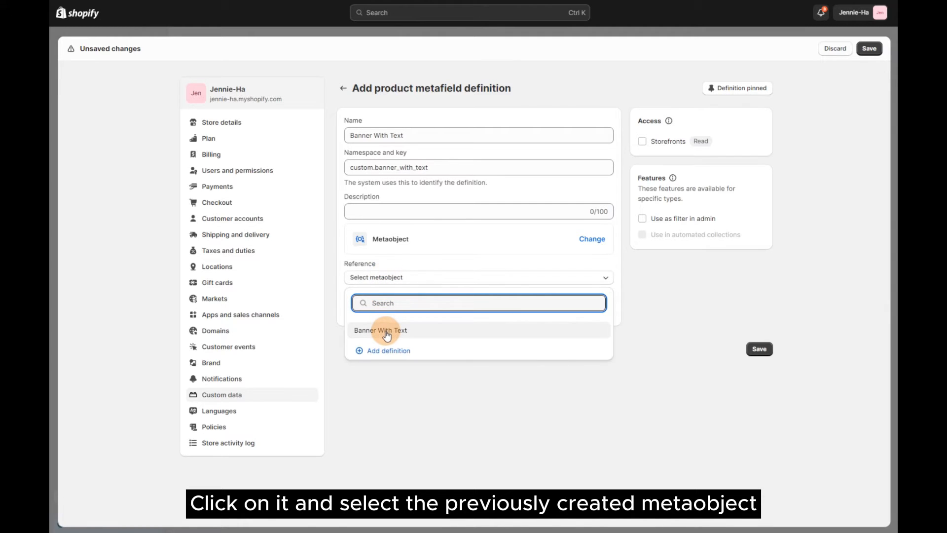
click(380, 330)
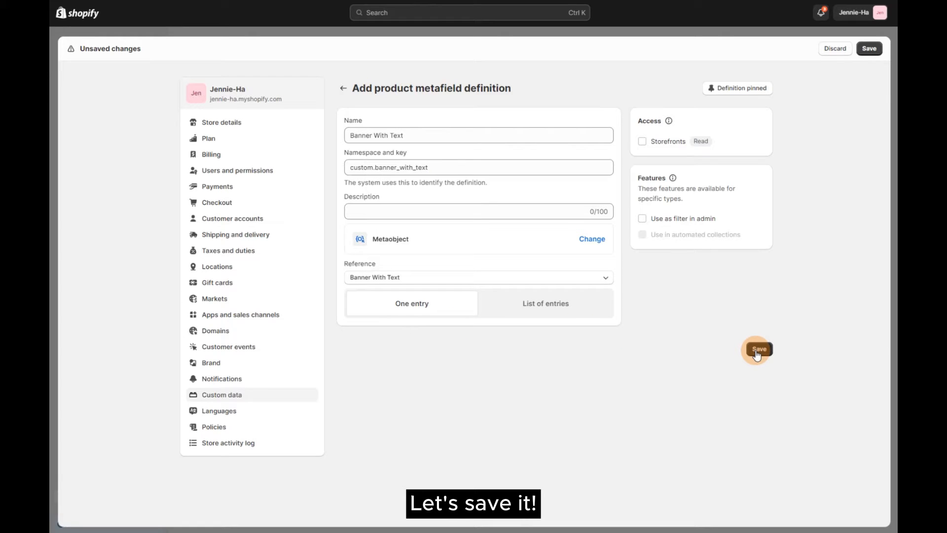
click(756, 350)
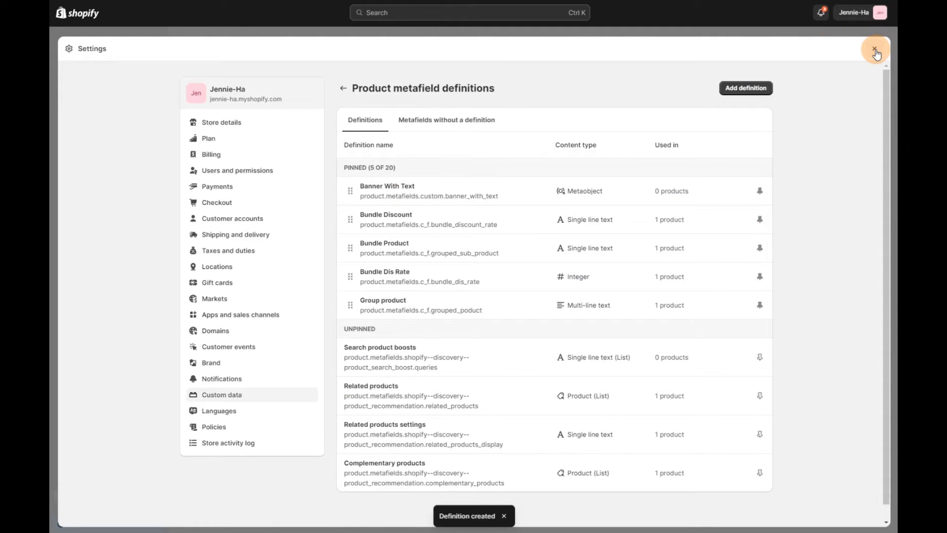
Step: Leave settings and open the PRODUCT 09 yoga sample, scrolling down to its Metafields
click(875, 49)
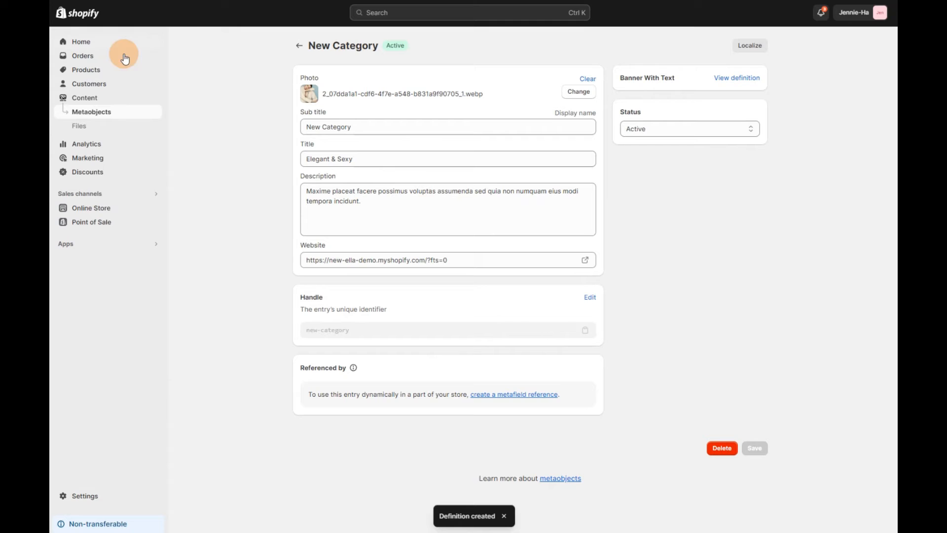
mouse_move(87, 69)
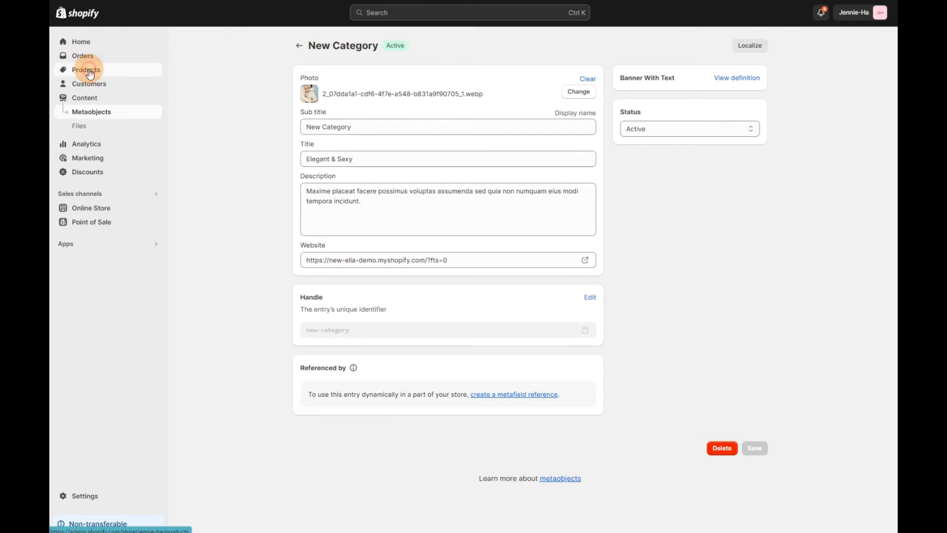
click(86, 70)
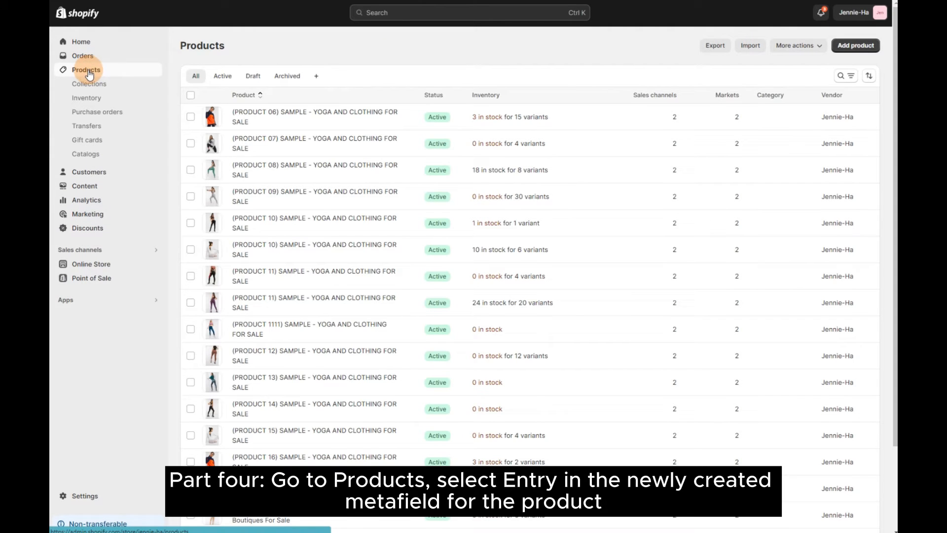
mouse_move(293, 187)
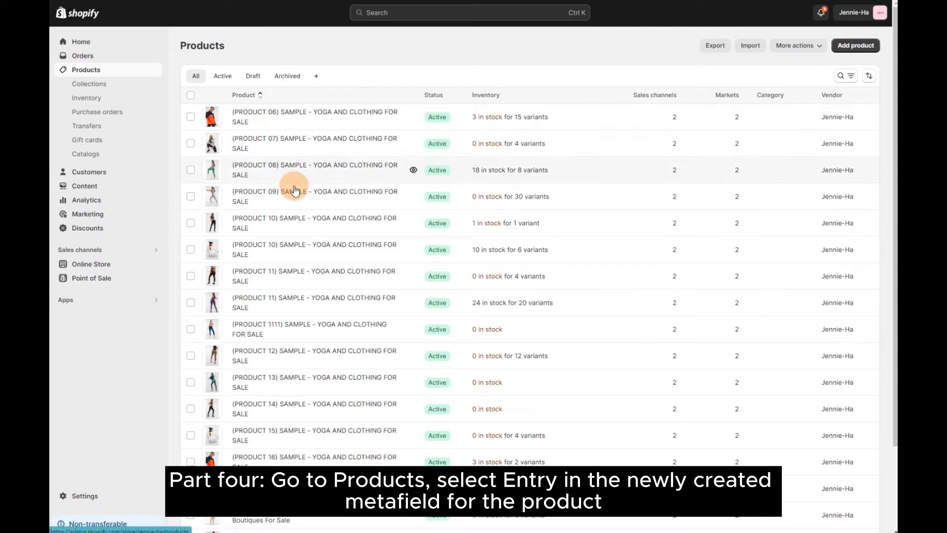
click(293, 193)
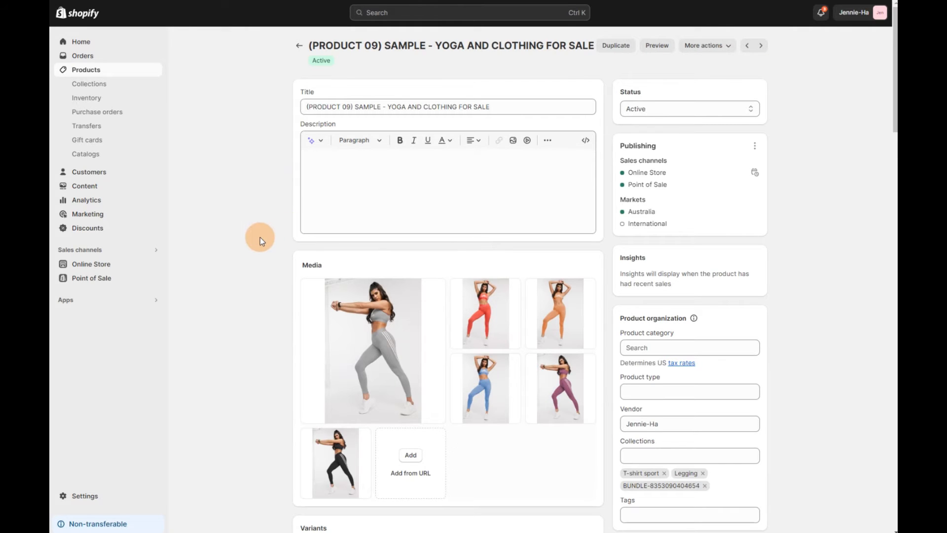
scroll(down, 3)
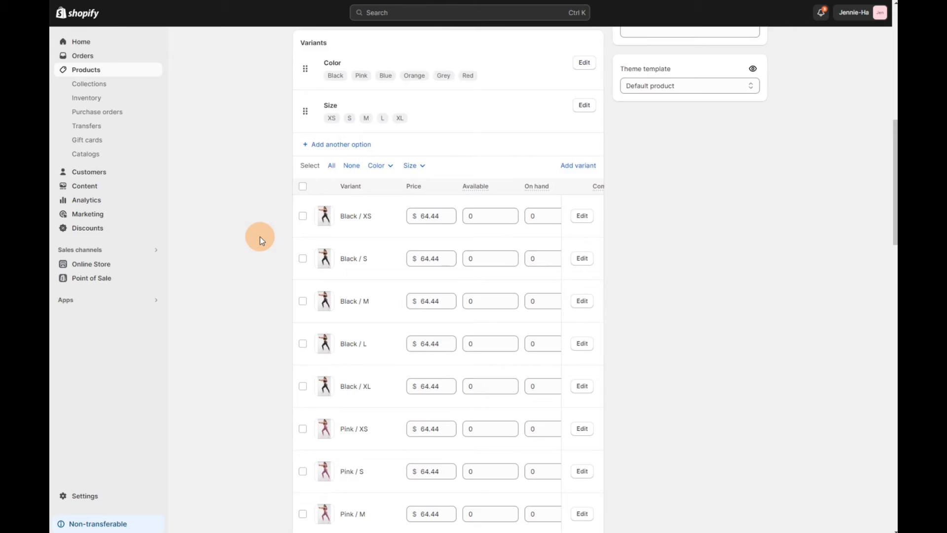
scroll(down, 3)
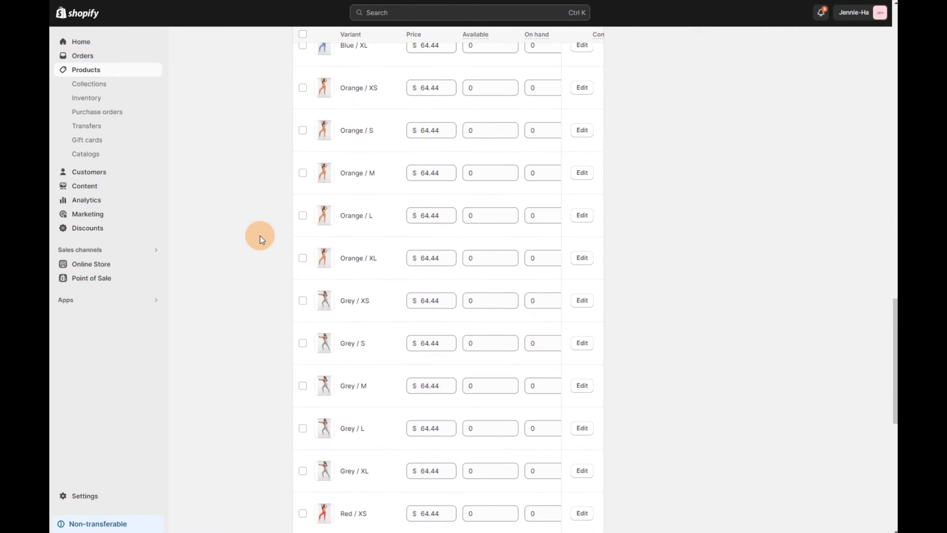
scroll(down, 3)
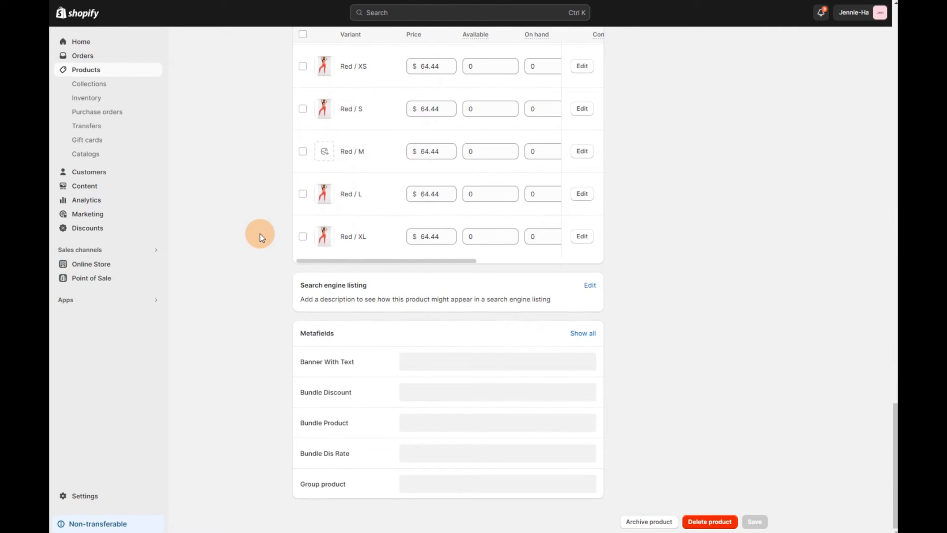
mouse_move(446, 362)
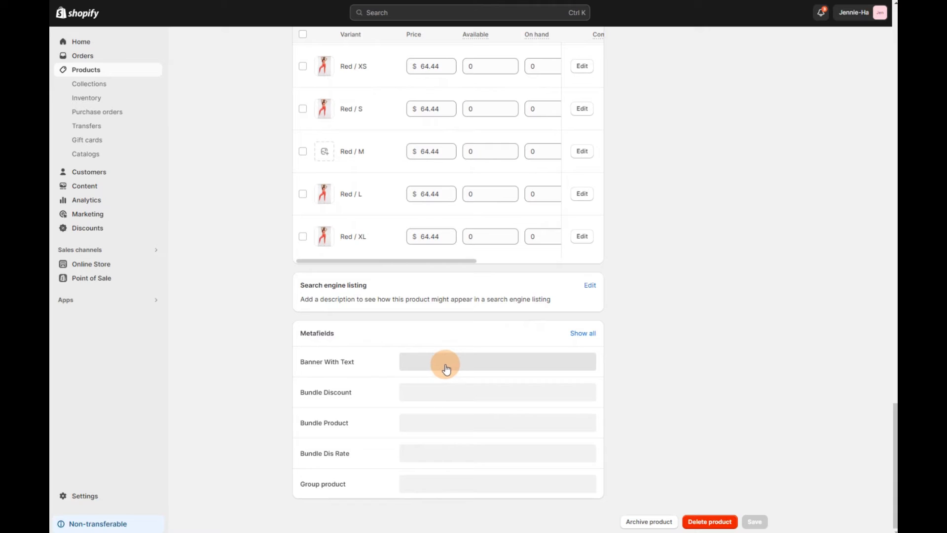
Step: Set the Banner With Text metafield to New Category, save, and return to Products
click(447, 361)
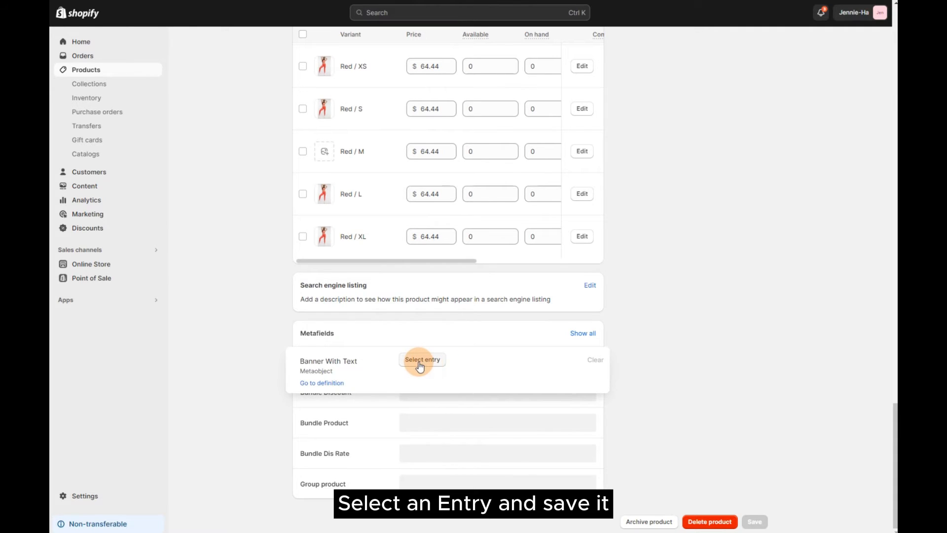
click(422, 359)
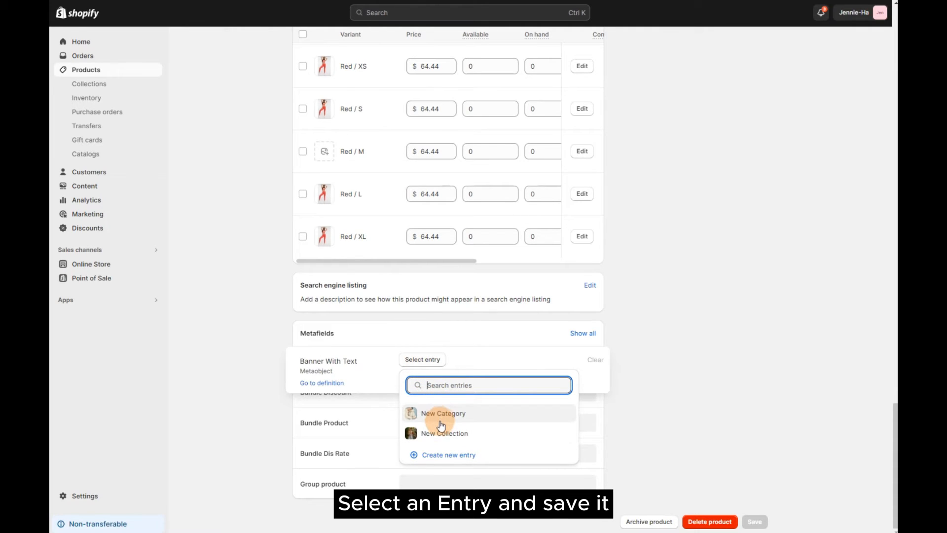
click(442, 413)
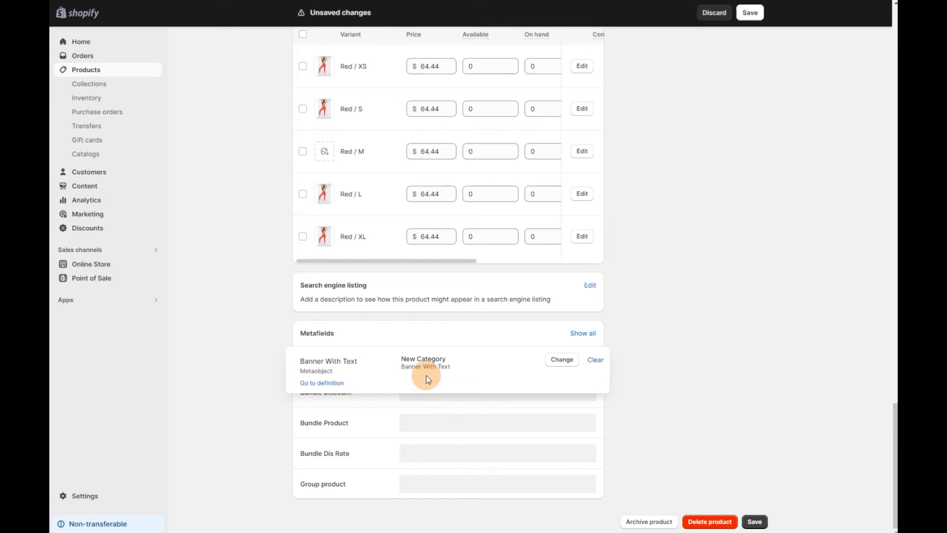
mouse_move(584, 414)
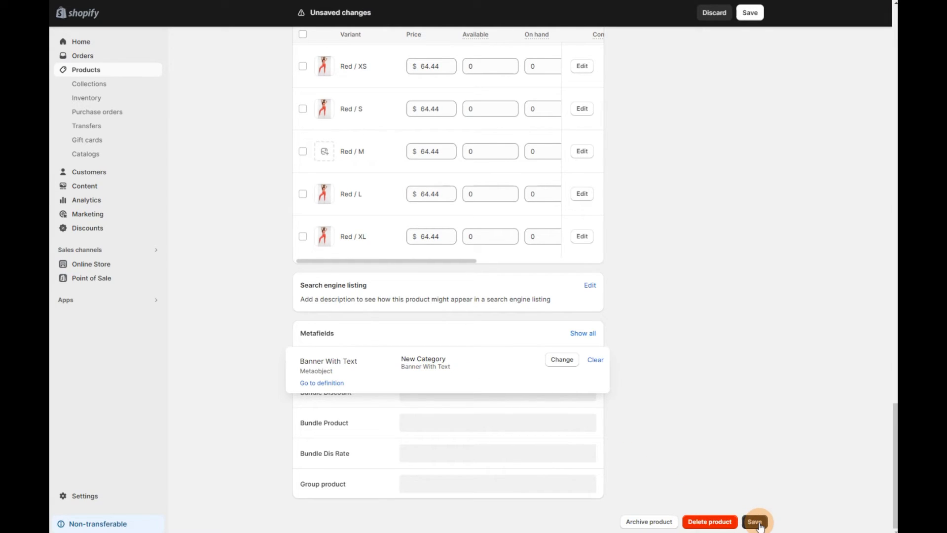
click(754, 521)
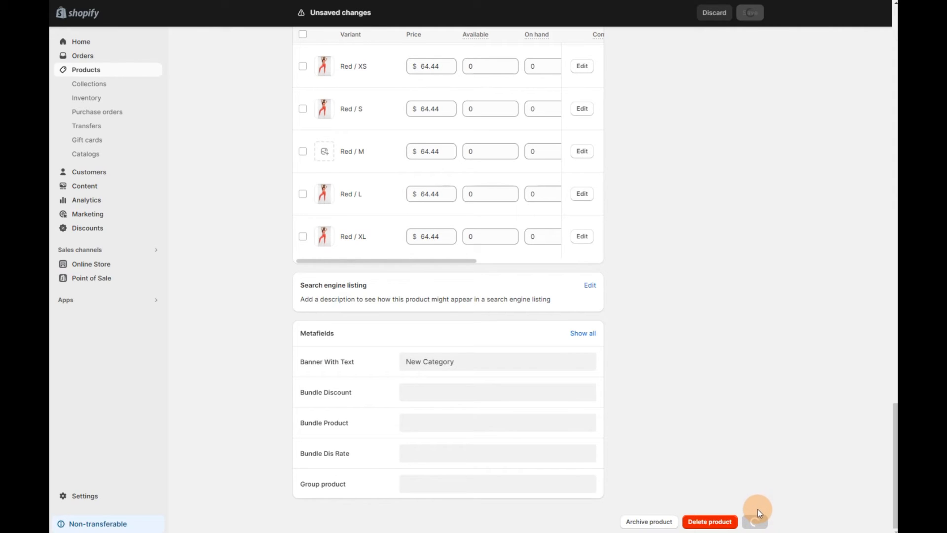
click(749, 12)
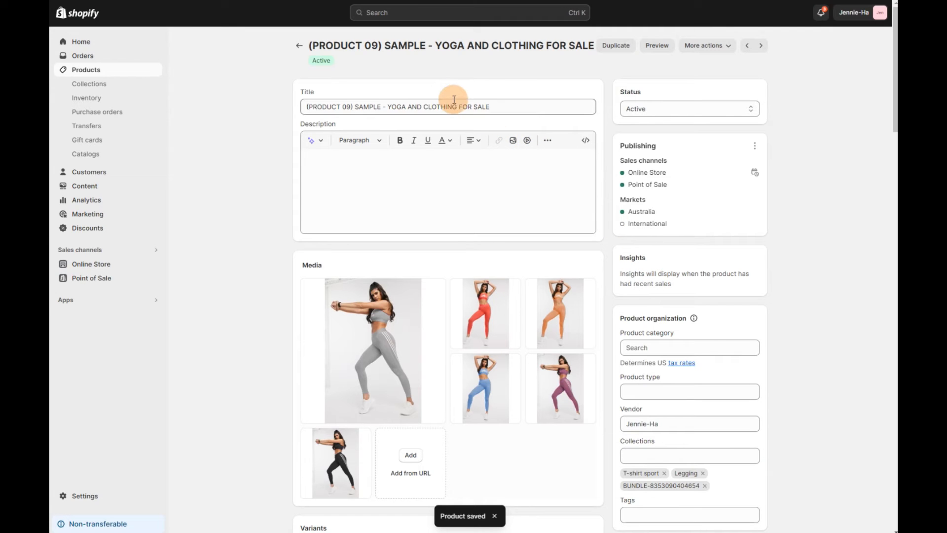
mouse_move(299, 46)
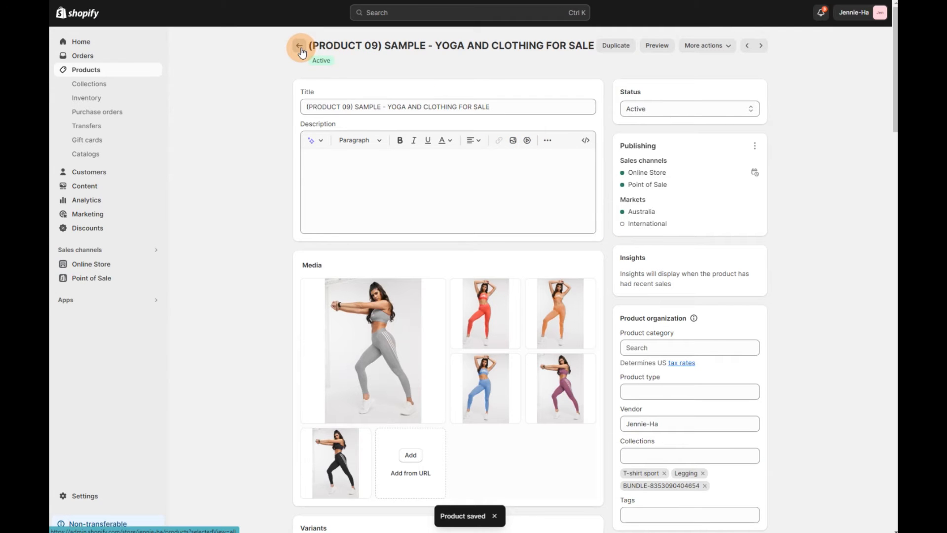
click(301, 46)
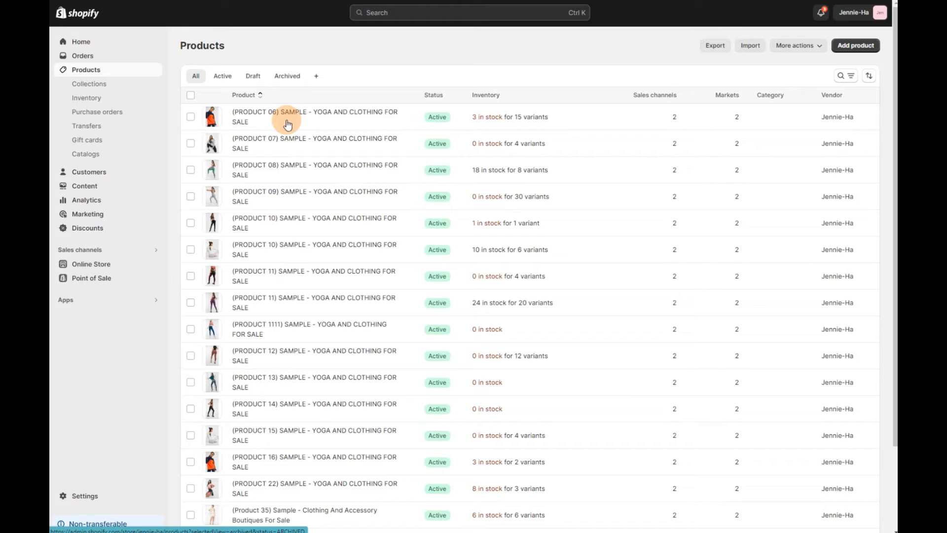
mouse_move(287, 222)
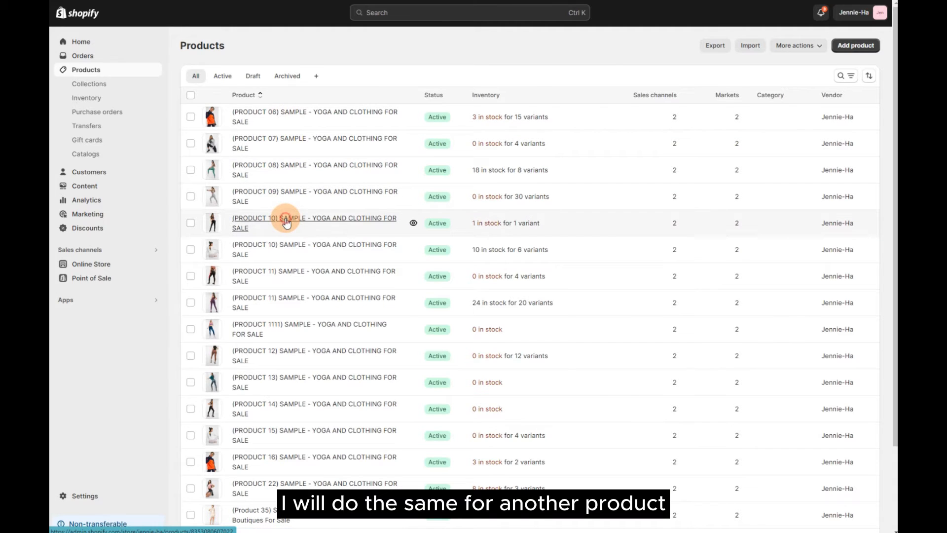
Step: Open PRODUCT 10, set its Banner With Text metafield to New Collection, and save
click(314, 222)
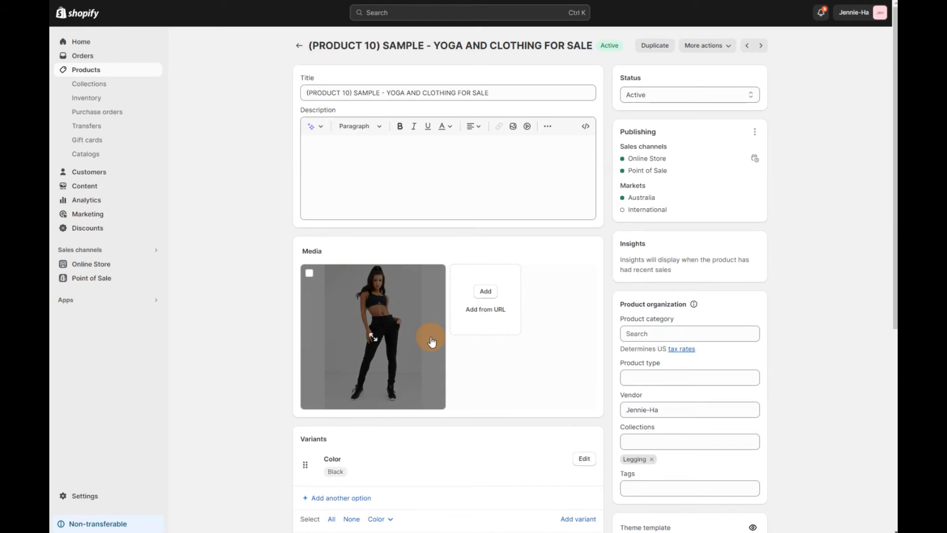
scroll(down, 3)
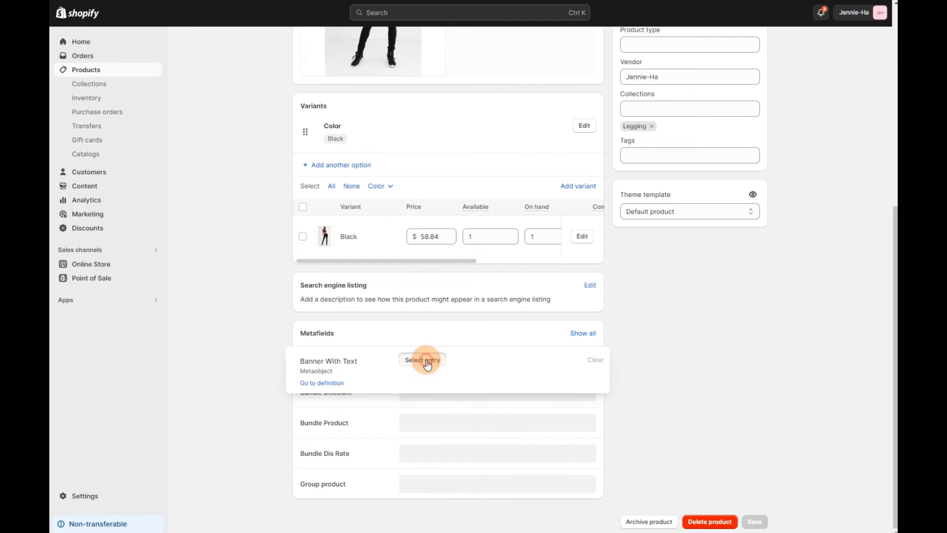
click(422, 359)
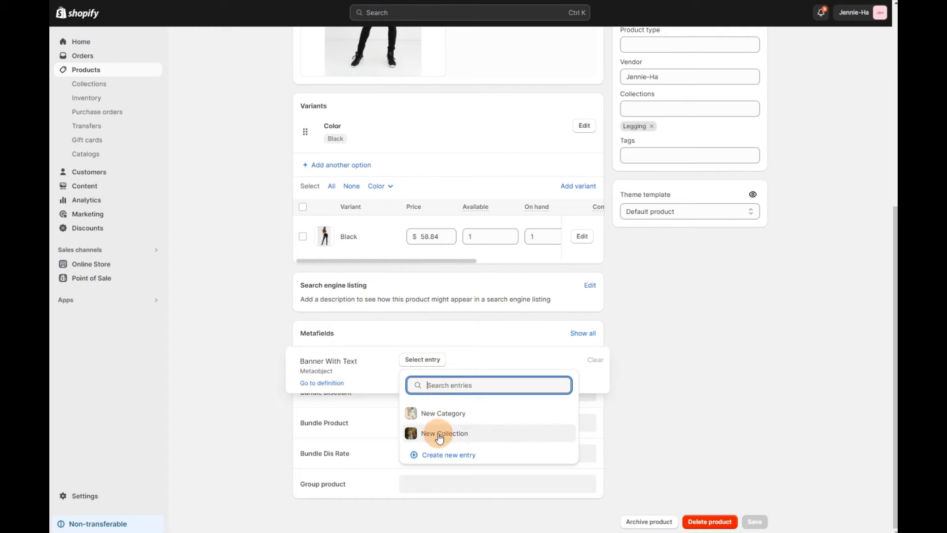
click(444, 432)
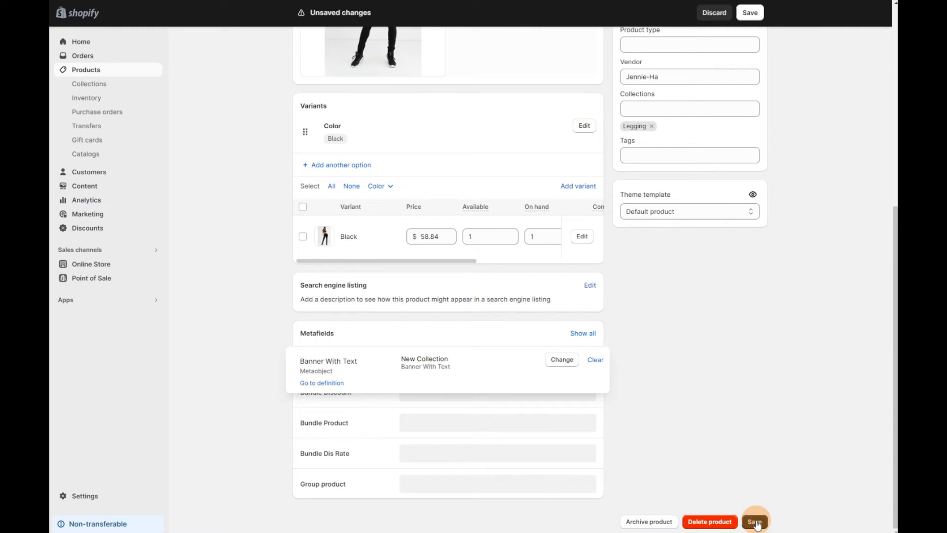
click(754, 521)
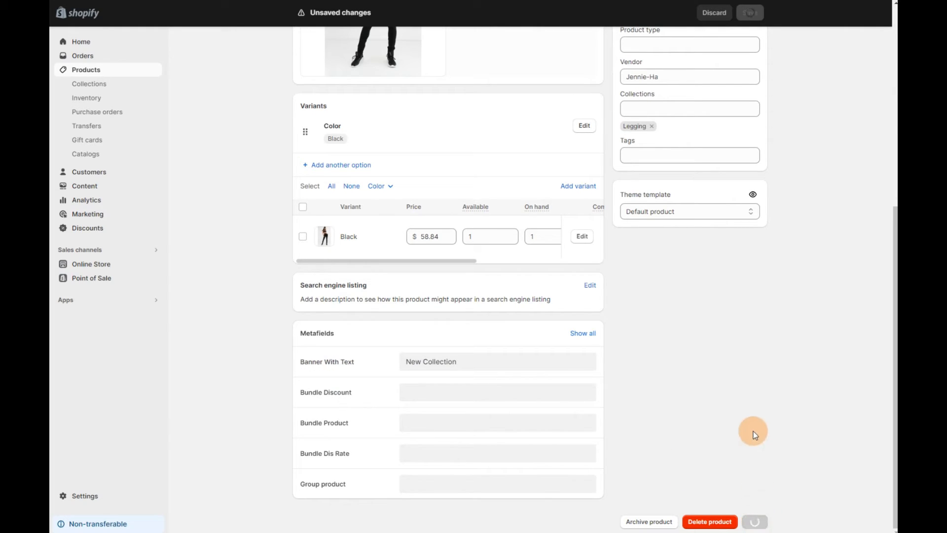
scroll(up, 3)
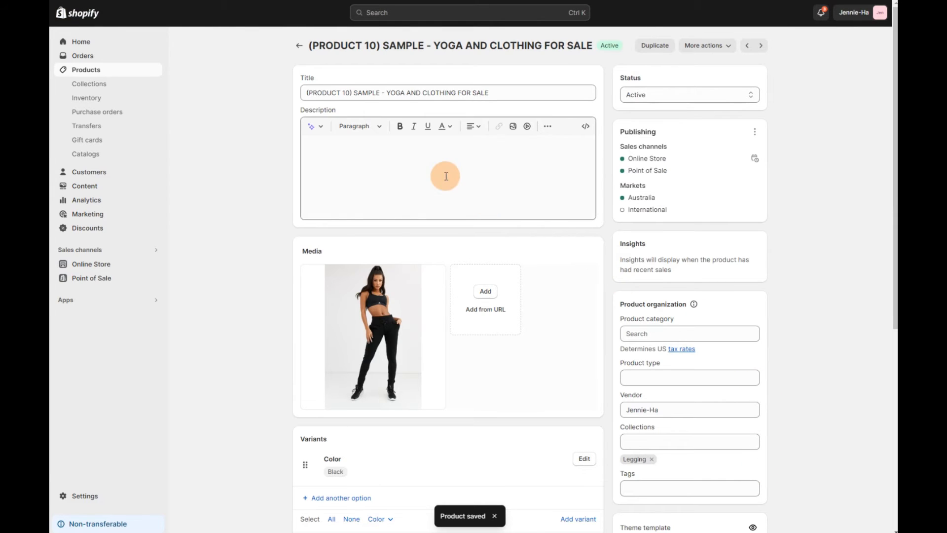
mouse_move(85, 151)
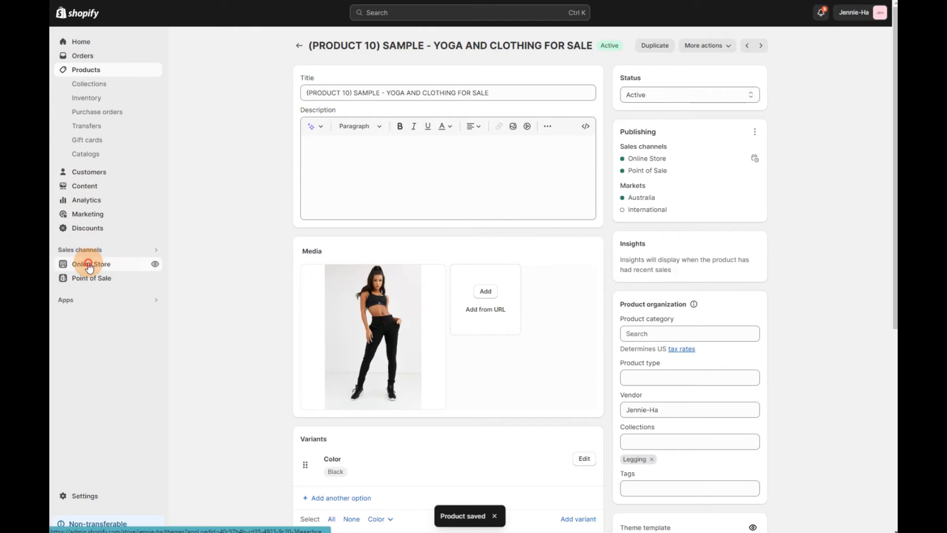
Step: From Online Store themes, open the current Ella 6.5.3 theme in the theme editor
click(91, 264)
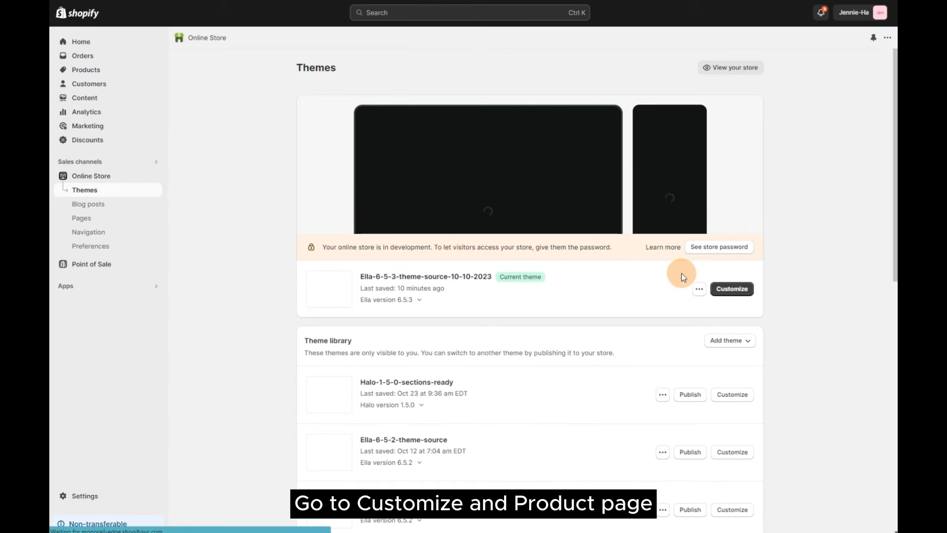
click(731, 288)
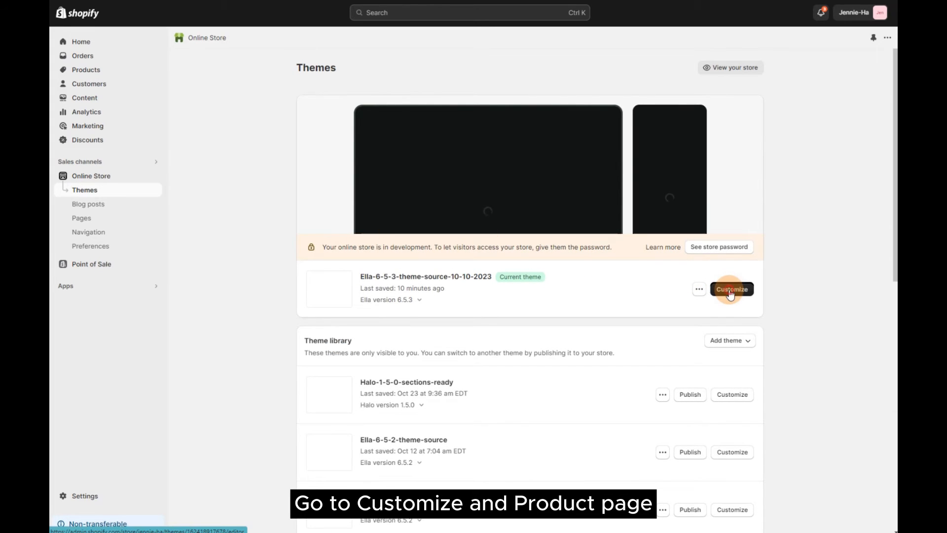
click(731, 288)
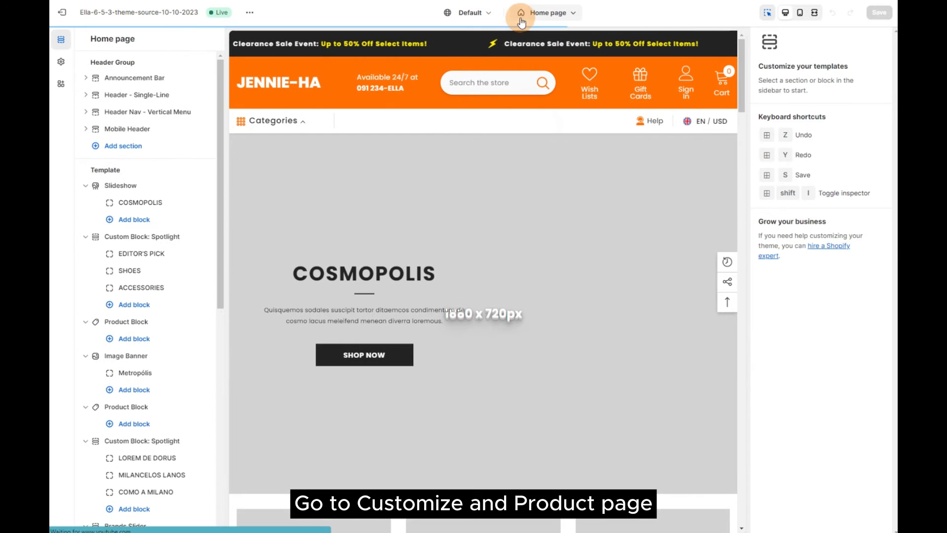
Step: Switch to the Default product template previewing PRODUCT 09 and open the Image Banner section
click(545, 11)
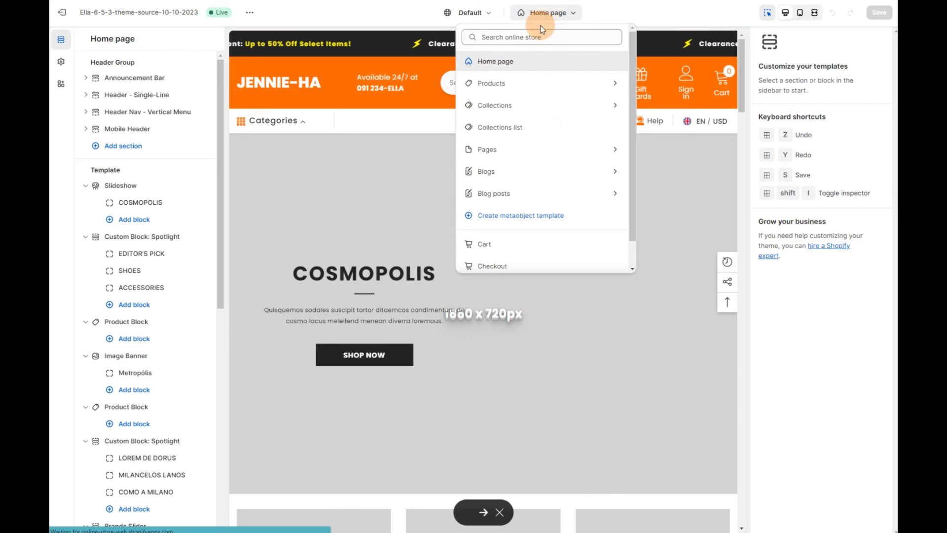
click(491, 83)
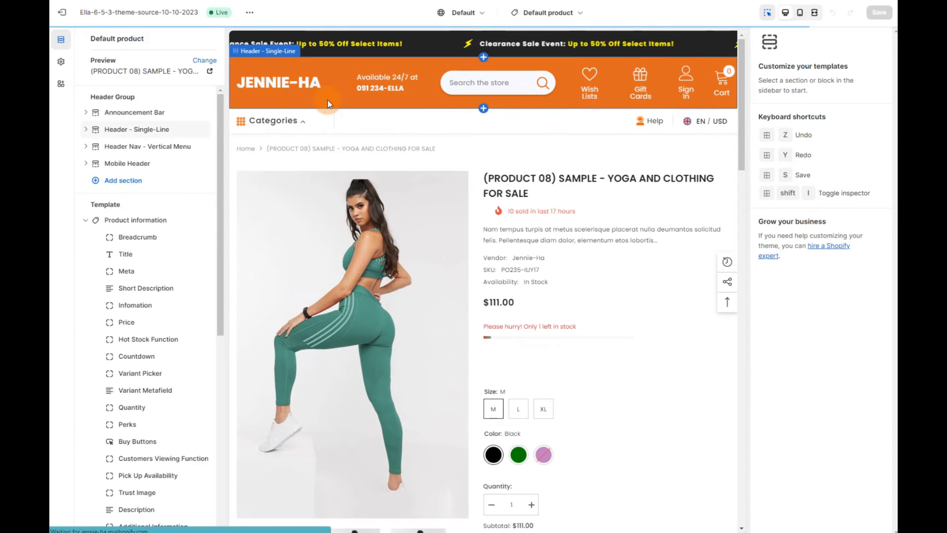
click(204, 60)
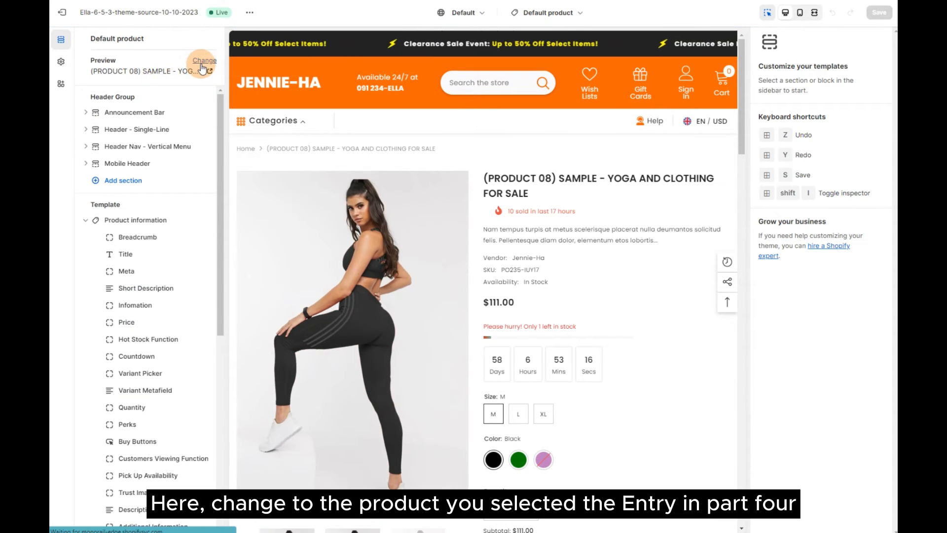
click(204, 60)
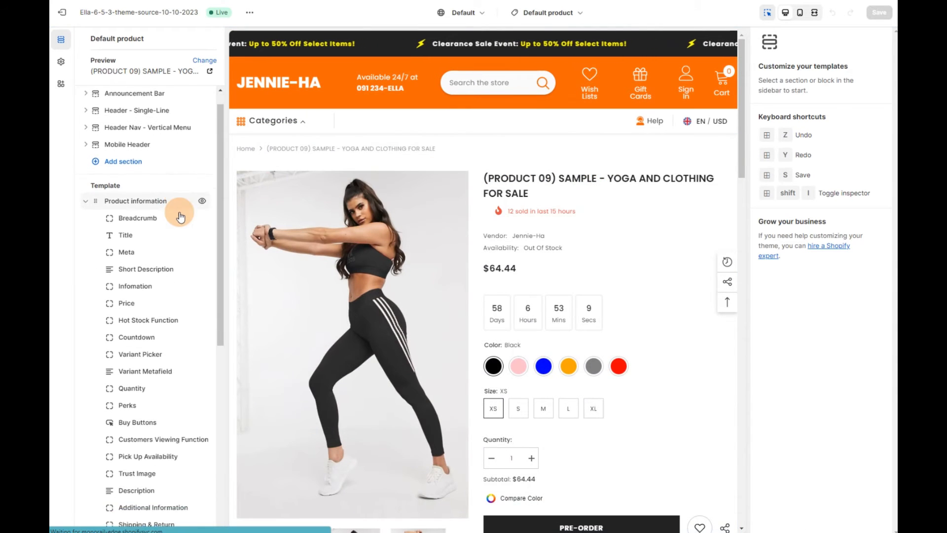
scroll(down, 3)
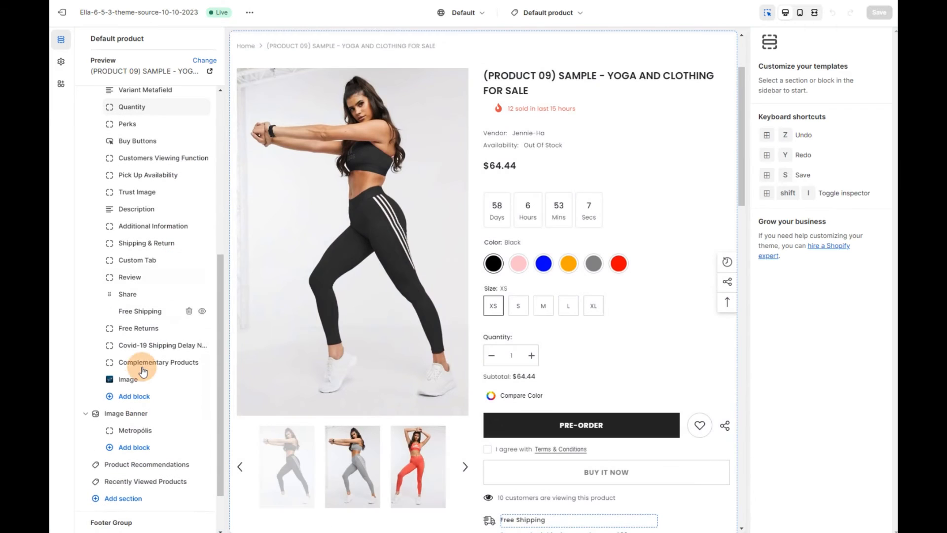
click(125, 412)
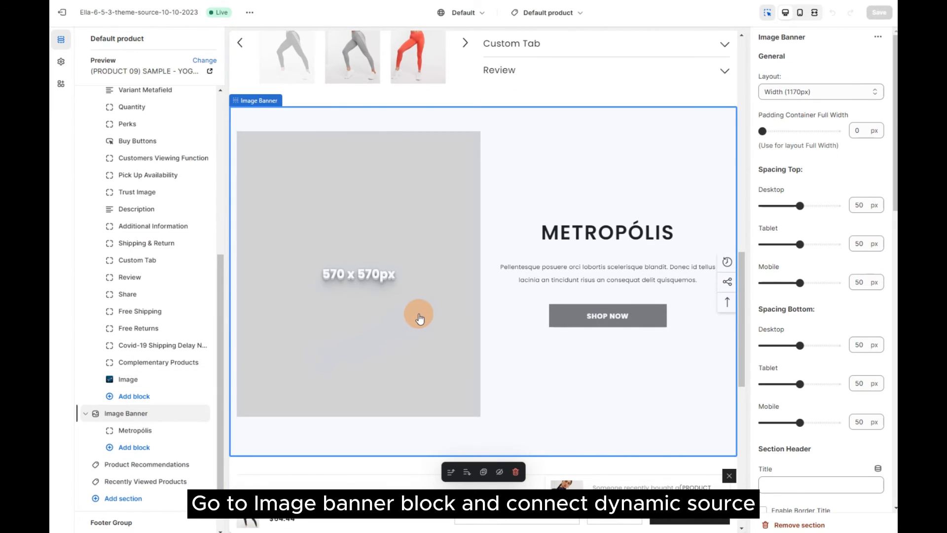
mouse_move(135, 430)
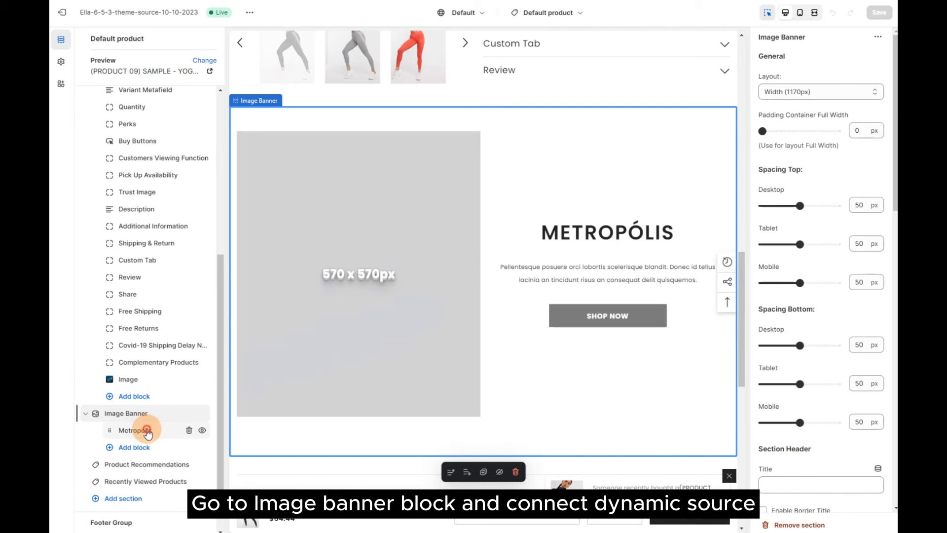
Step: Connect the Metropólis block's first image to the Banner With Text Photo field
click(134, 430)
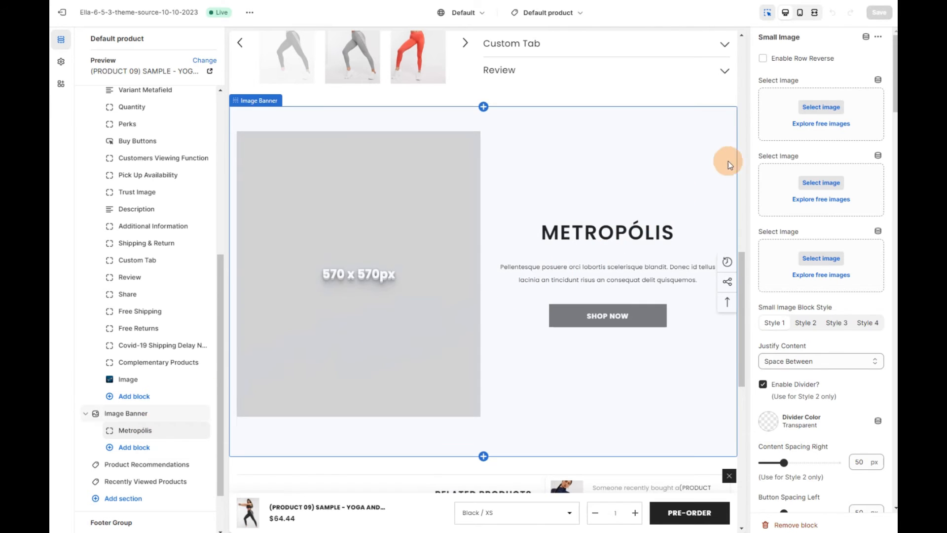
mouse_move(877, 82)
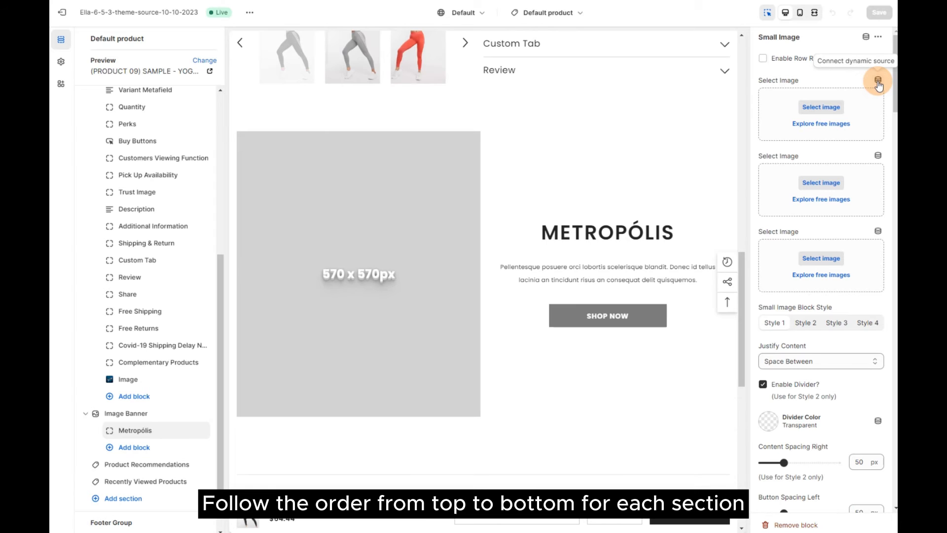
click(877, 81)
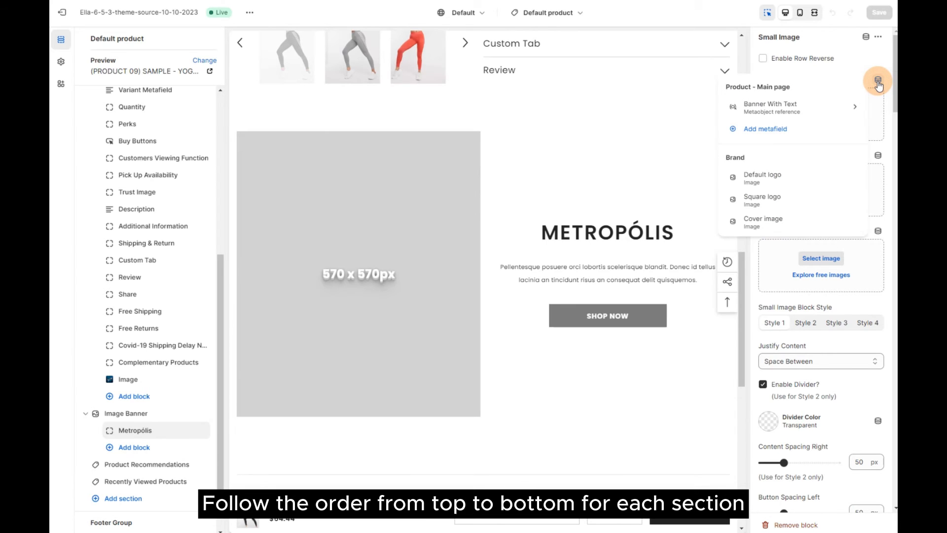
mouse_move(782, 107)
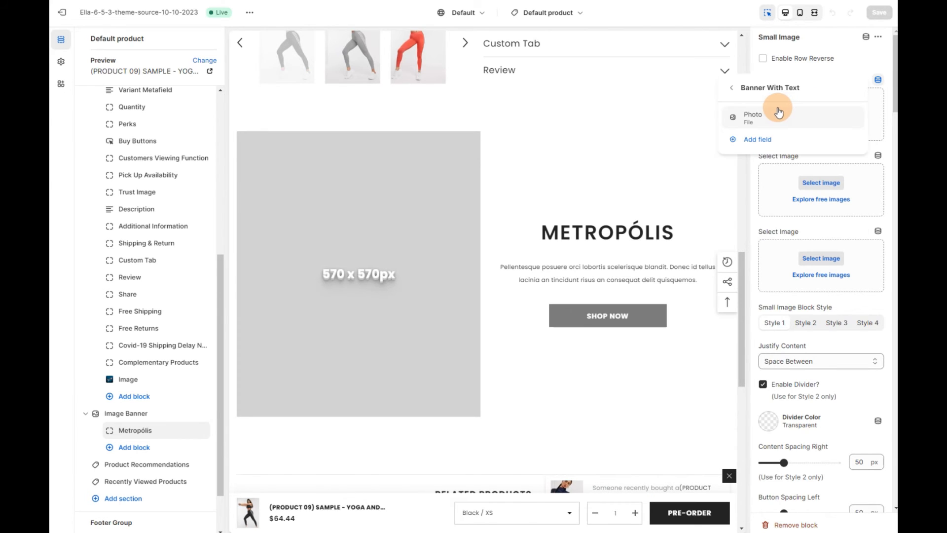
click(752, 118)
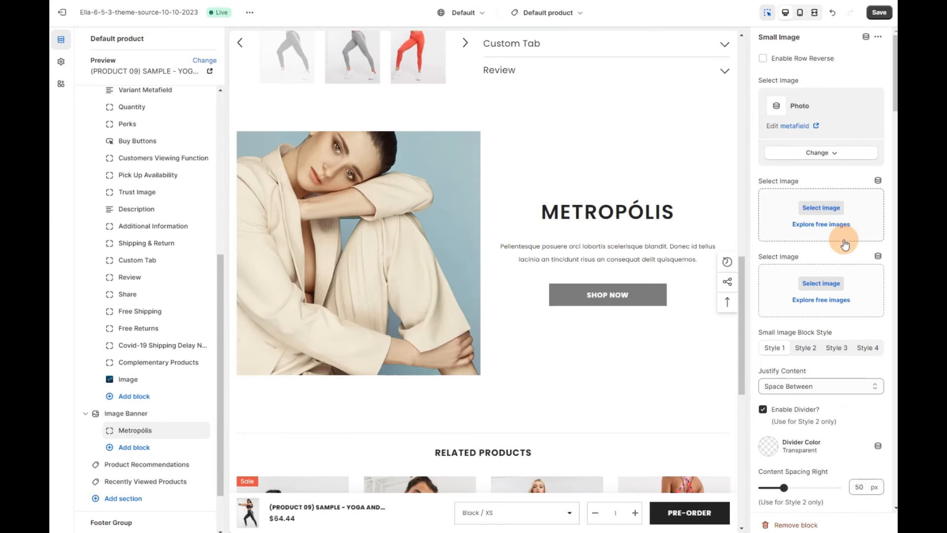
Step: Connect the Metropólis Sub Title setting to Banner With Text > Sub title, showing 'New Category'
scroll(down, 3)
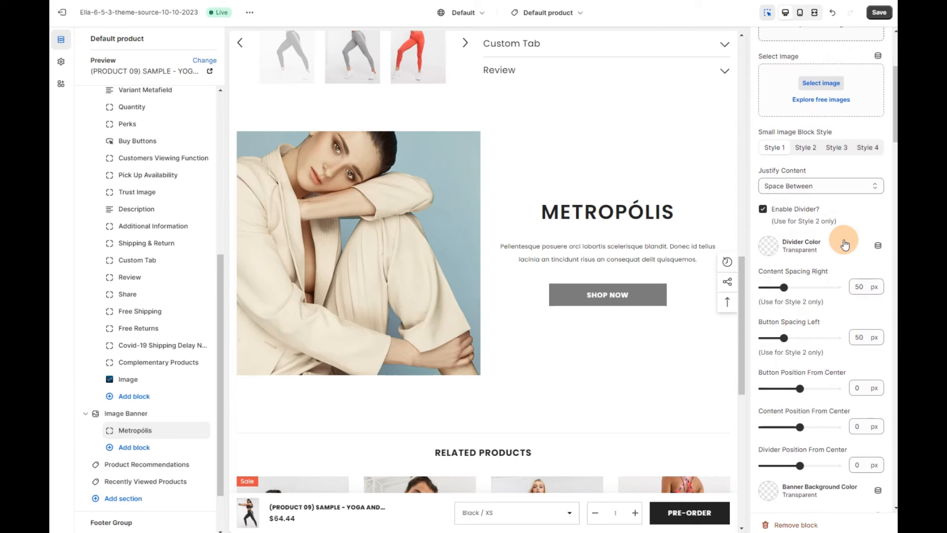
scroll(down, 3)
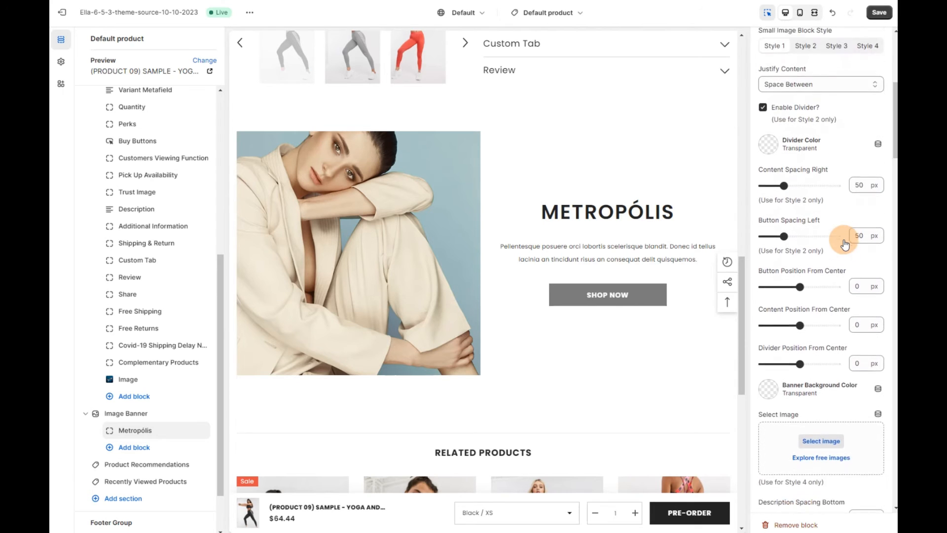
scroll(down, 3)
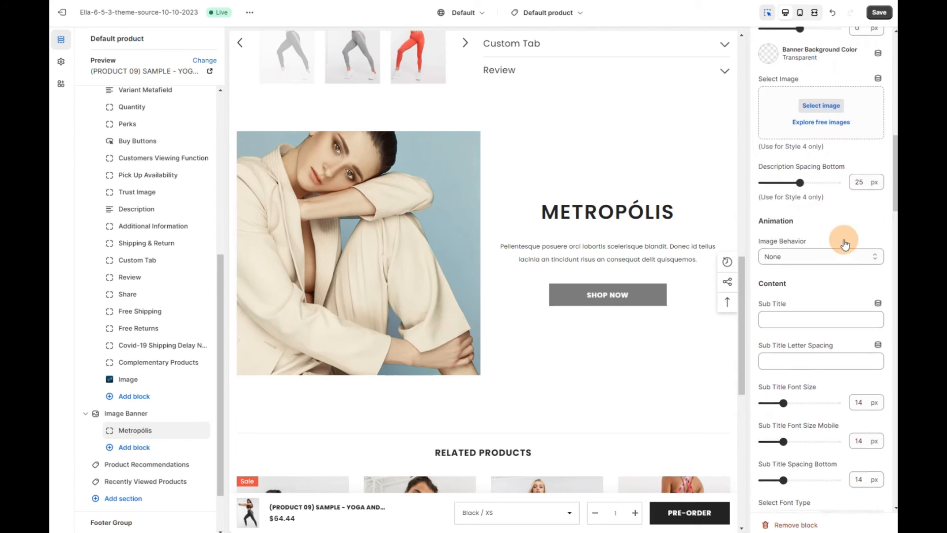
scroll(down, 3)
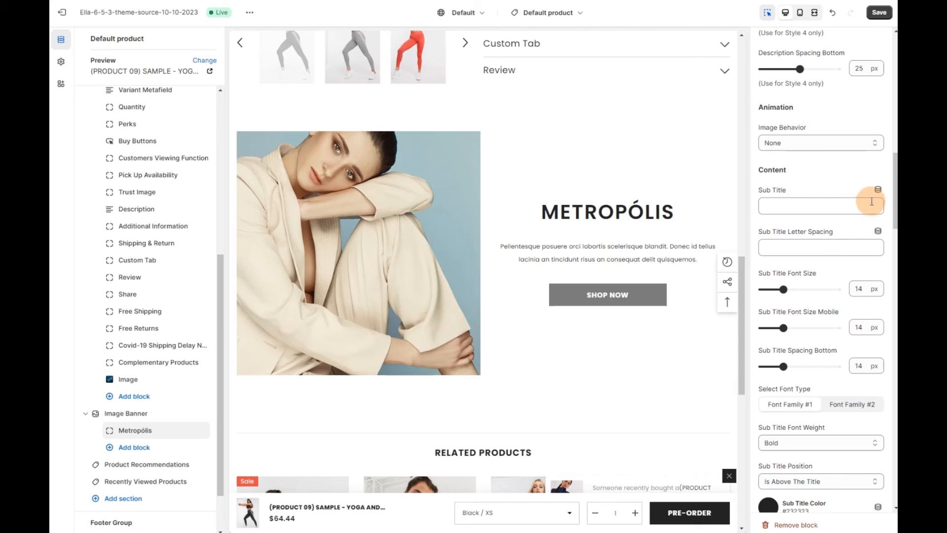
mouse_move(877, 196)
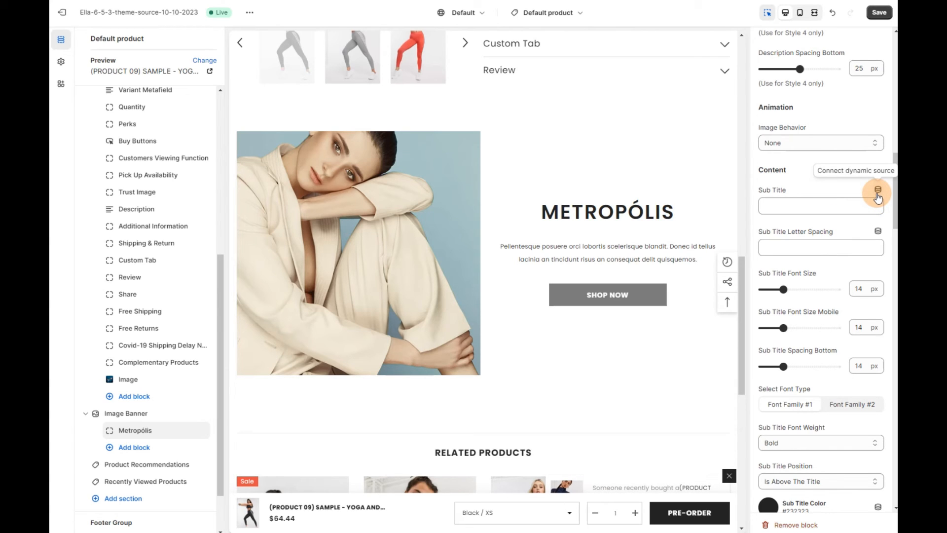
click(877, 192)
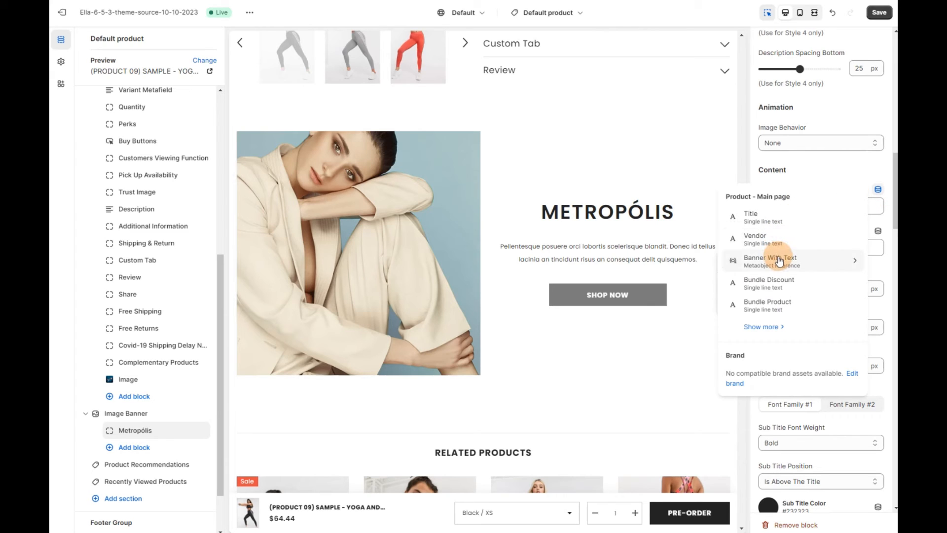
click(769, 260)
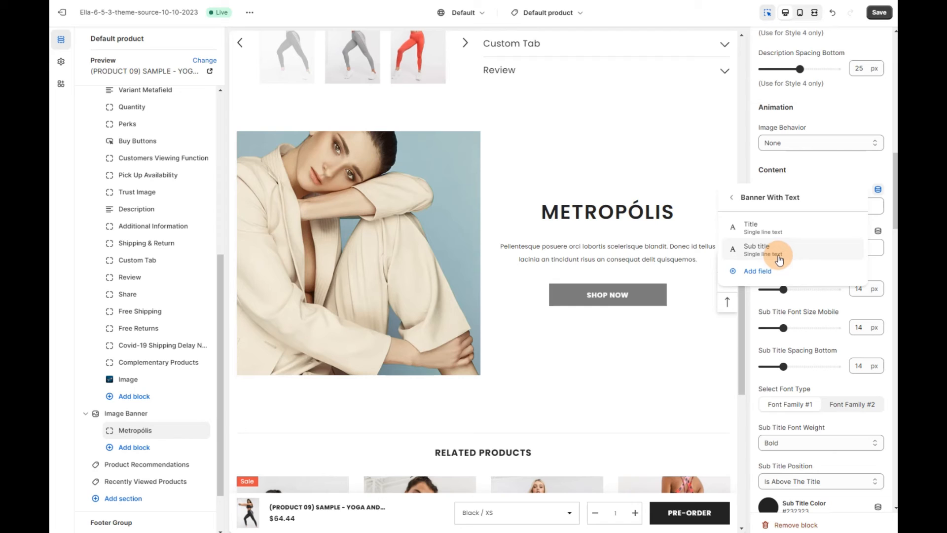
click(757, 248)
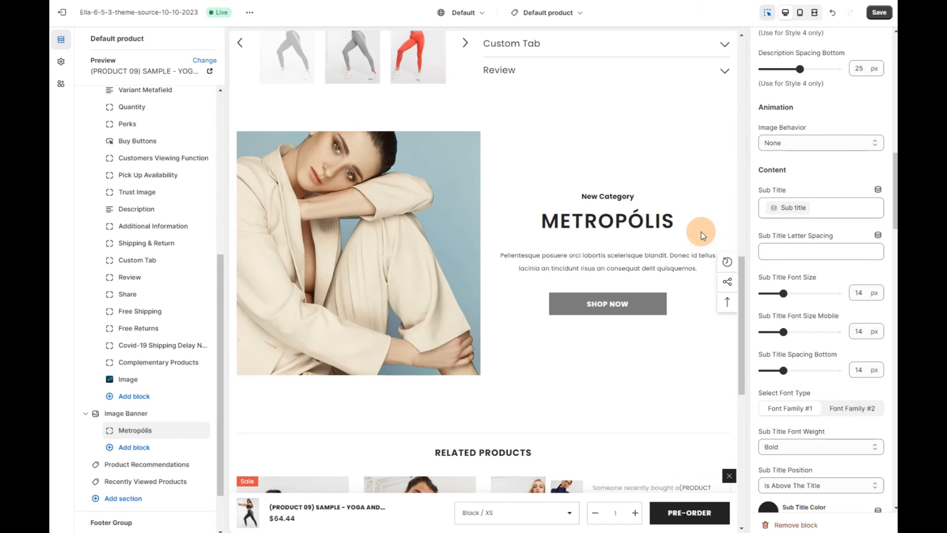
mouse_move(790, 293)
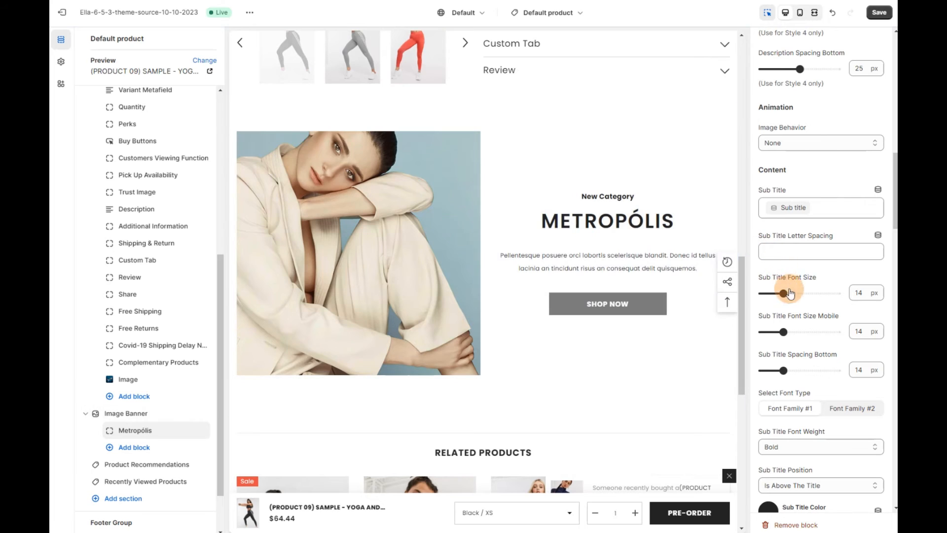
Step: Clear the Metropólis title and connect it to Banner With Text > Title
scroll(down, 3)
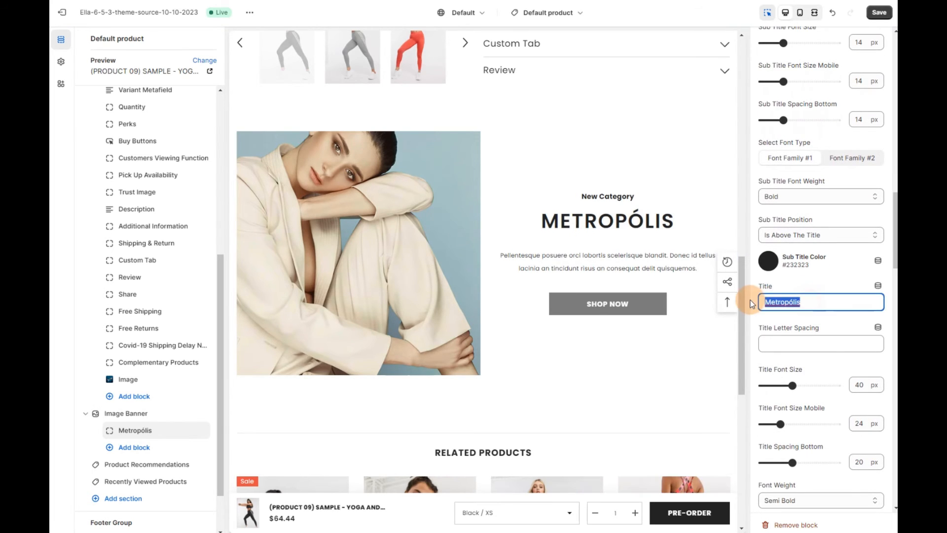
key(Delete)
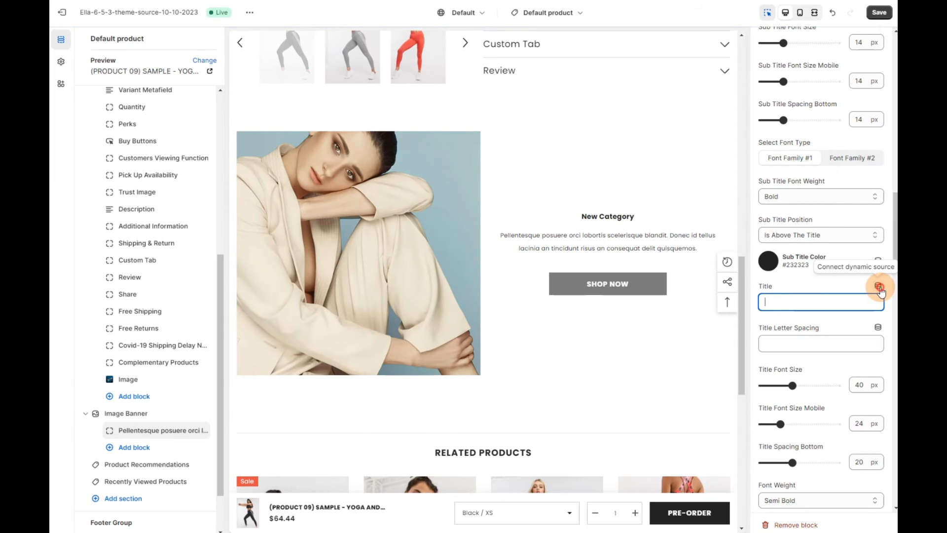
click(878, 287)
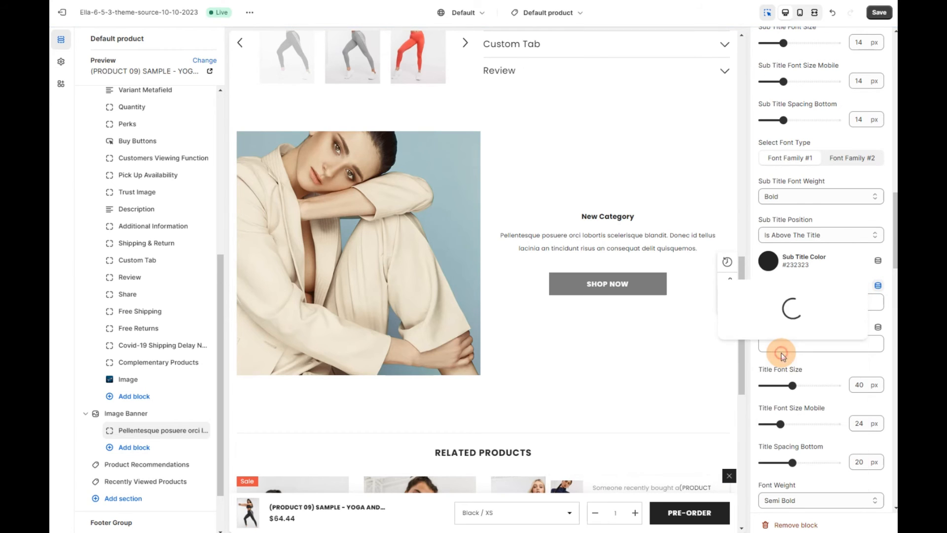
click(781, 352)
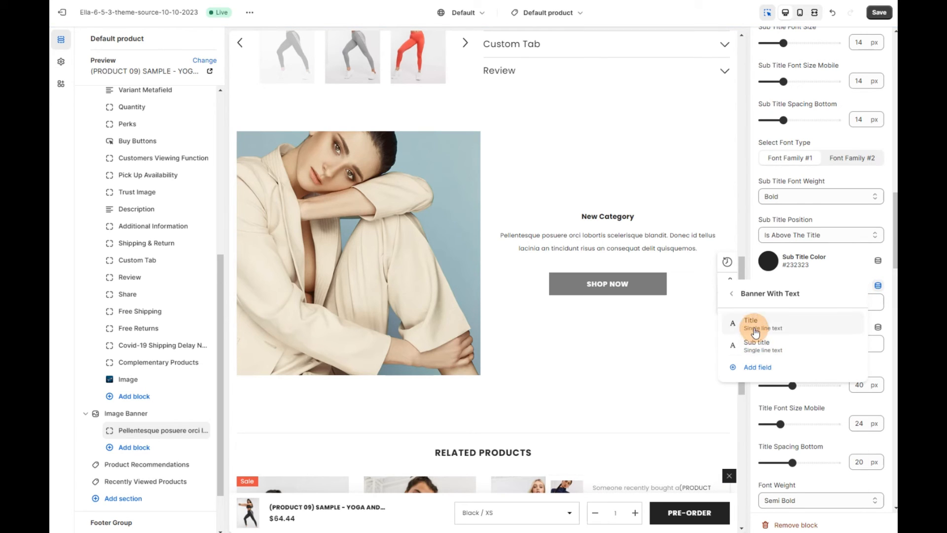
click(752, 323)
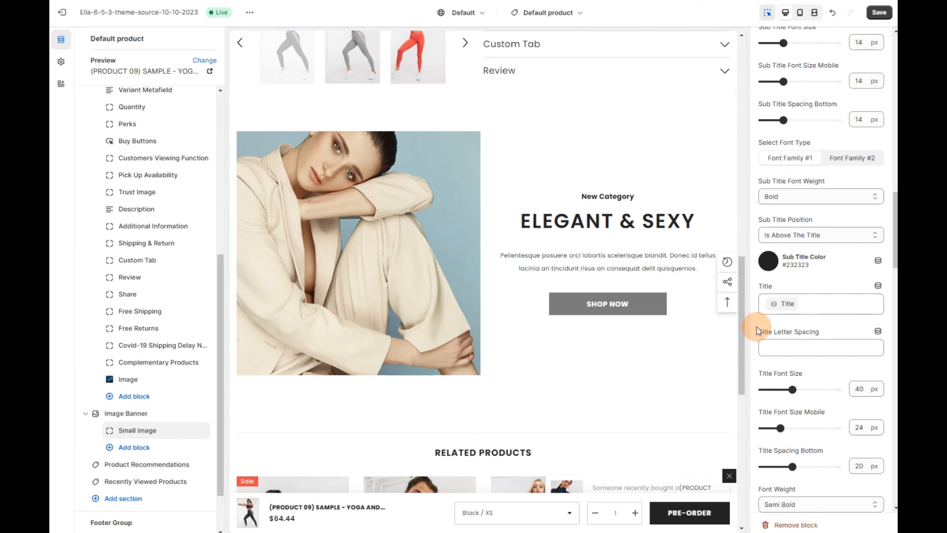
scroll(down, 3)
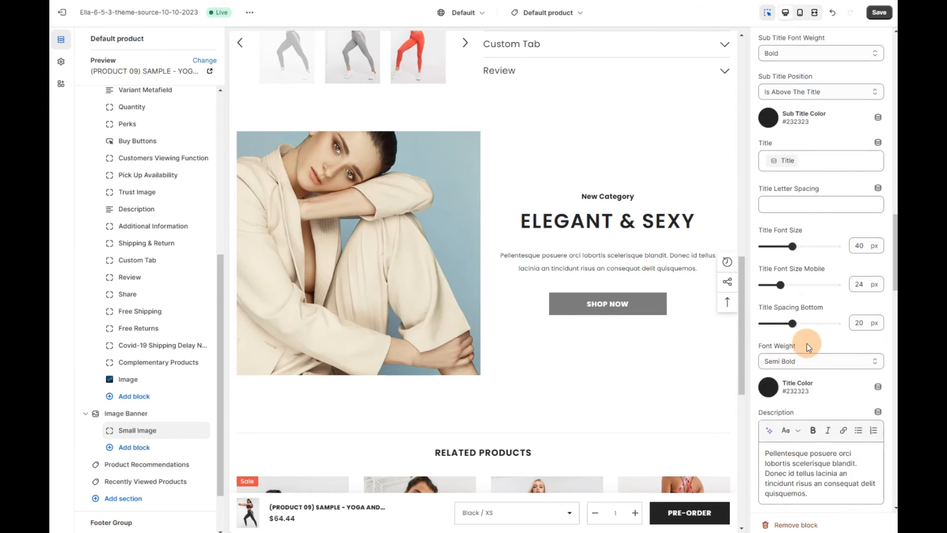
Step: Connect the banner description setting to the Banner With Text Description field
scroll(down, 3)
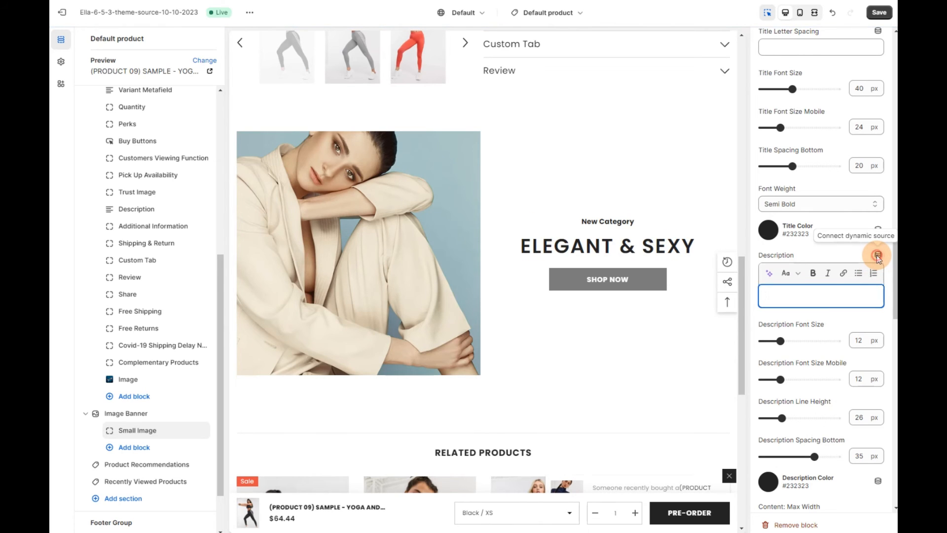
click(877, 255)
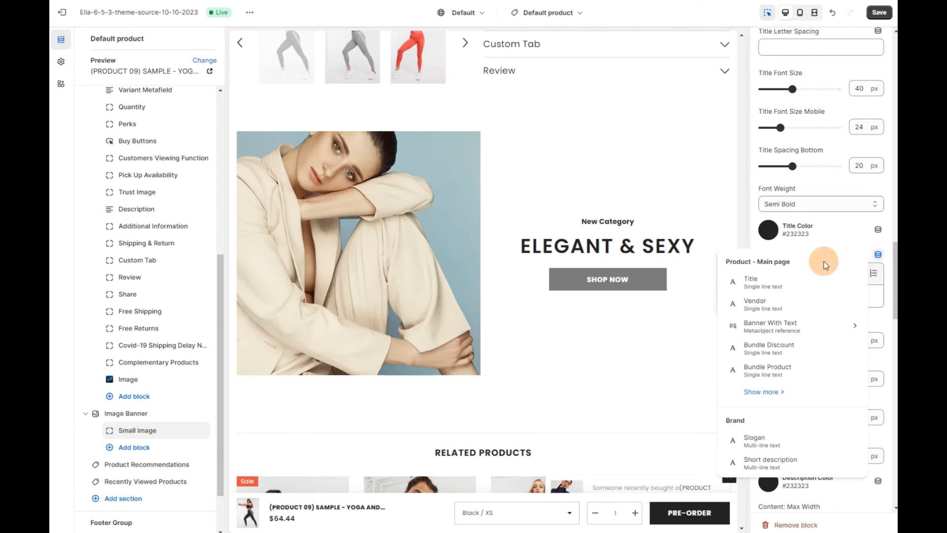
mouse_move(777, 326)
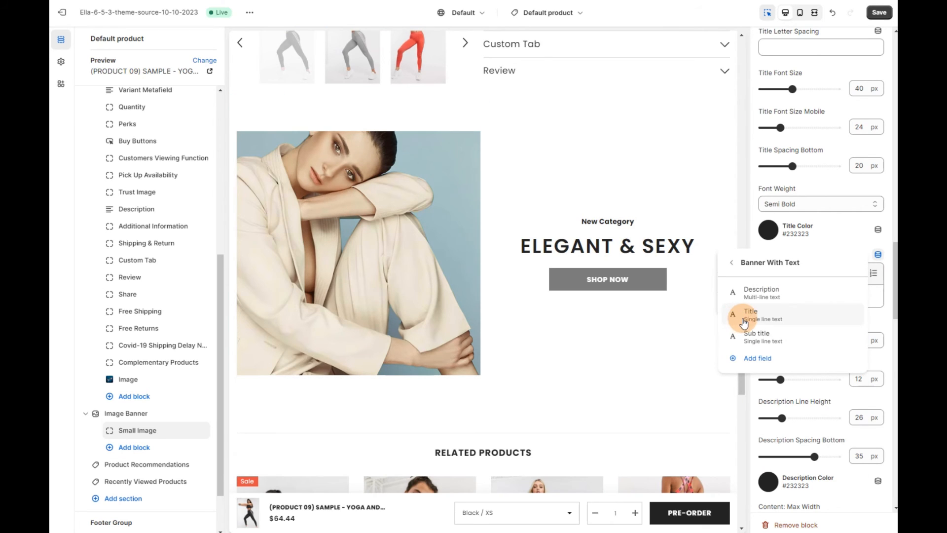
mouse_move(755, 293)
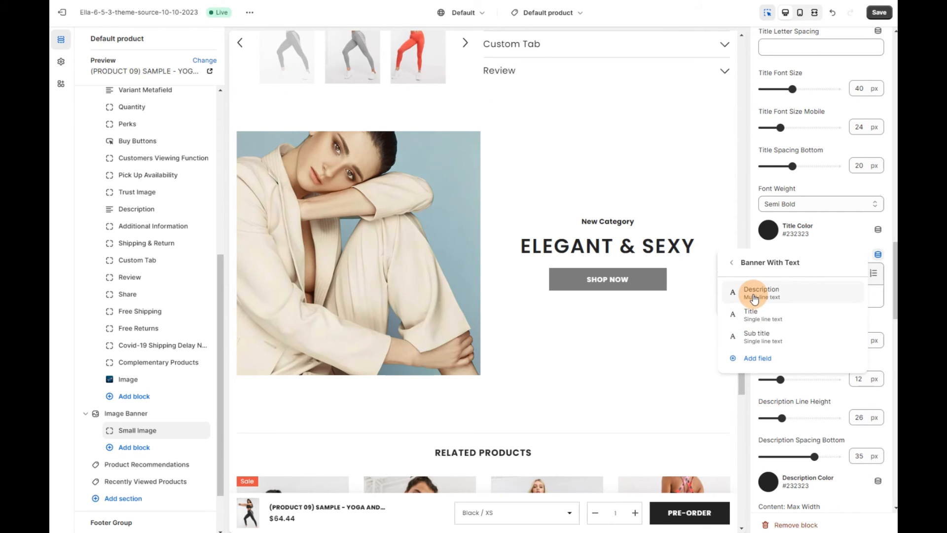
click(761, 292)
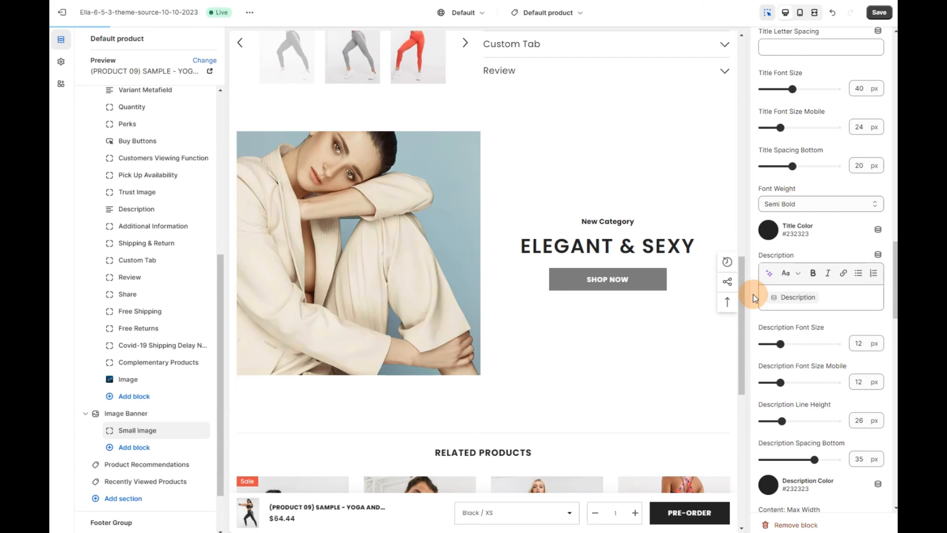
scroll(down, 3)
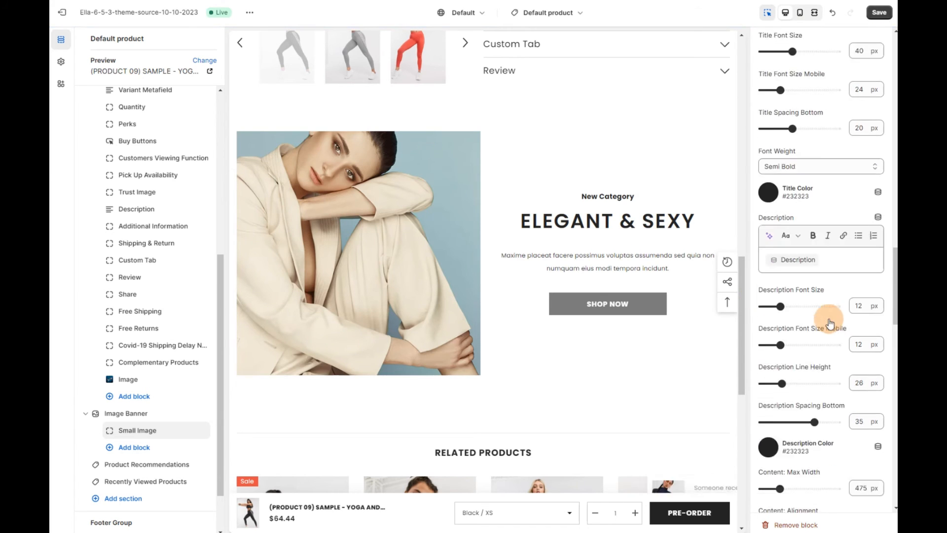
Step: Link the banner button to the Banner With Text Website field and start saving
scroll(down, 3)
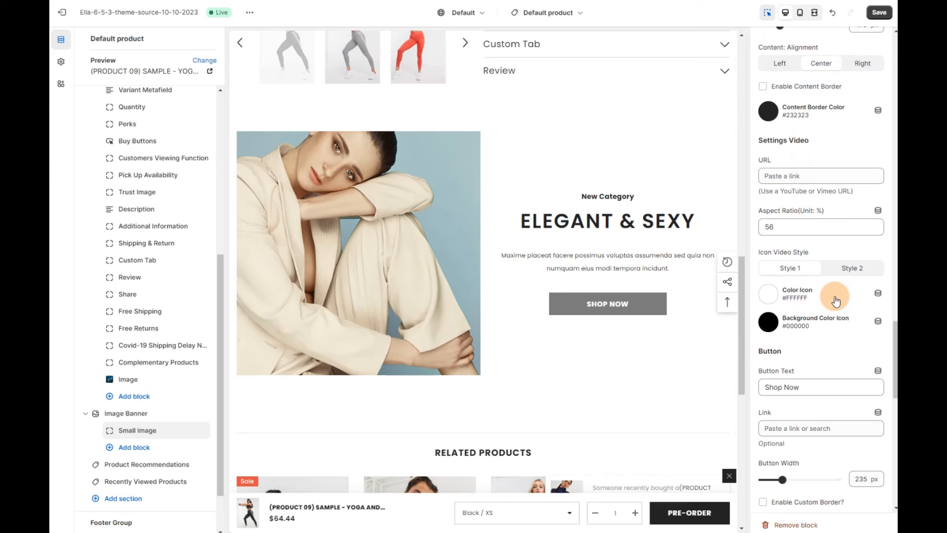
scroll(down, 3)
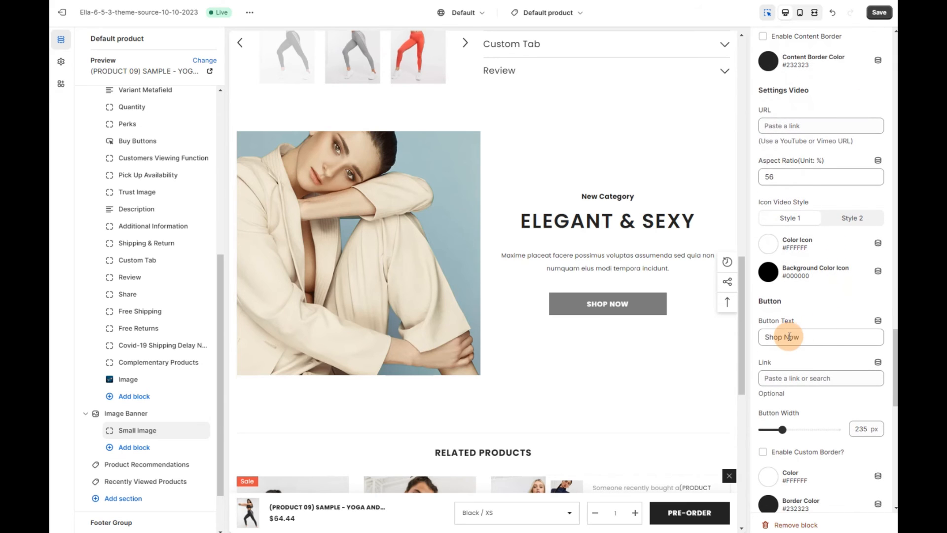
click(820, 377)
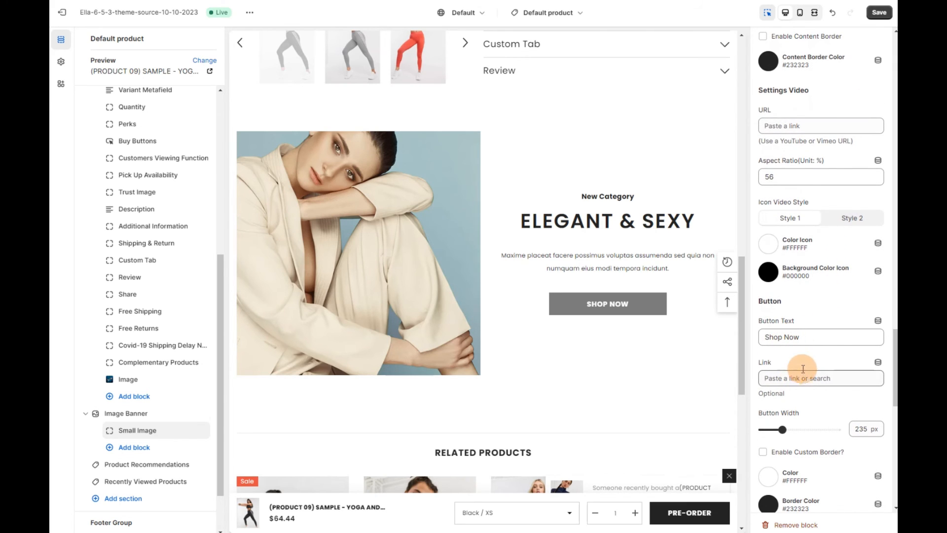
mouse_move(878, 362)
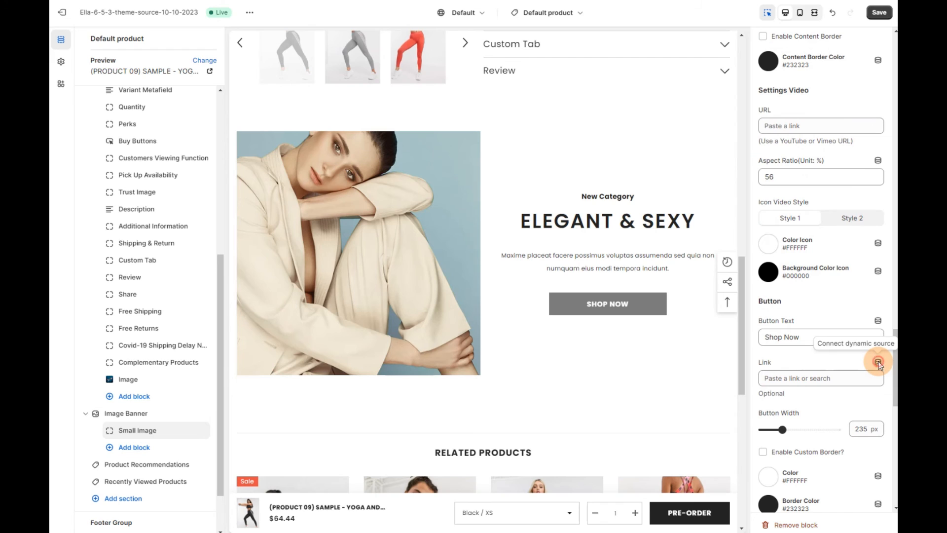
click(878, 363)
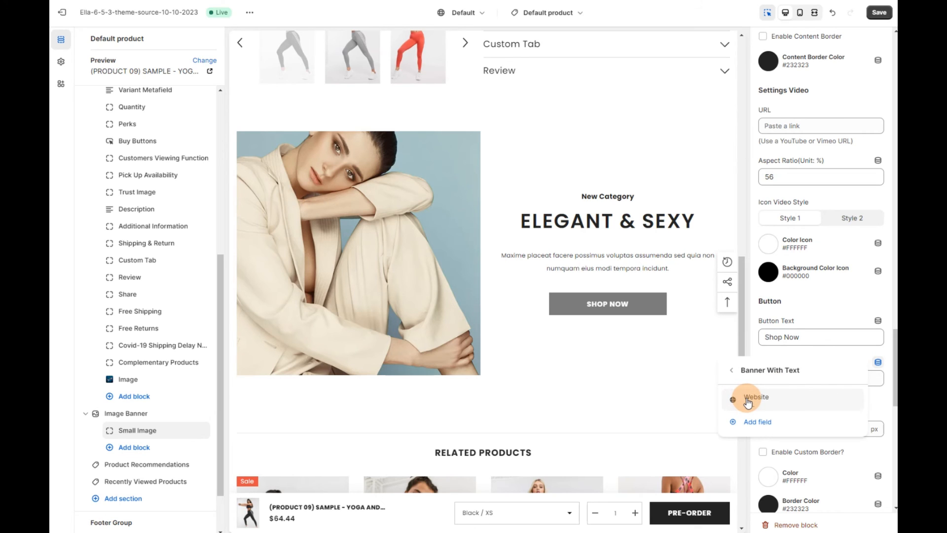
click(756, 396)
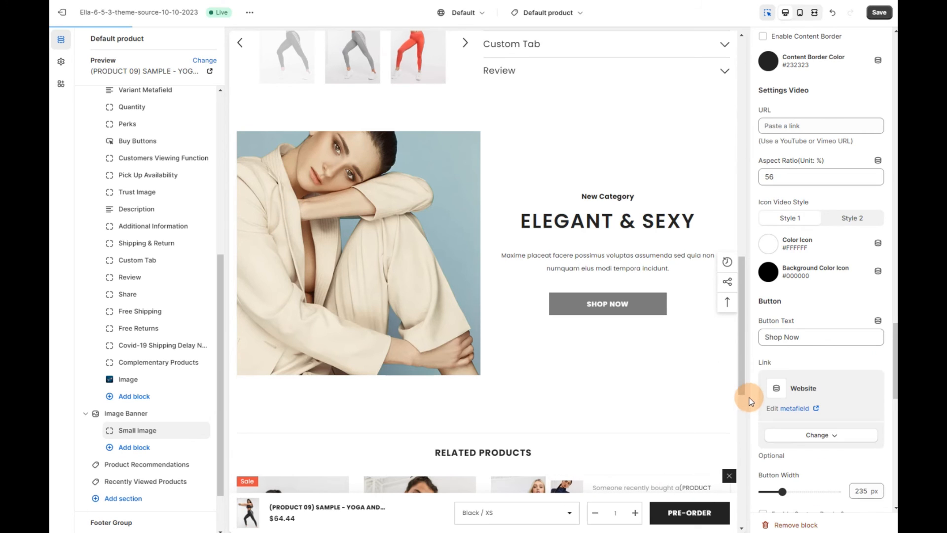
mouse_move(761, 293)
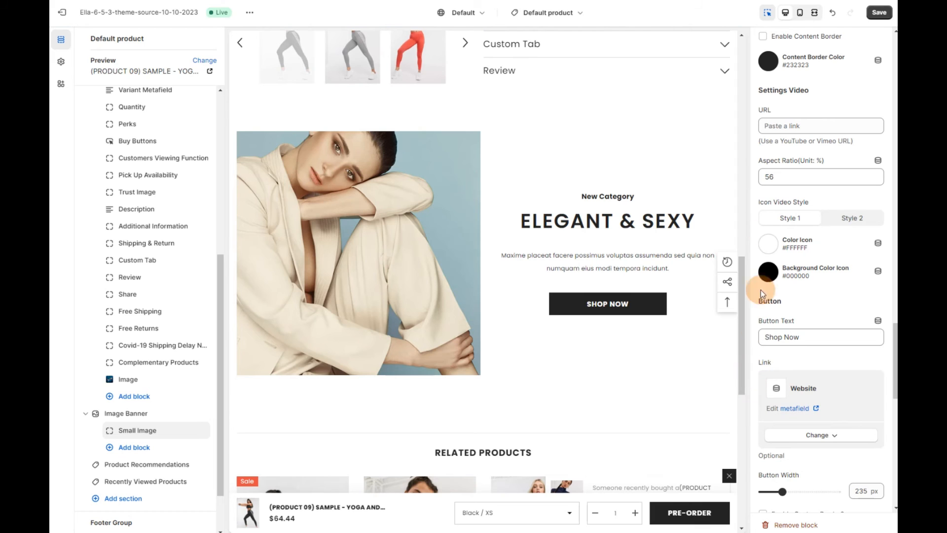
click(878, 12)
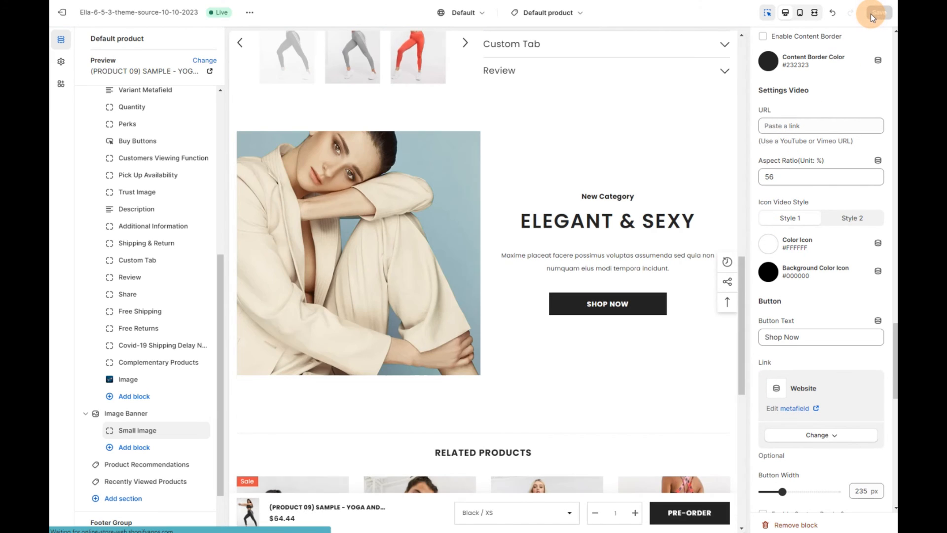
Step: Save the product template so the dynamically sourced Image Banner is stored
click(874, 11)
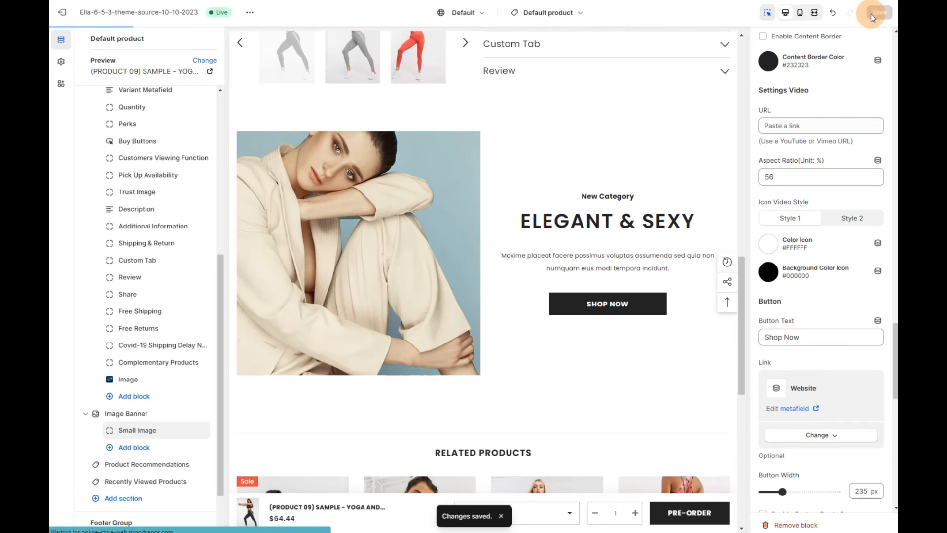
mouse_move(166, 68)
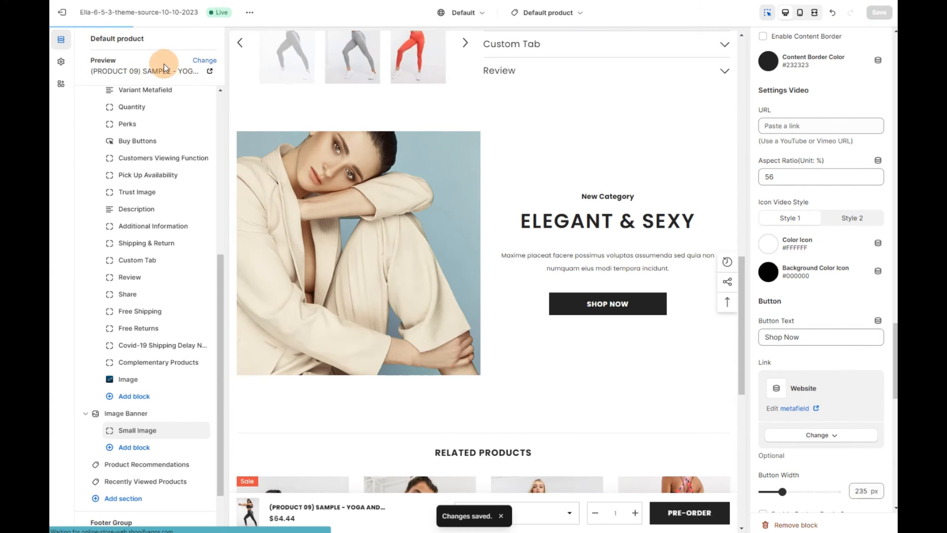